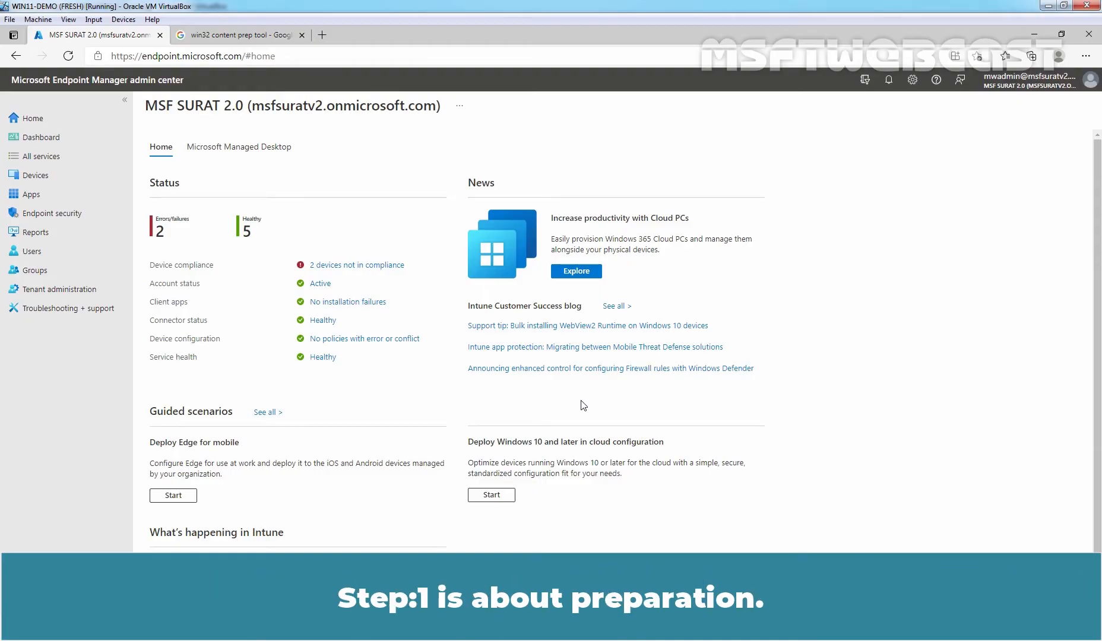
mouse_move(608, 415)
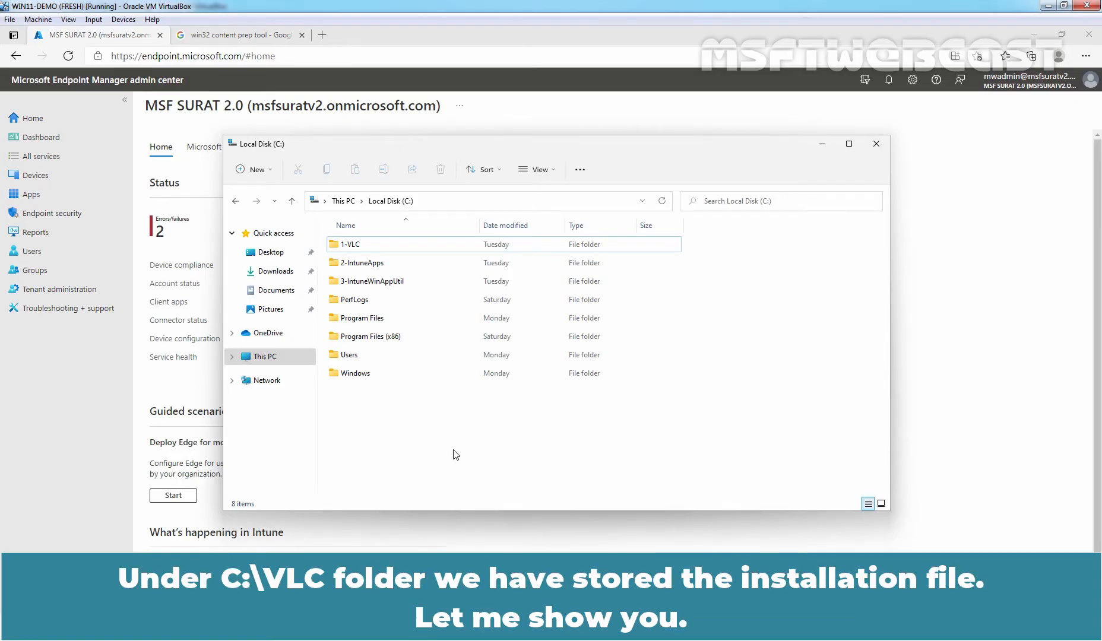
- View the VLC installer inside C:\1-VLC, then return to the C: drive listing
click(349, 244)
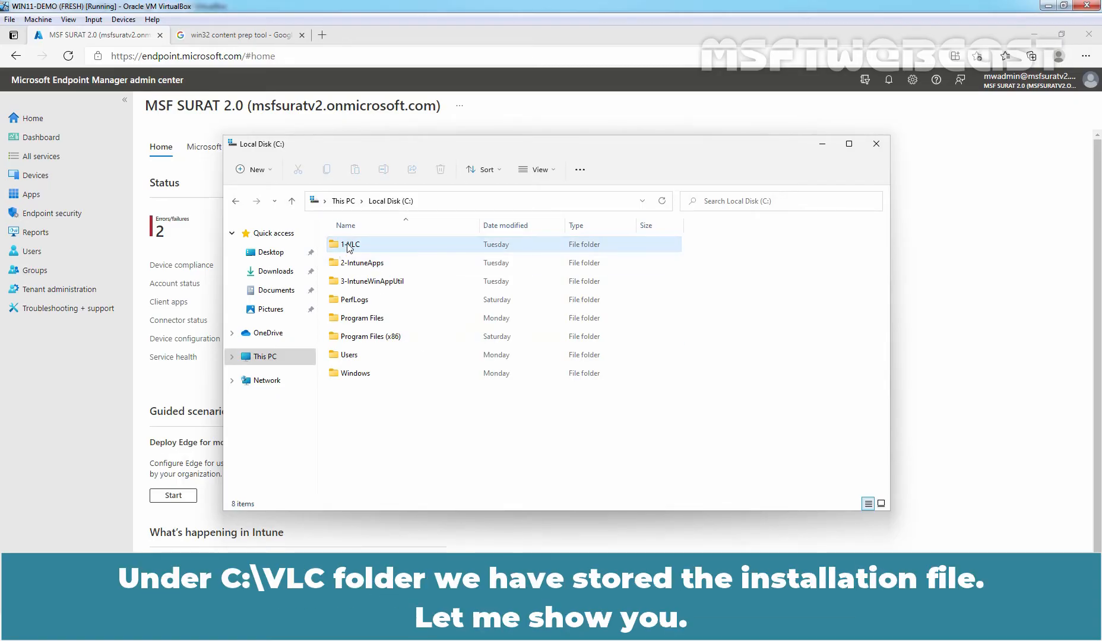
double_click(352, 244)
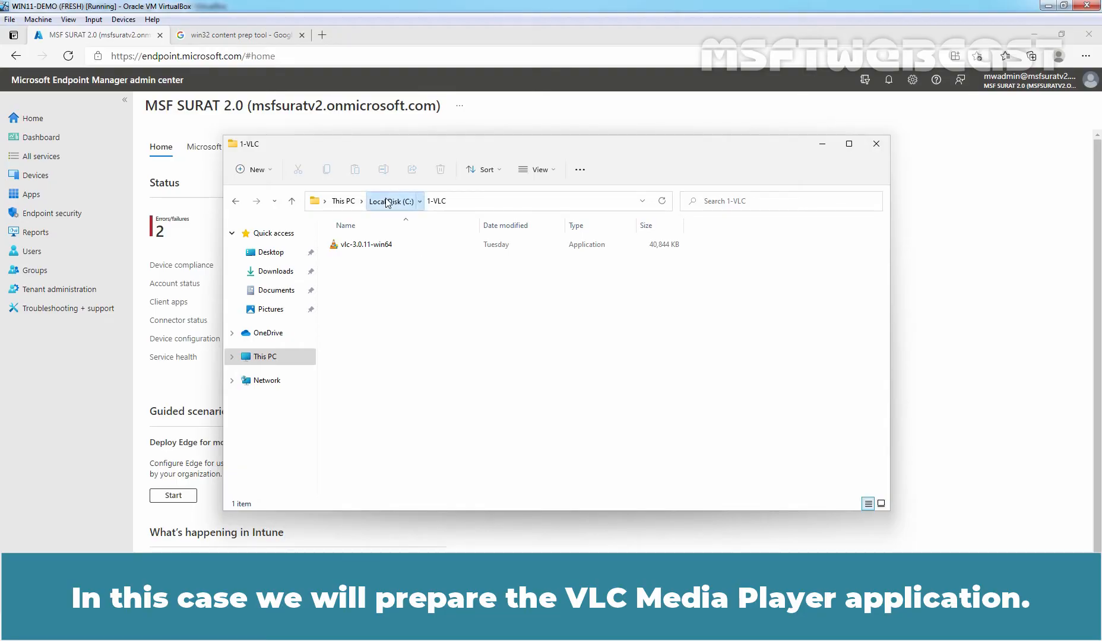
click(390, 202)
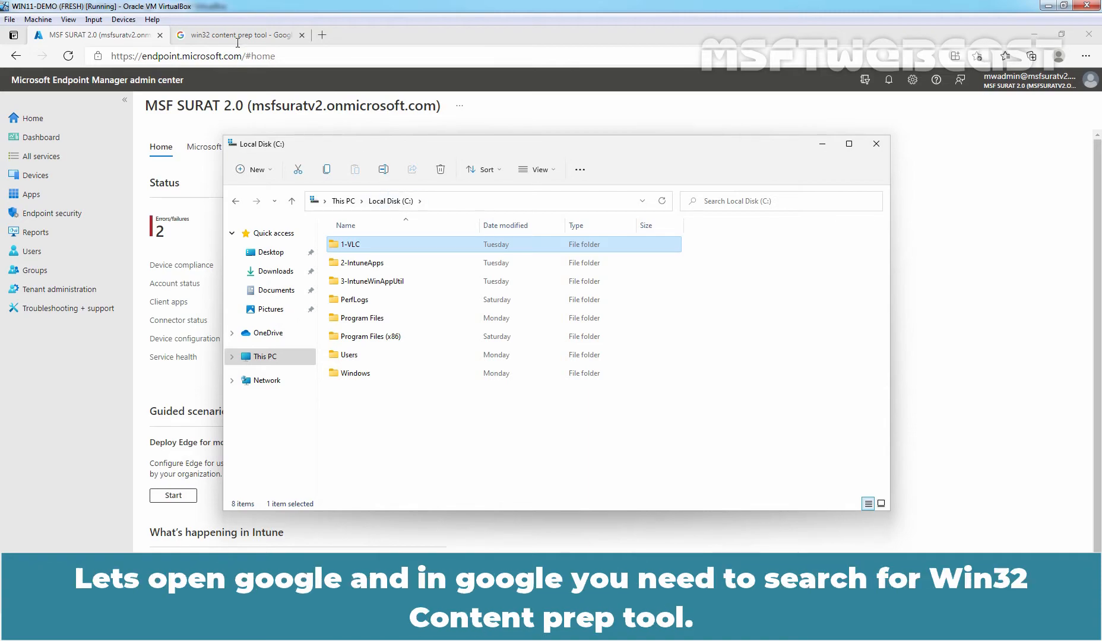
- Download the Win32 Content Prep Tool repository from GitHub as a ZIP and open it
click(236, 35)
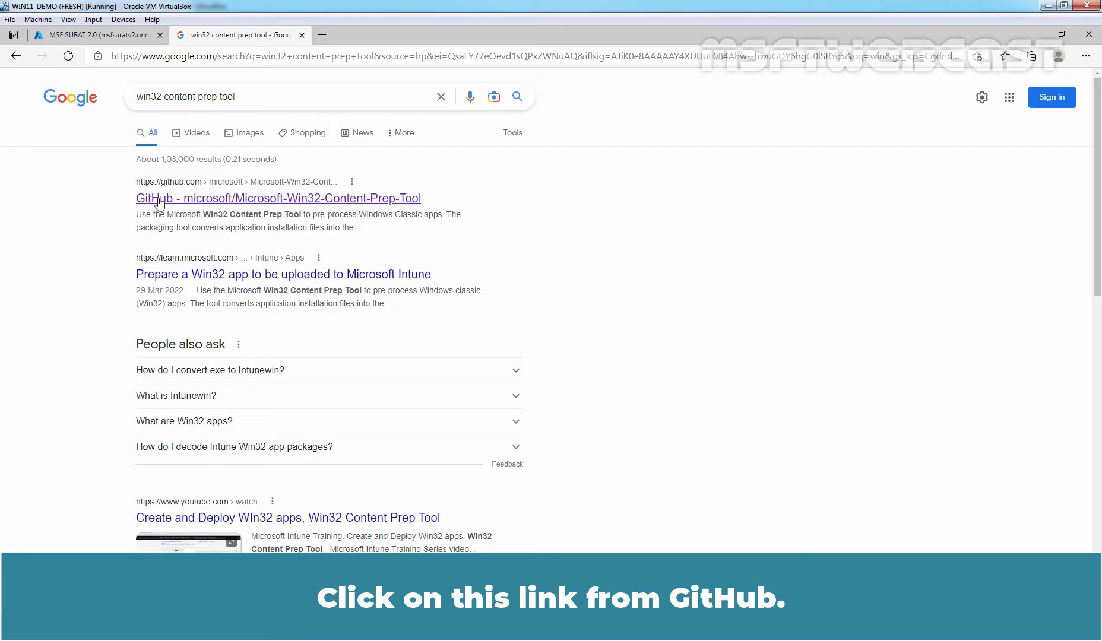
click(278, 198)
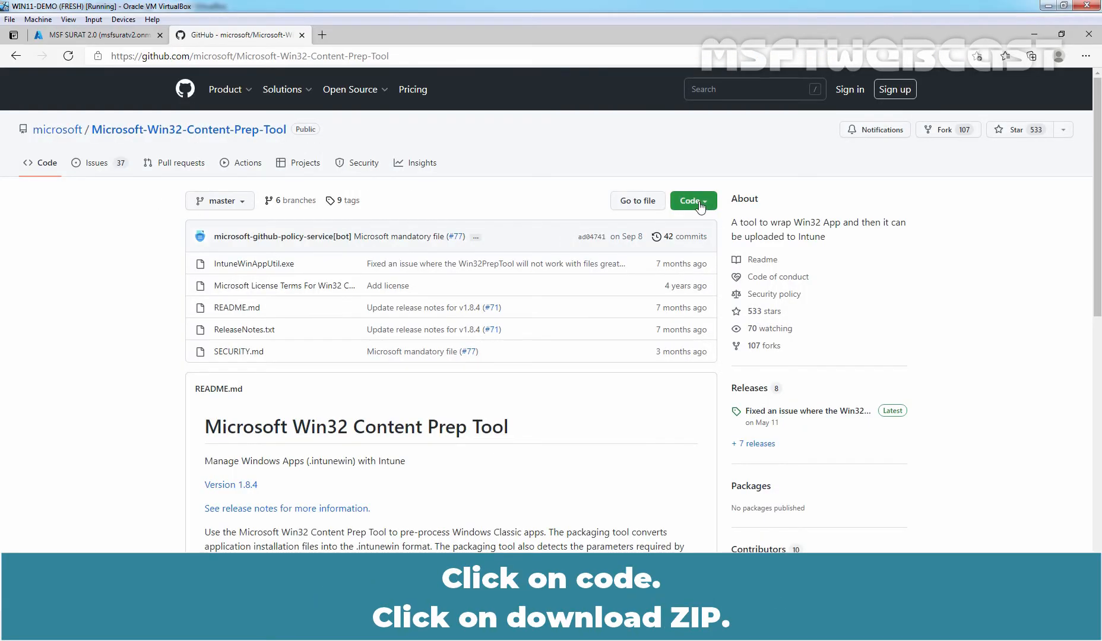
click(692, 201)
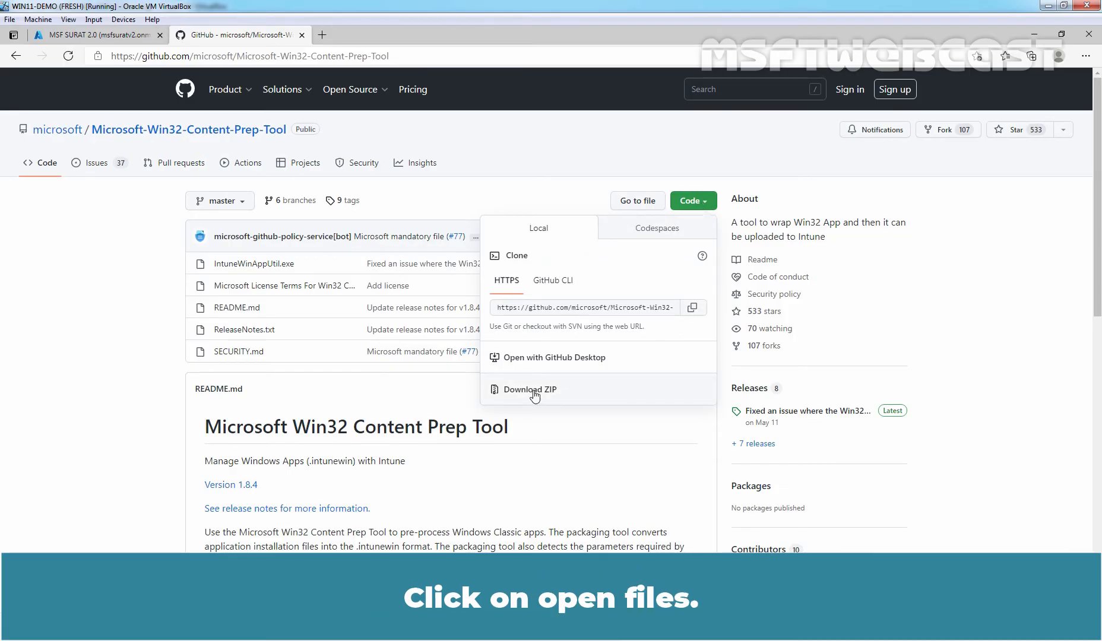
click(531, 389)
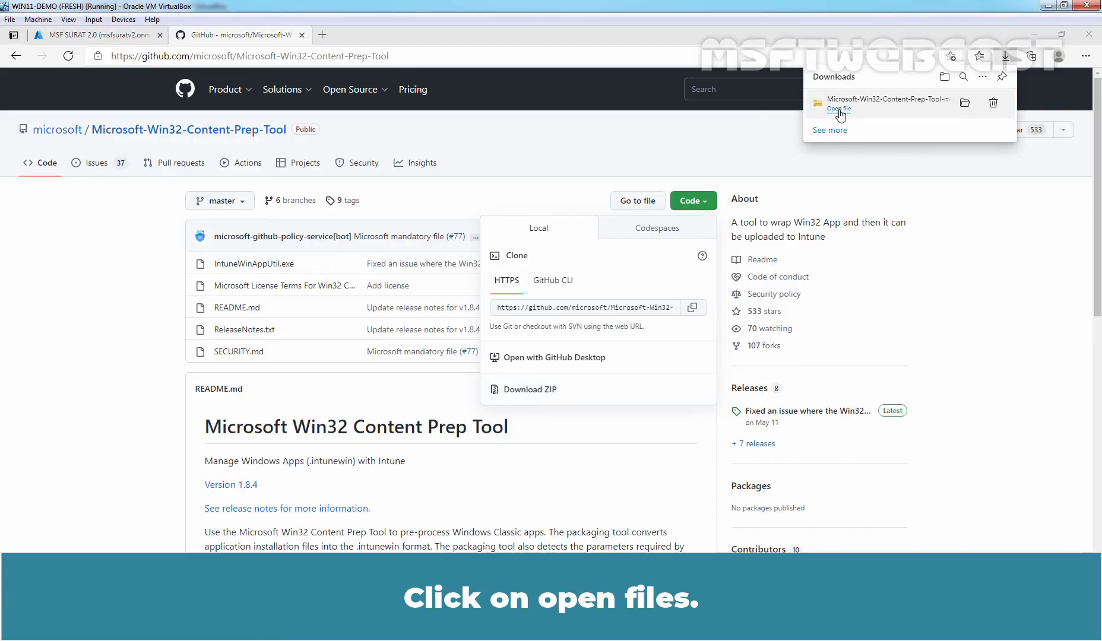
click(837, 109)
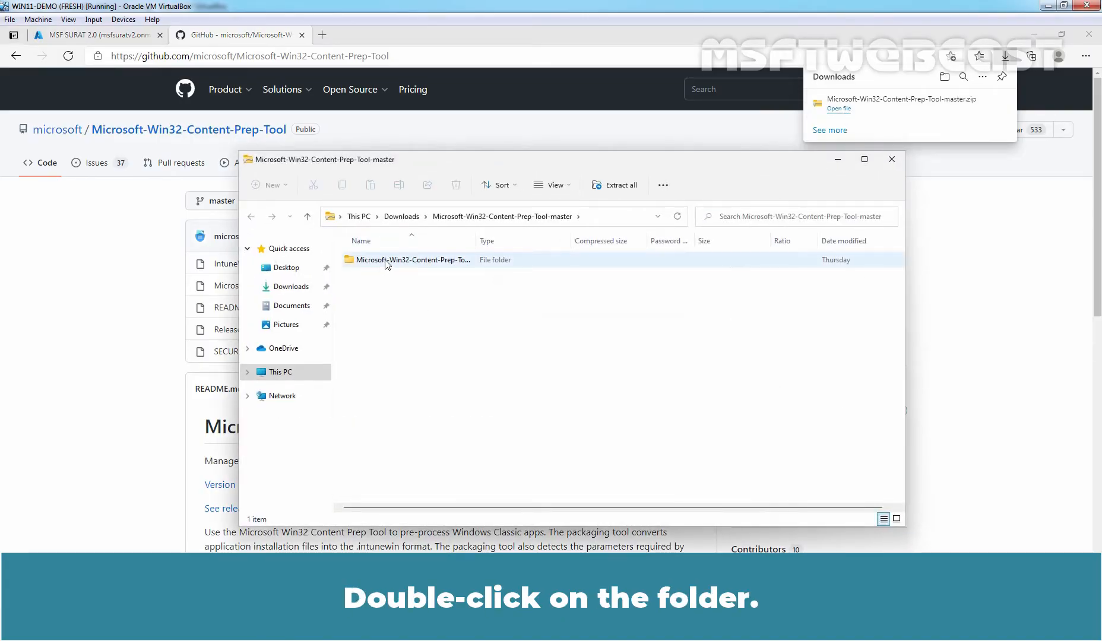
- Copy the five Content Prep Tool files from the archive and open C:\3-IntuneWinAppUtil
double_click(414, 260)
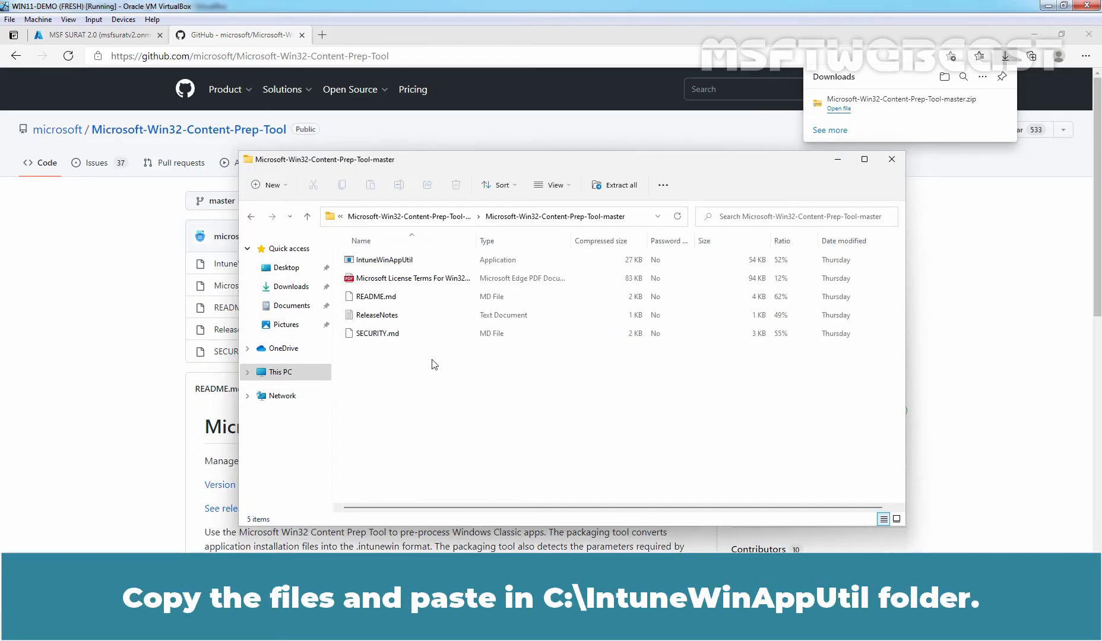
key(ctrl+a)
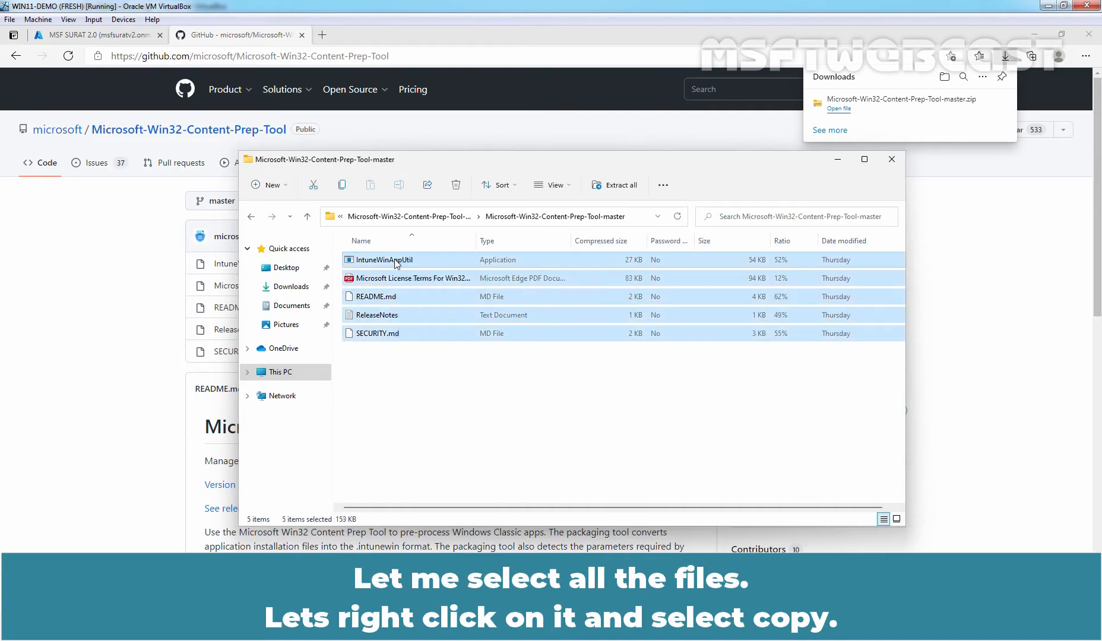
right_click(394, 260)
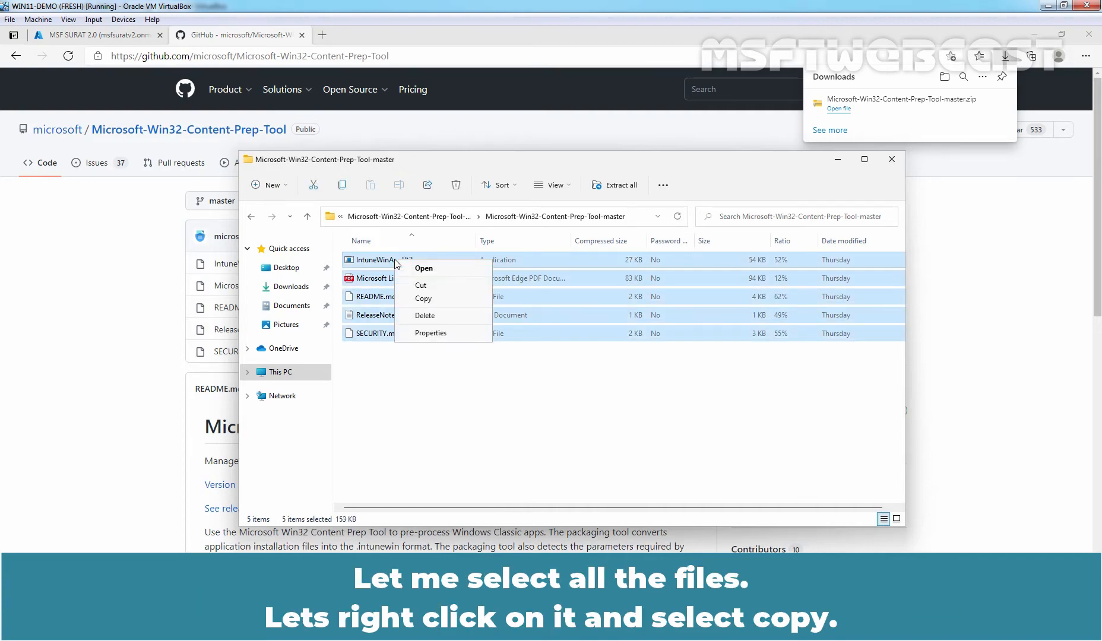
click(422, 298)
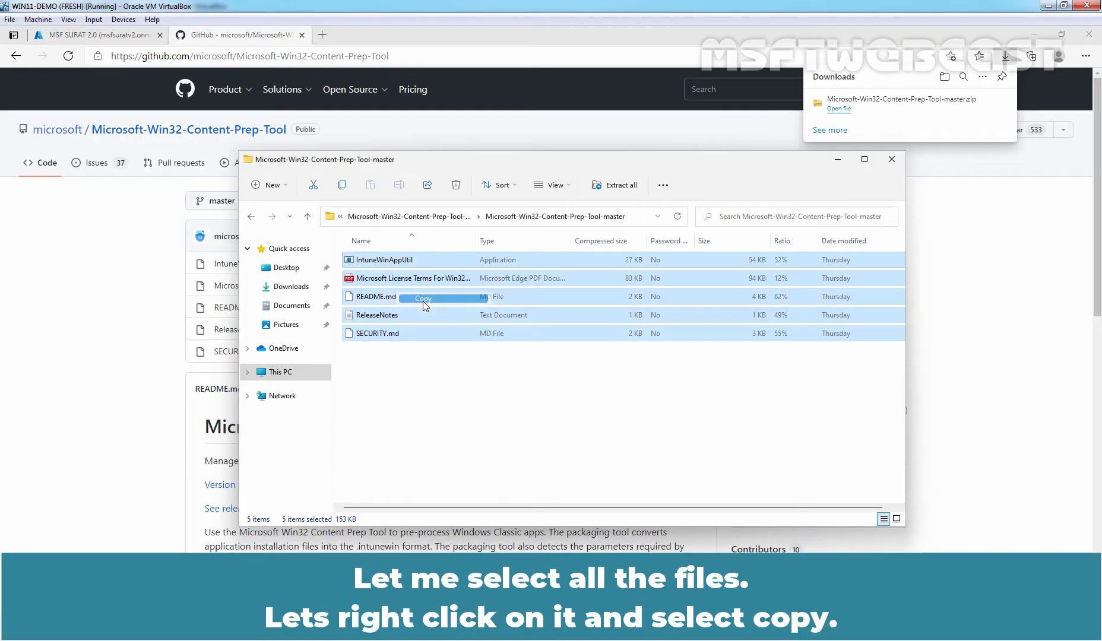
click(281, 371)
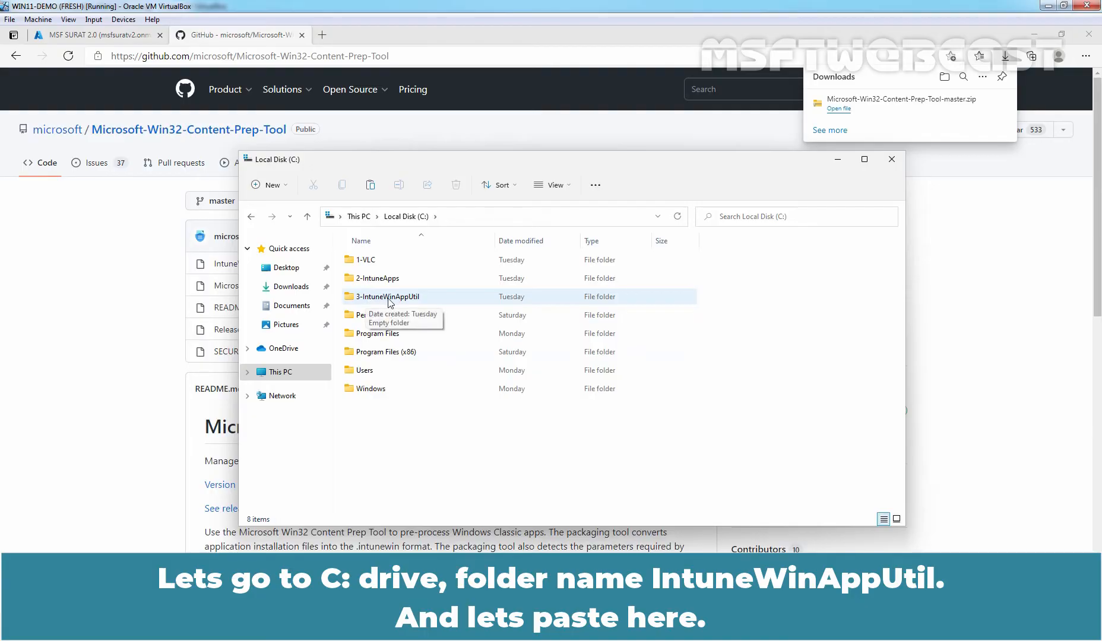
double_click(386, 296)
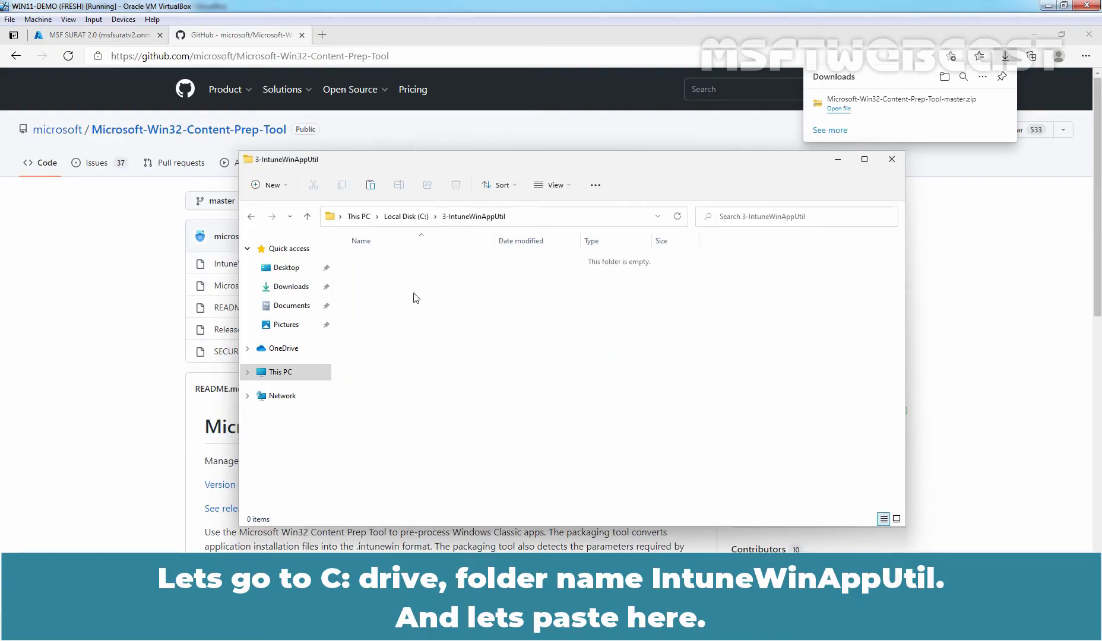
mouse_move(511, 379)
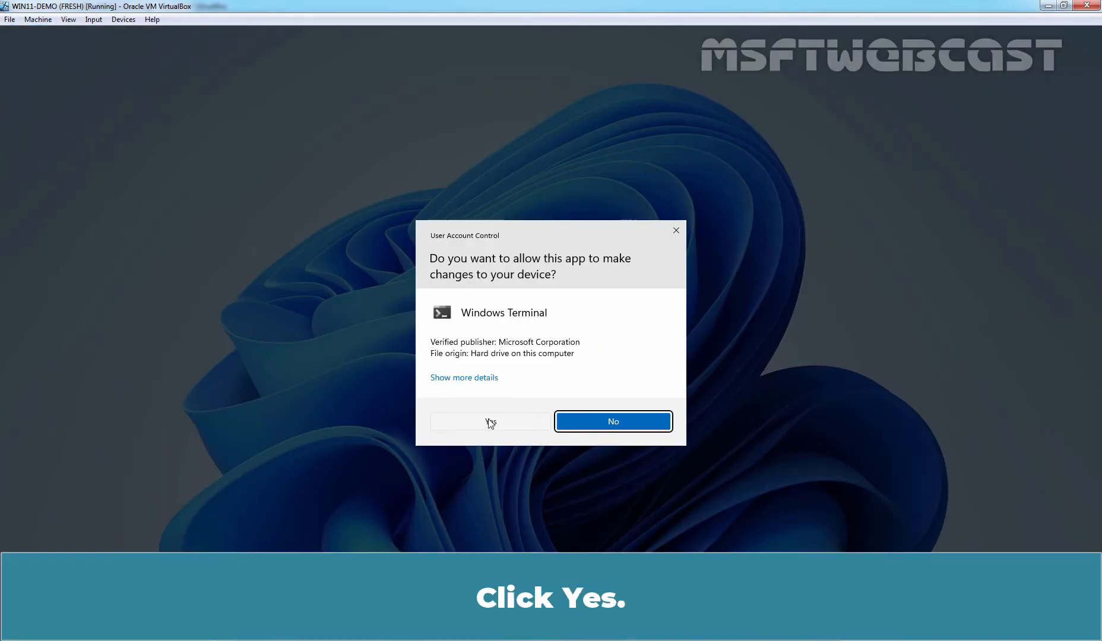
- Approve the admin prompt and move PowerShell into C:\3-IntuneWinAppUtil
click(490, 421)
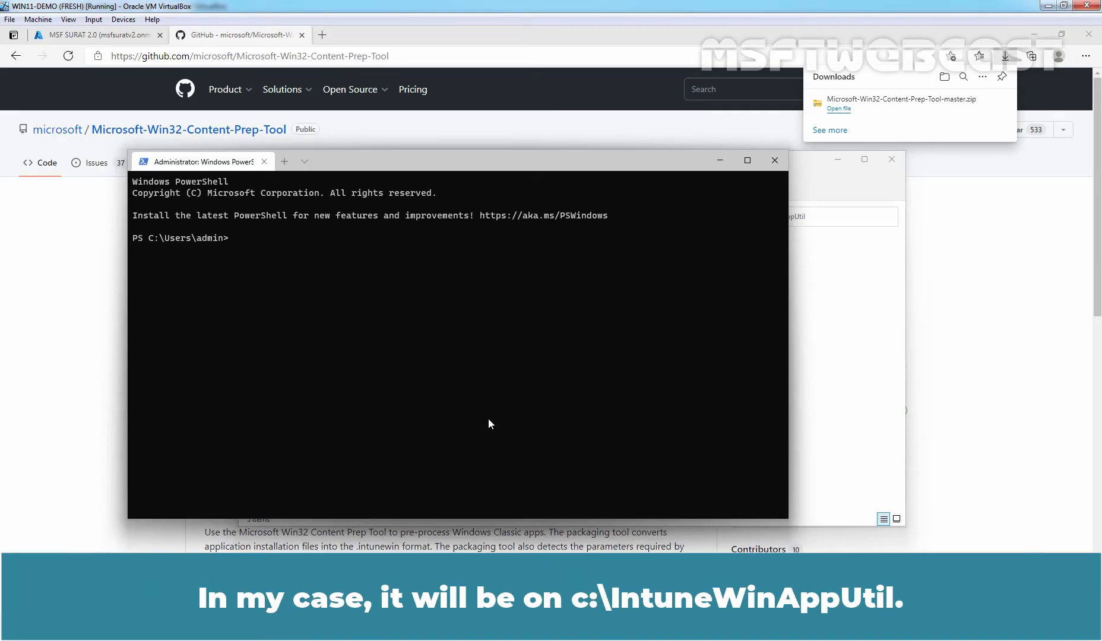
text(cd\)
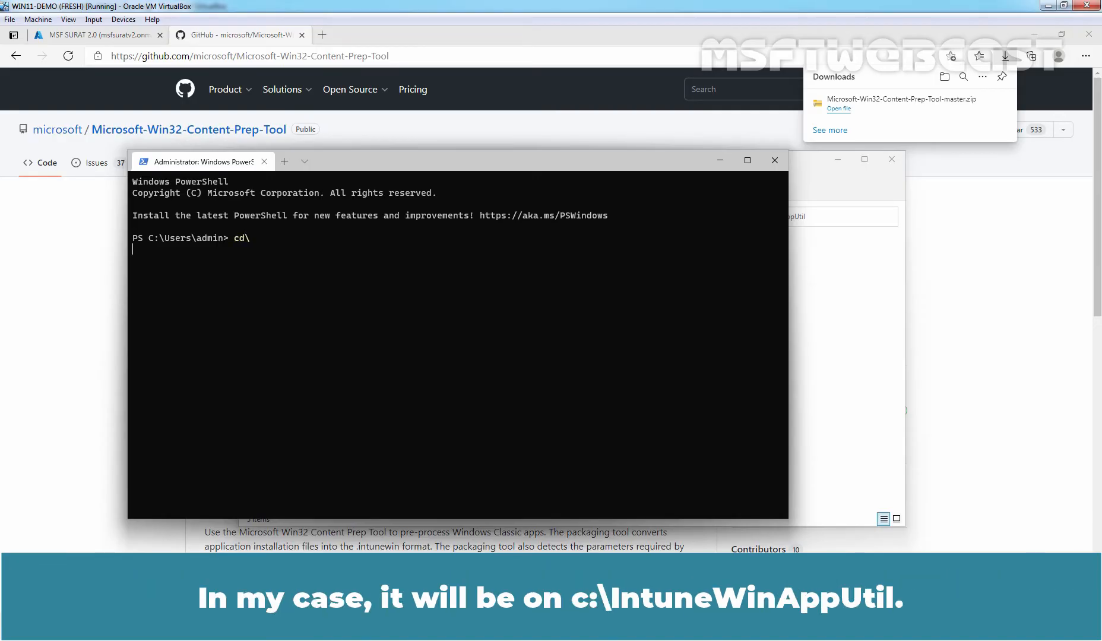
key(Enter)
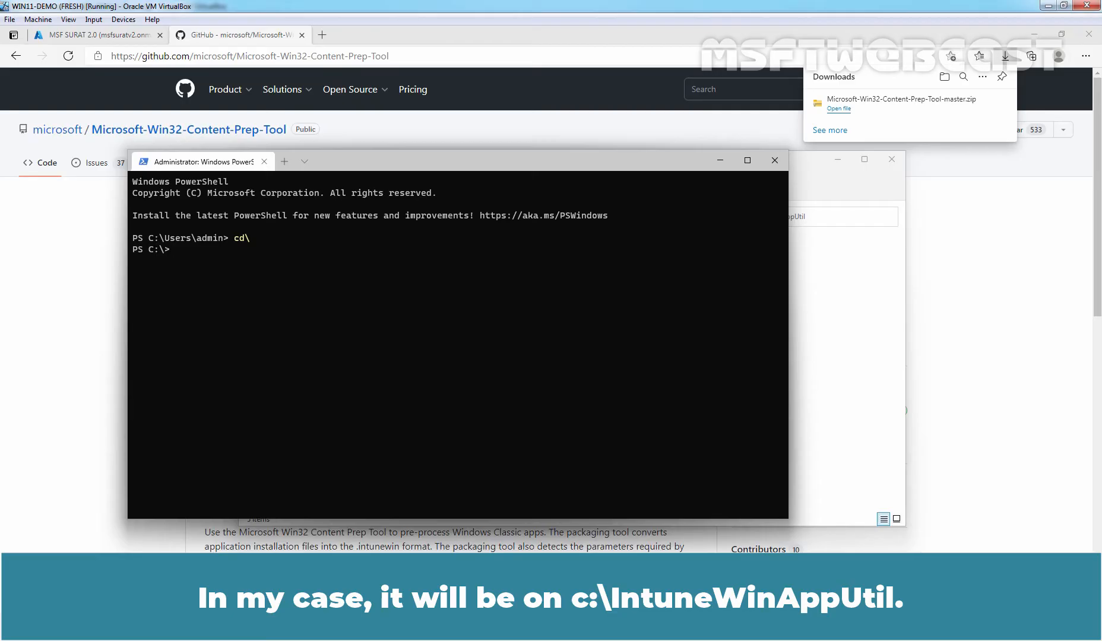
text(cd '.\$Recycle.Bin\)
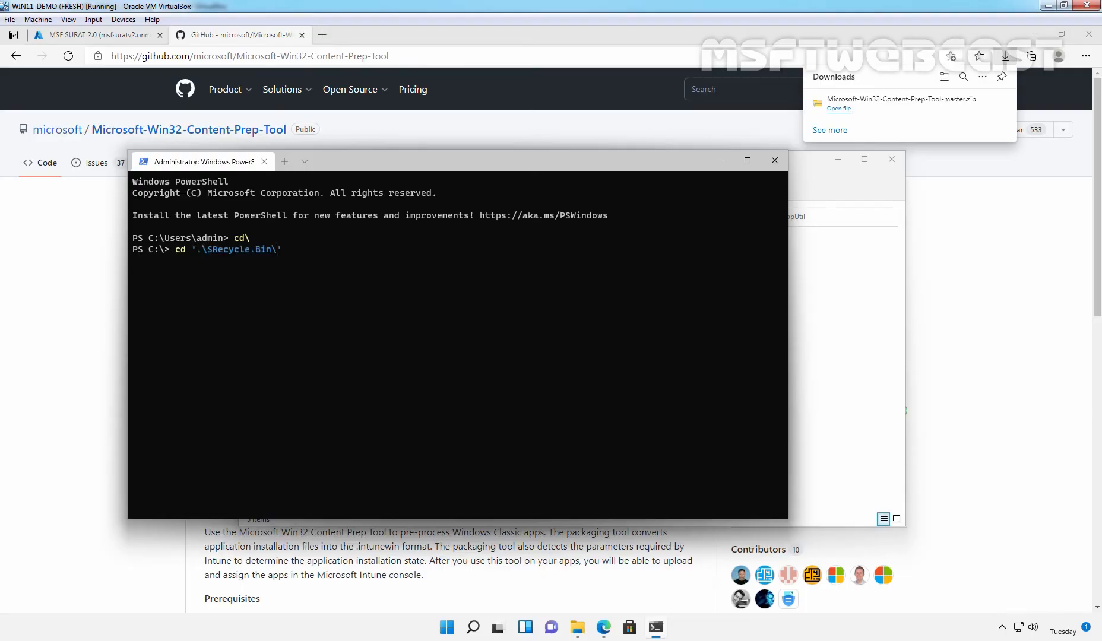
text(.\3-IntuneWinAppUtil\)
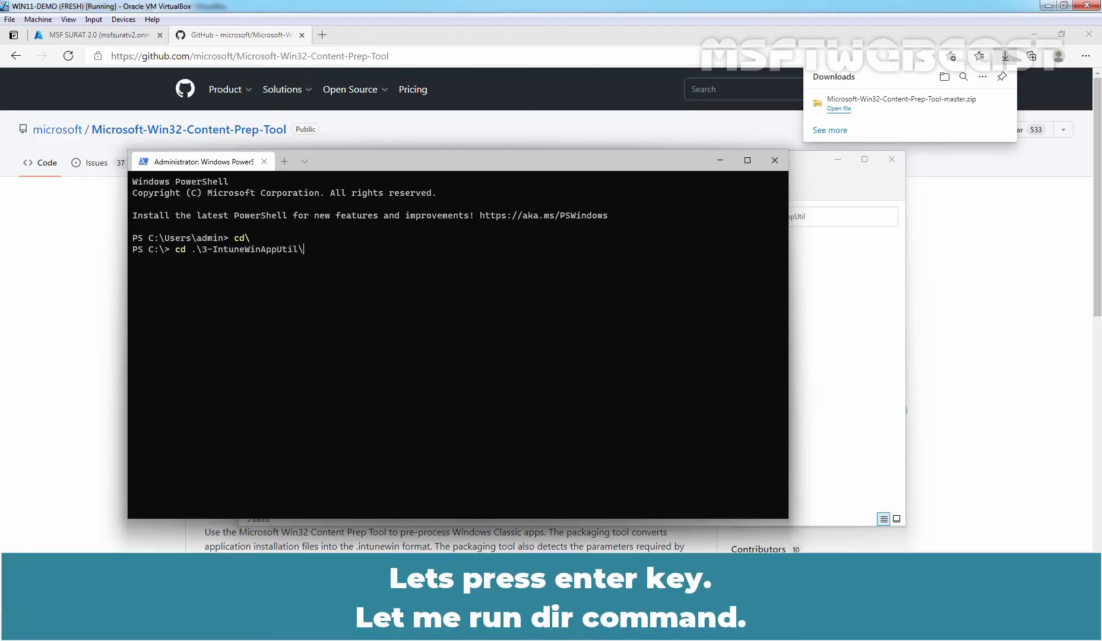
key(enter)
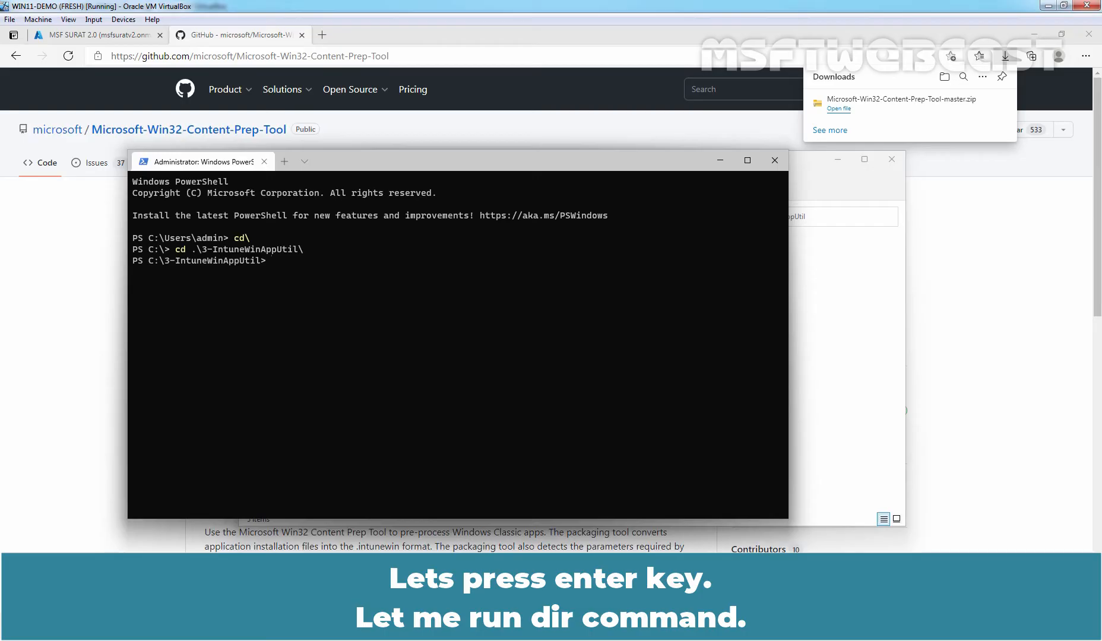
- List the folder's five tool files with dir and start the IntuneWinAppUtil command
text(dir)
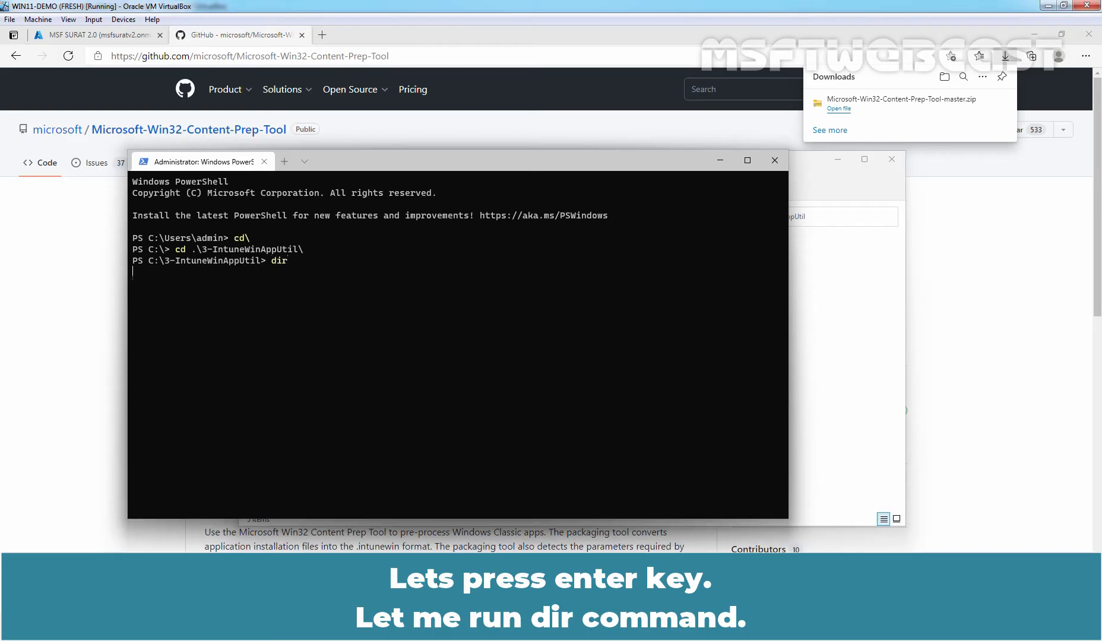
key(Enter)
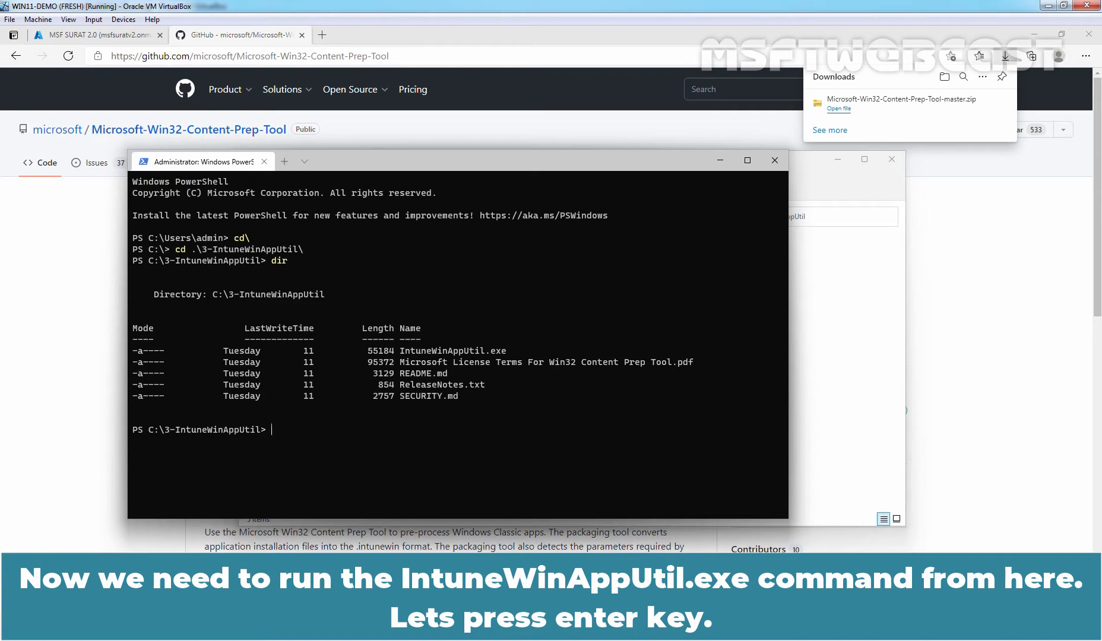
text(.\)
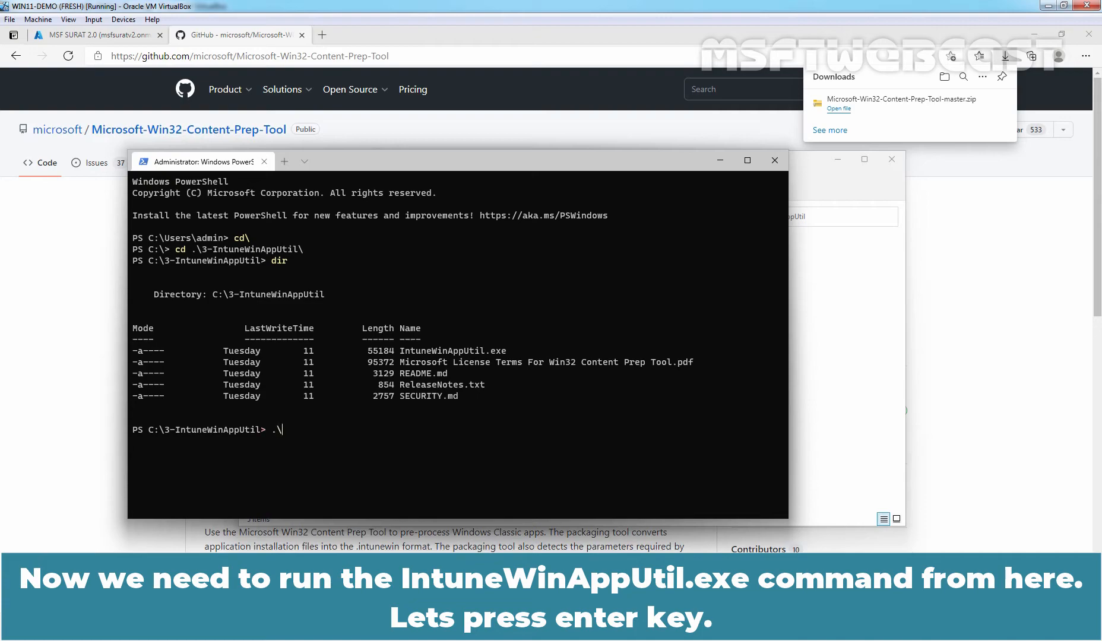
- Package vlc-3.0.11-win64.exe from C:\1-VLC into C:\2-IntuneApps, answering N to catalog
text(IntuneWinAppUtil.exe)
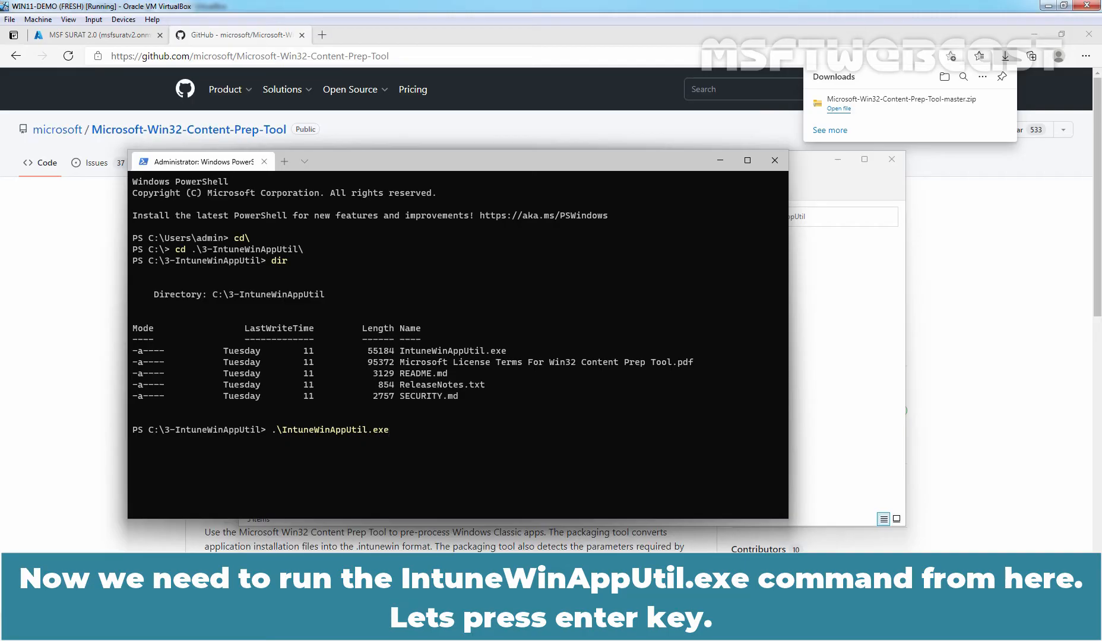
key(enter)
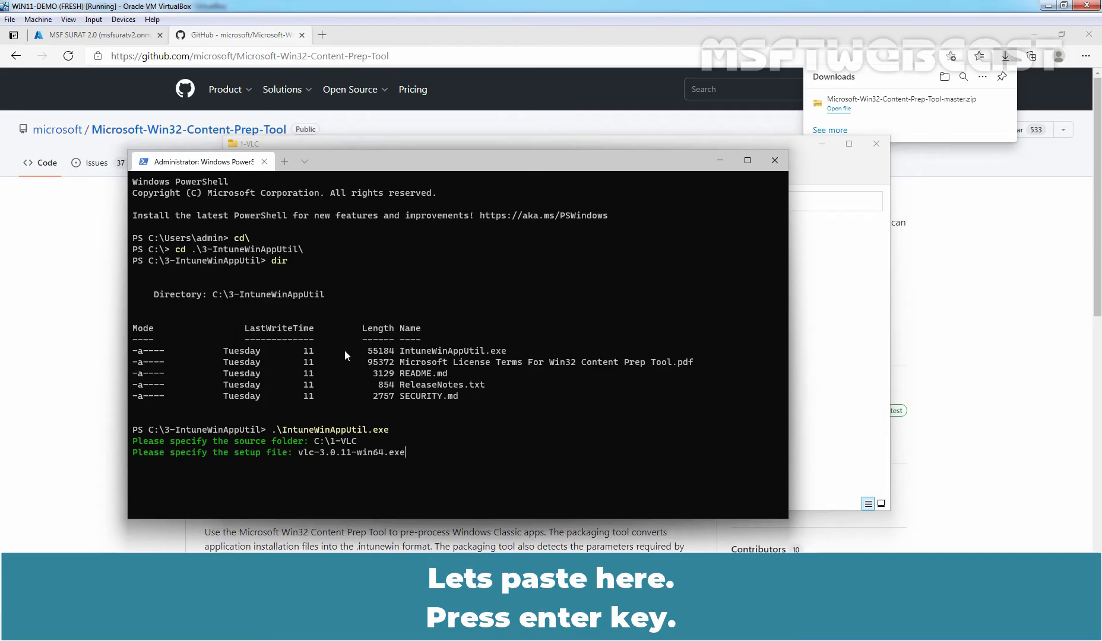
key(enter)
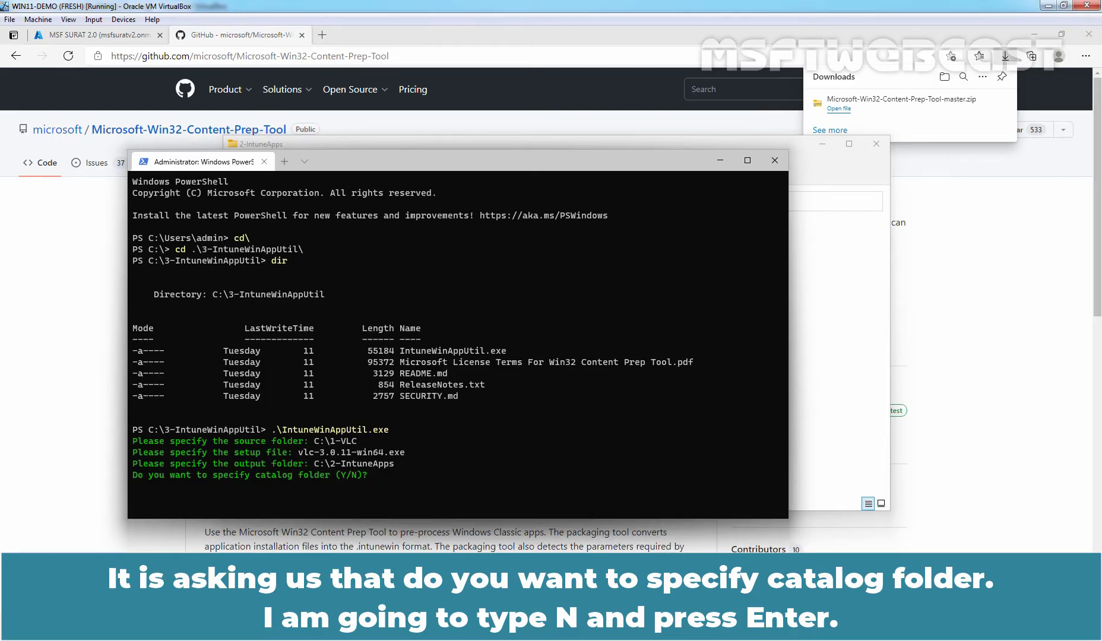
text(N)
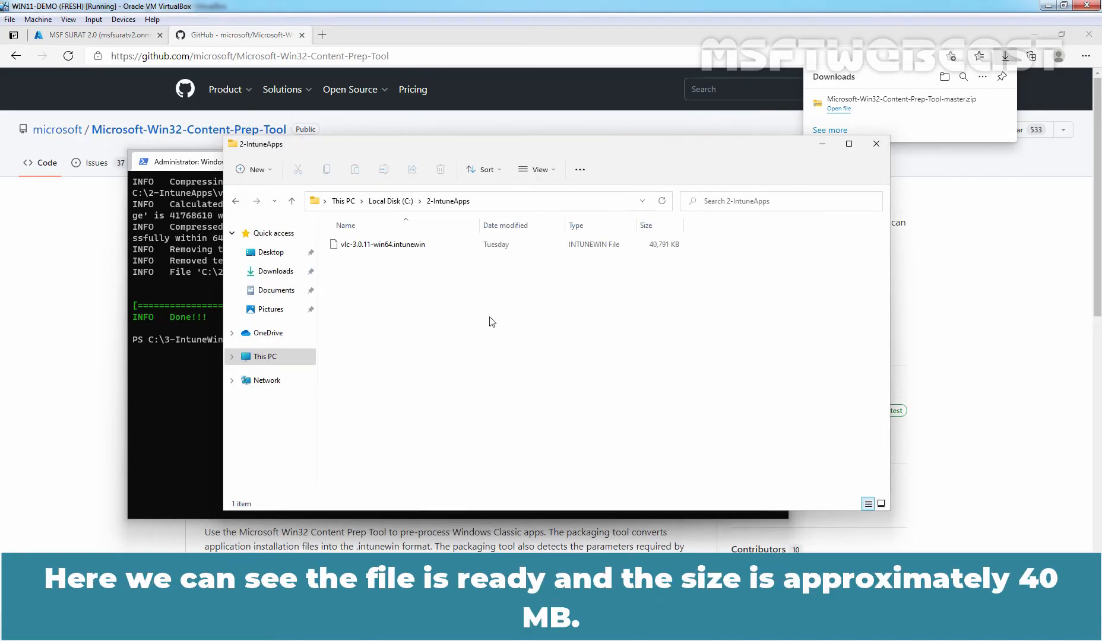
mouse_move(417, 317)
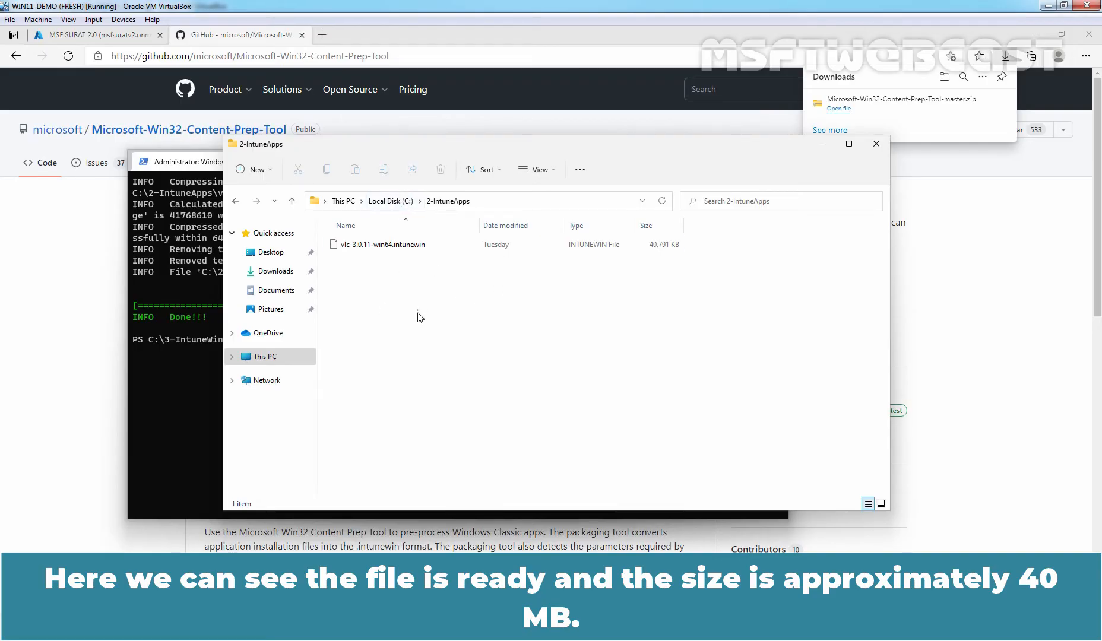
click(382, 244)
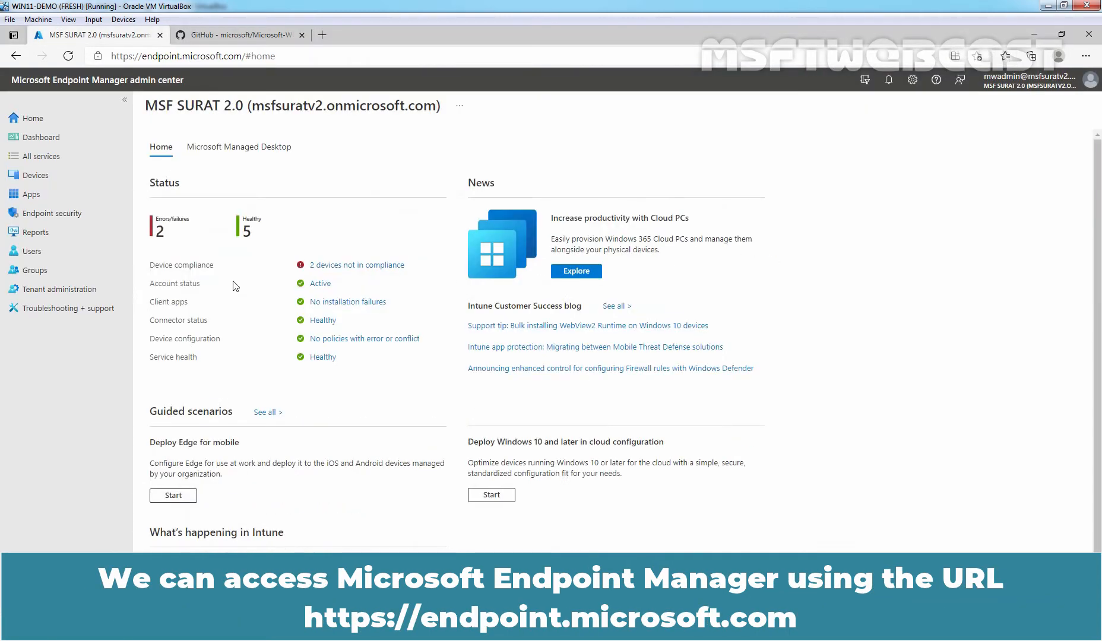
mouse_move(972, 396)
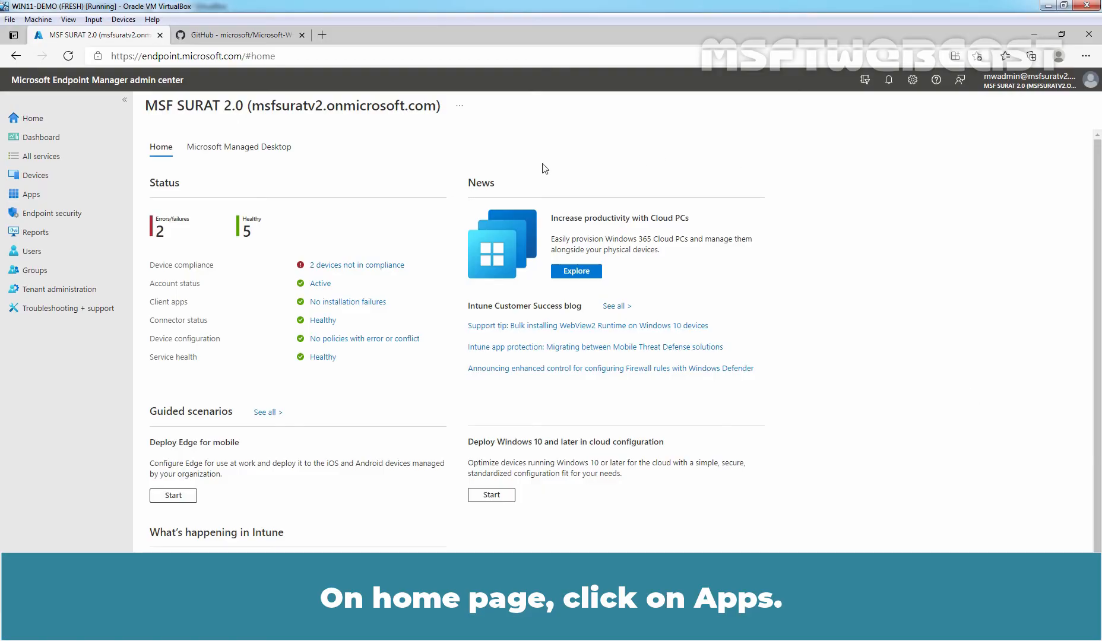
- Under Apps > Windows, add a new app and choose the Windows app (Win32) type
click(30, 194)
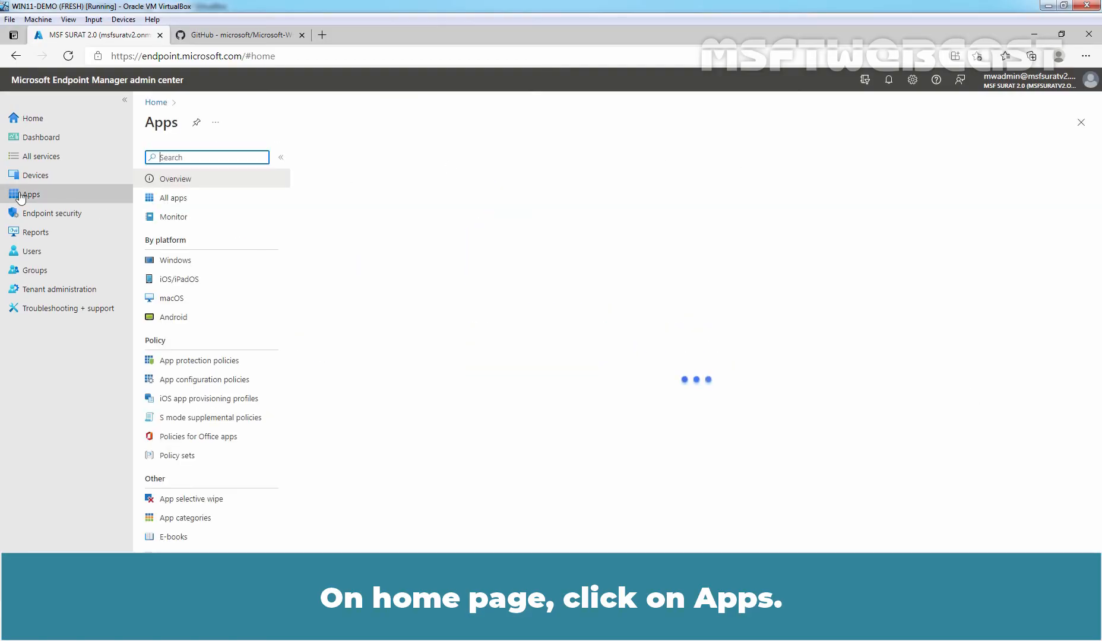
click(31, 194)
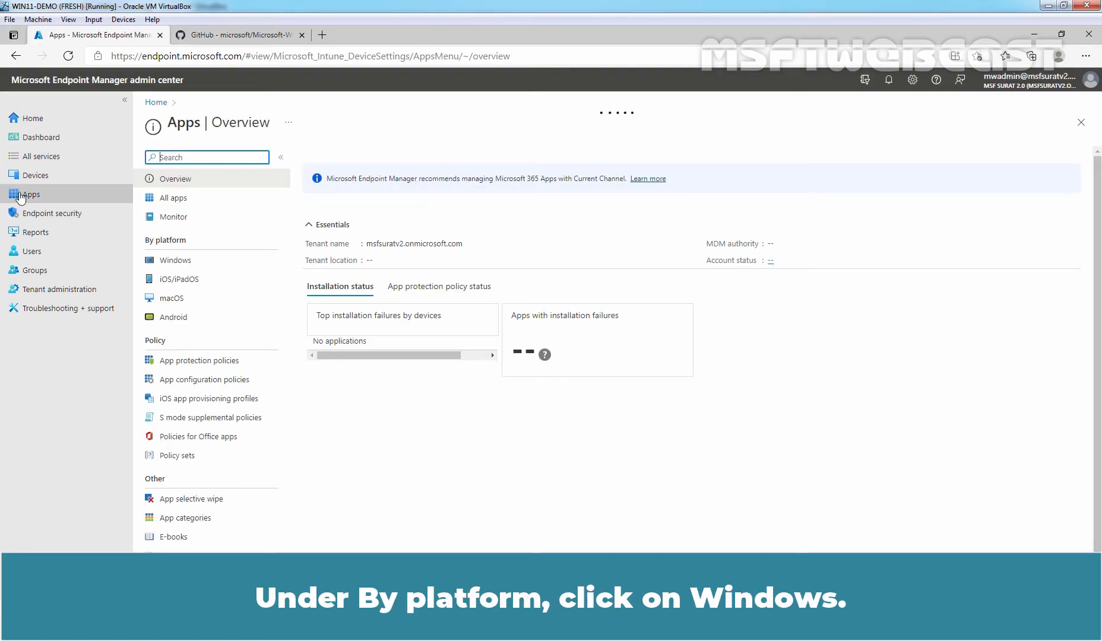
click(175, 260)
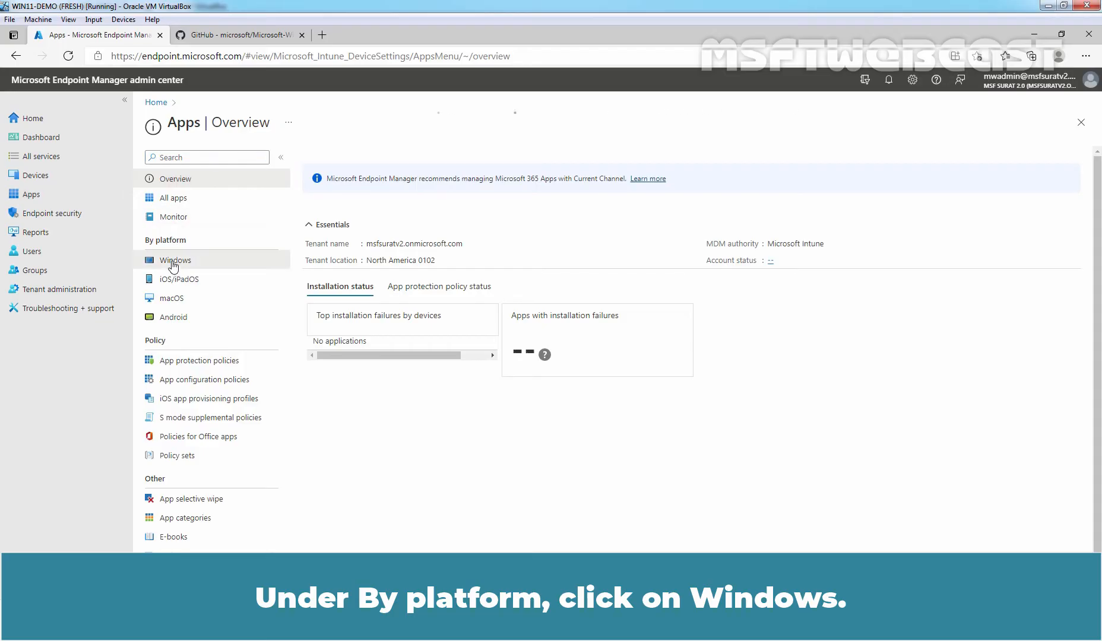
click(176, 259)
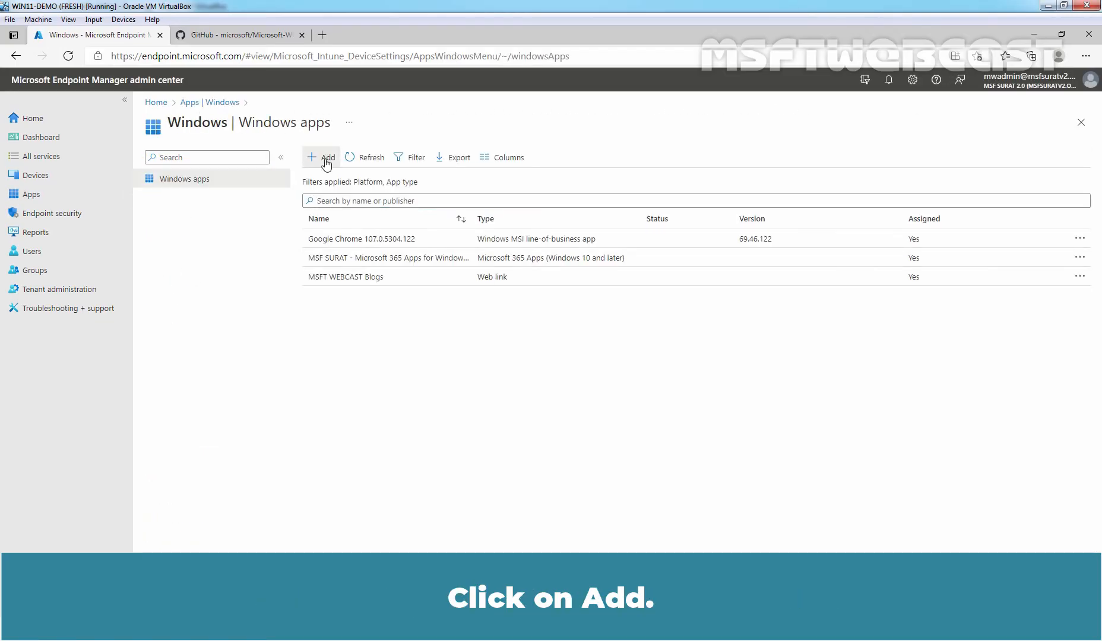
click(321, 157)
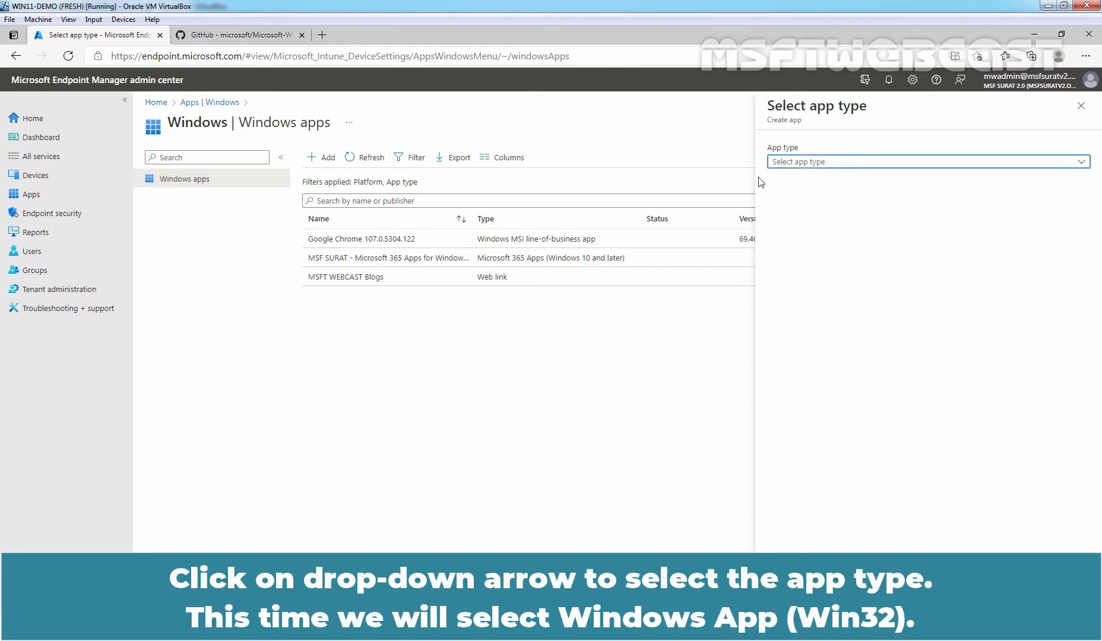
click(926, 161)
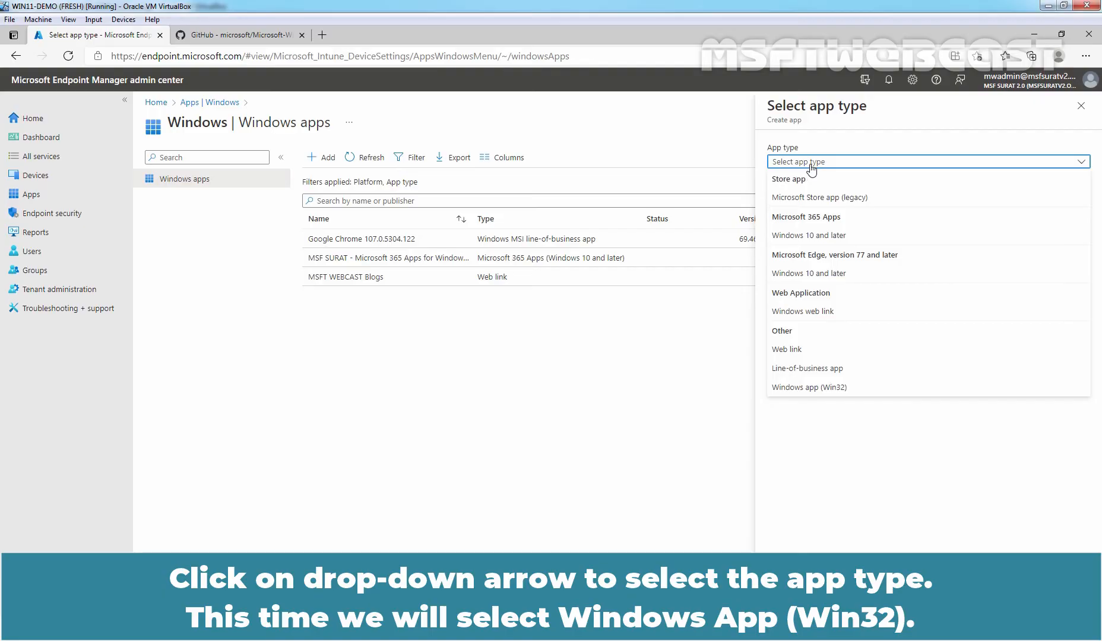
click(808, 387)
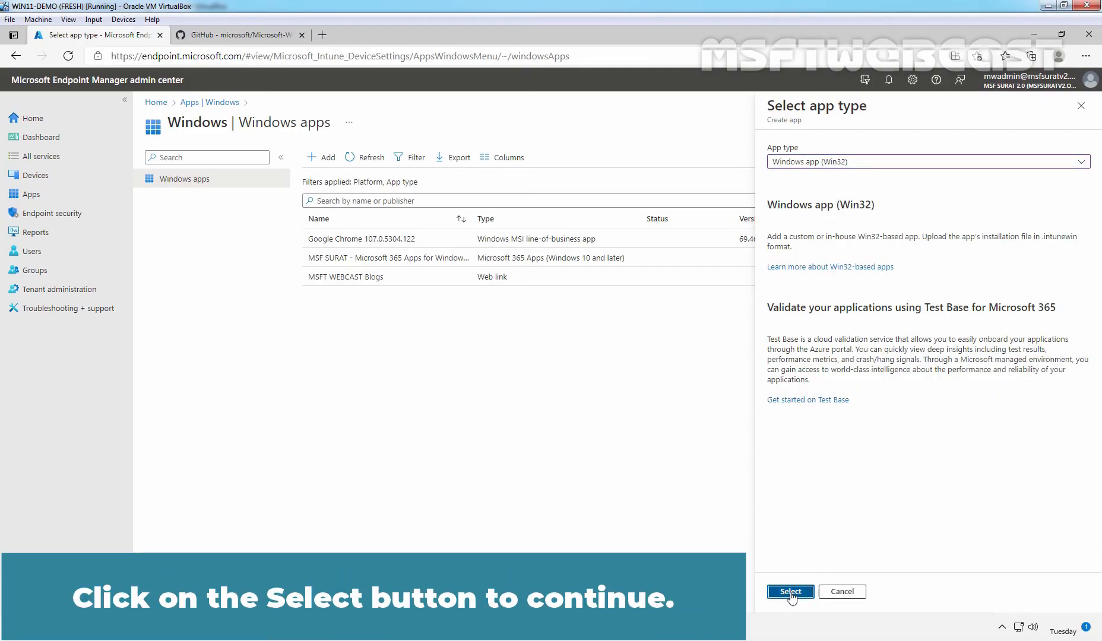
- Confirm Windows app (Win32) as the app type to start the Add App wizard
click(790, 591)
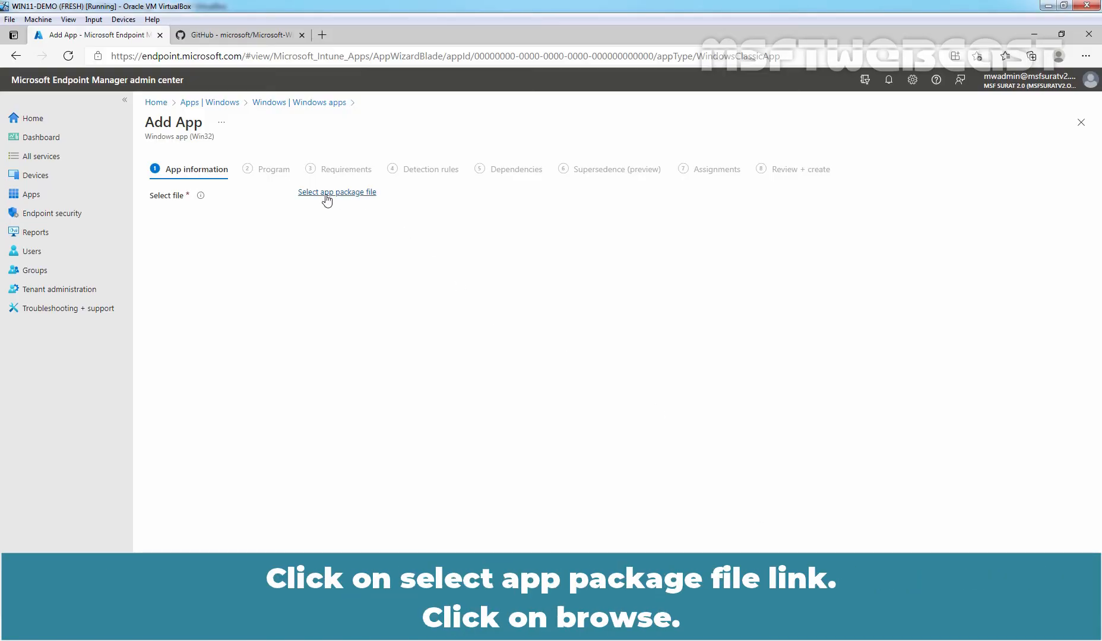
- Load C:\2-IntuneApps\vlc-3.0.11-win64.intunewin as the app package file
click(337, 192)
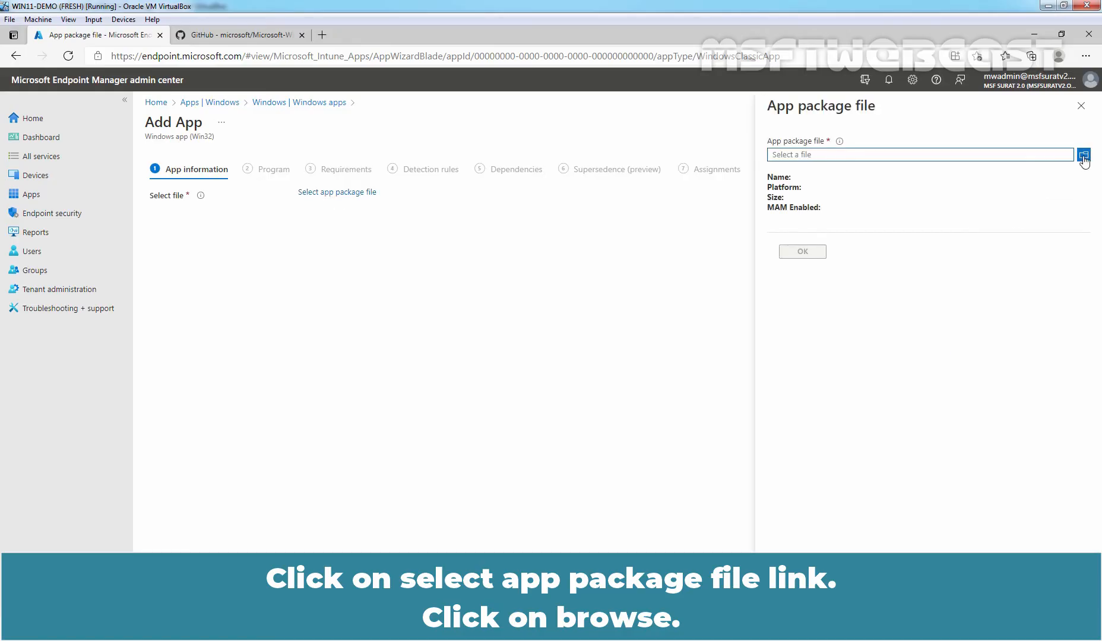
click(1082, 155)
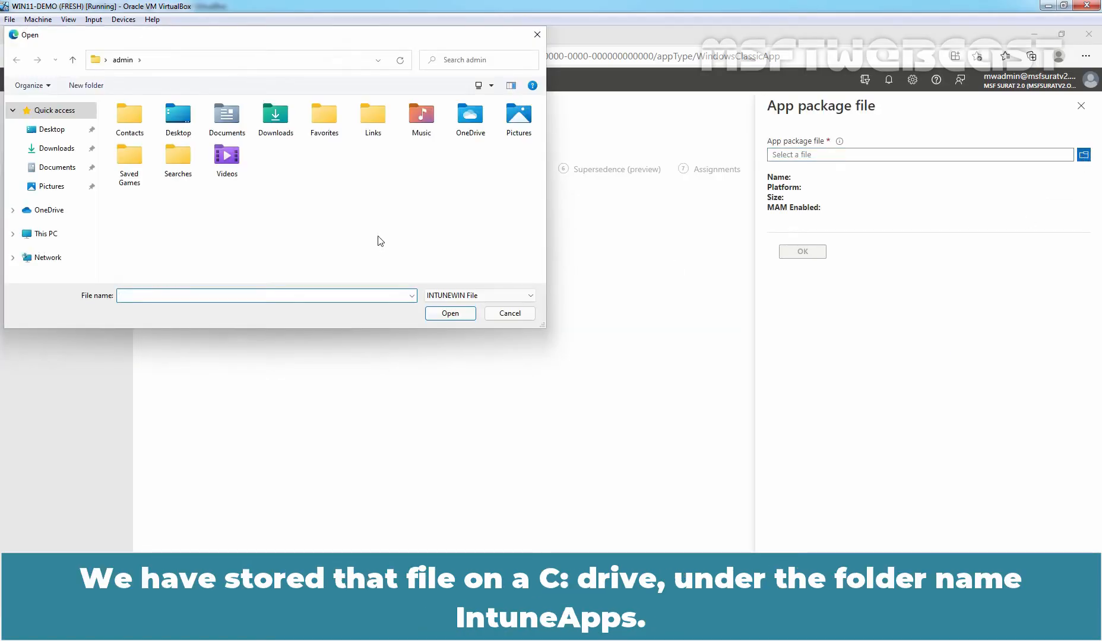
click(45, 233)
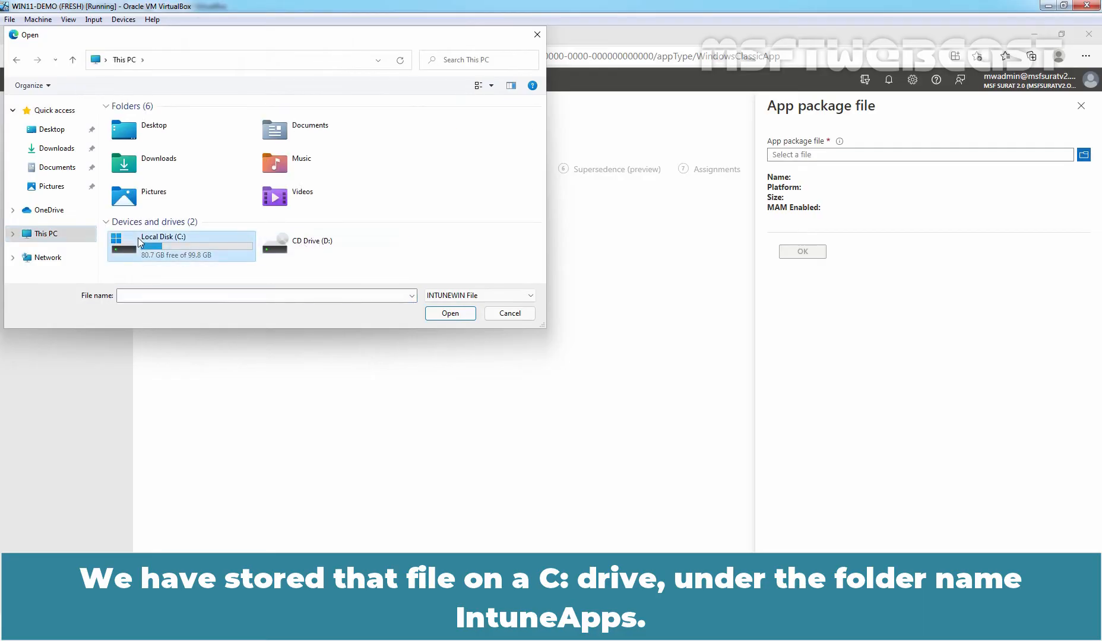
double_click(164, 244)
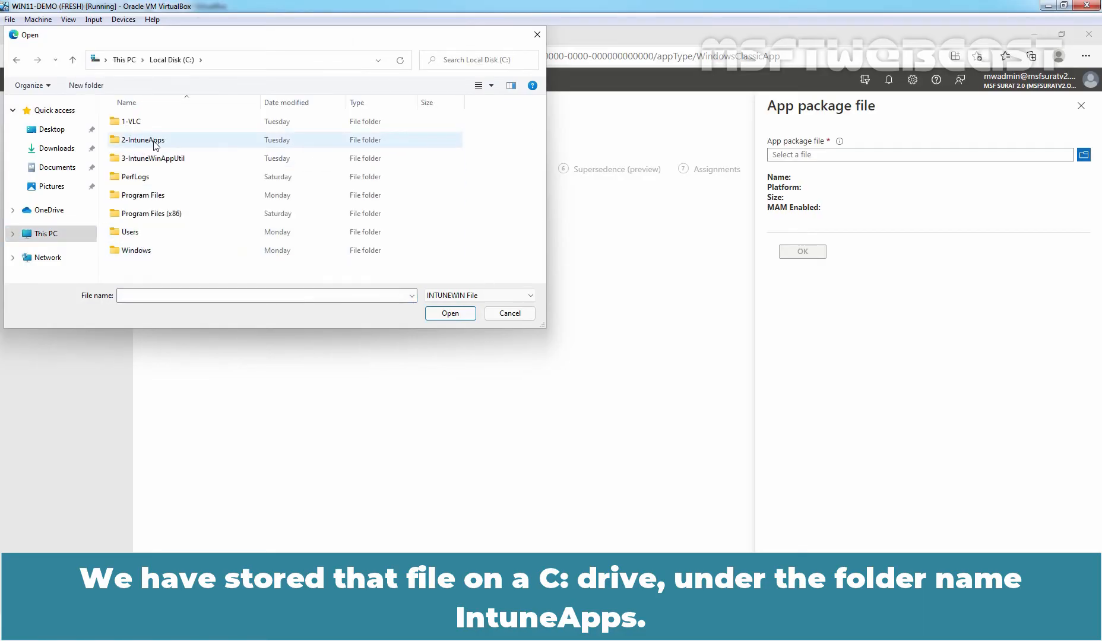
double_click(141, 139)
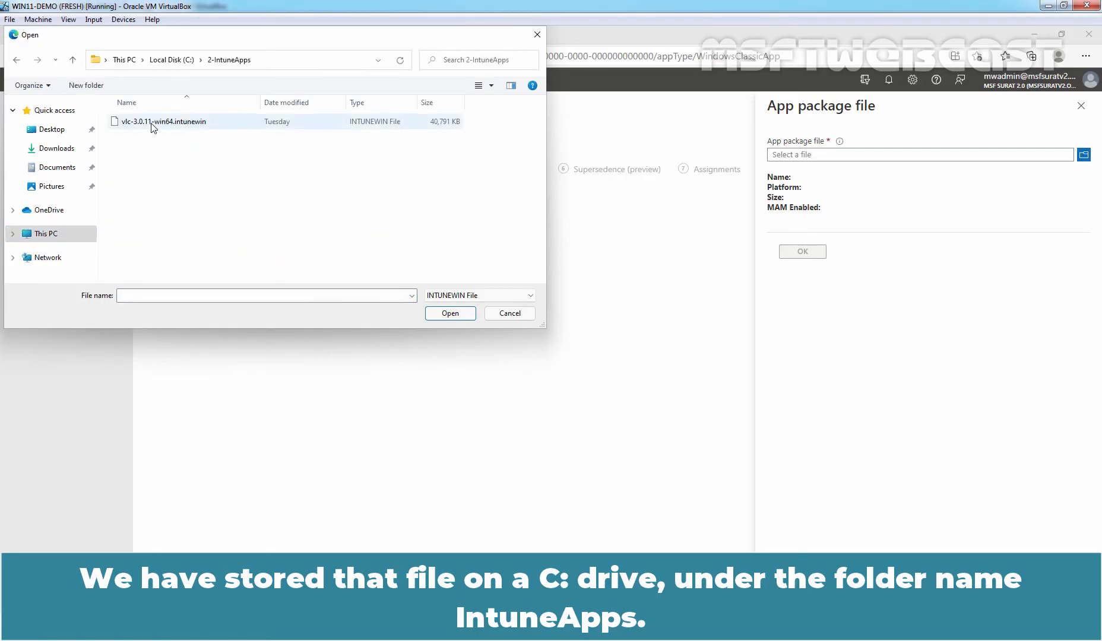
click(161, 122)
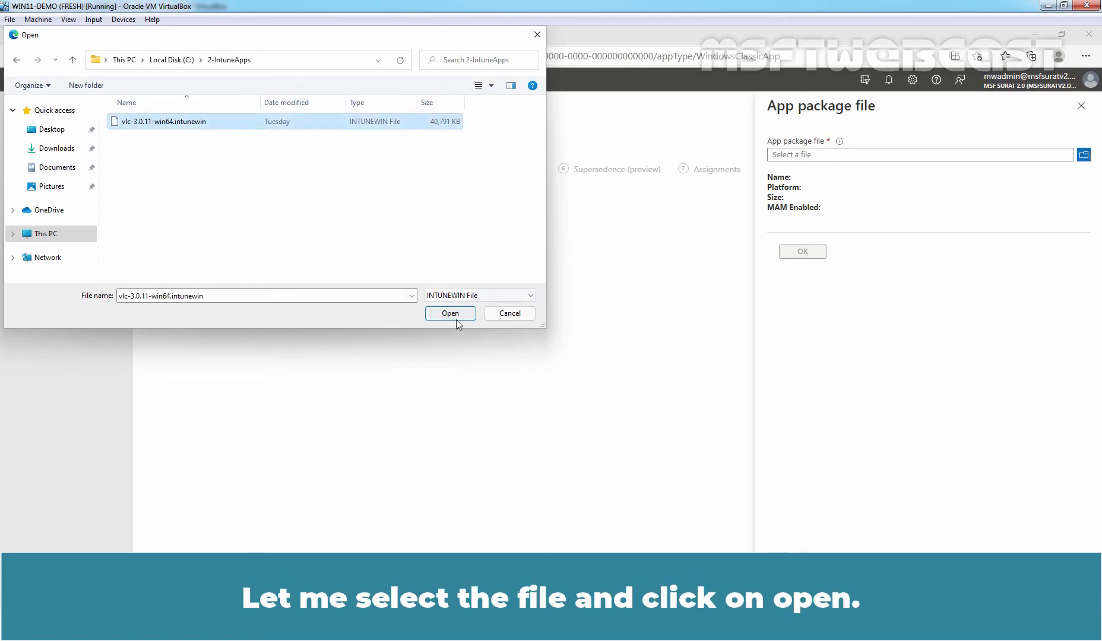
click(449, 313)
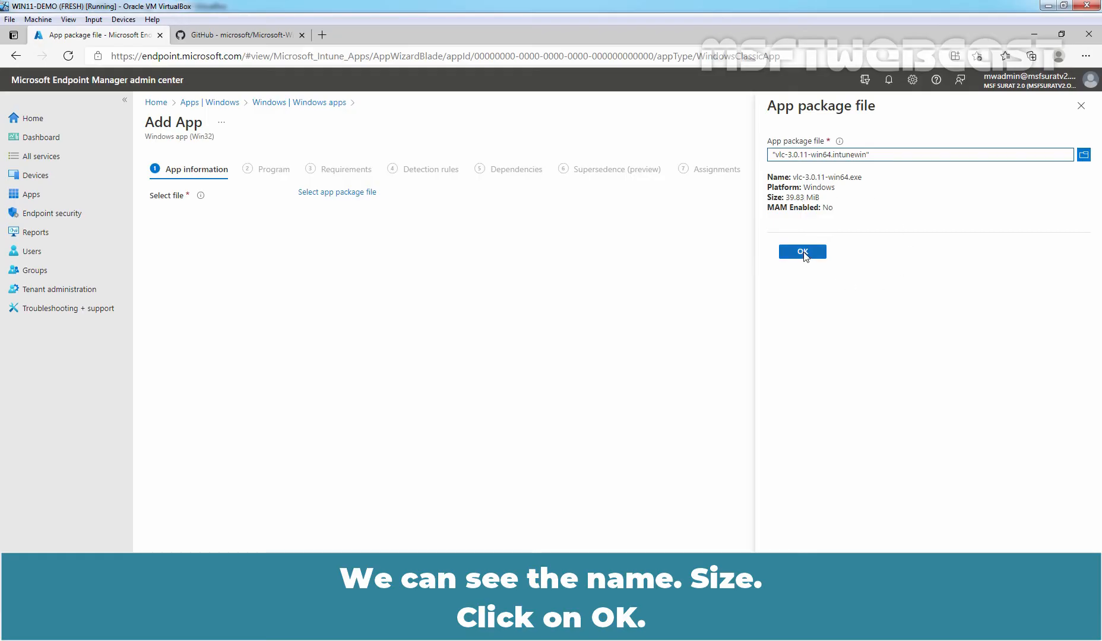
click(802, 252)
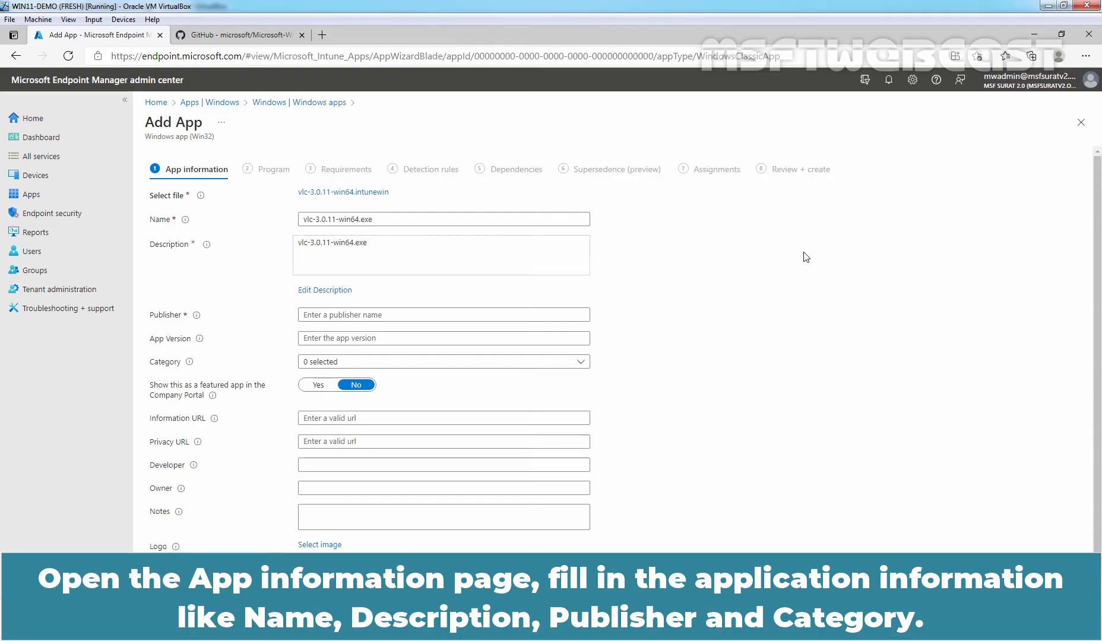
- Enter 'VLC Media Player' as the app name and 'VideoLAN' as the publisher
click(443, 218)
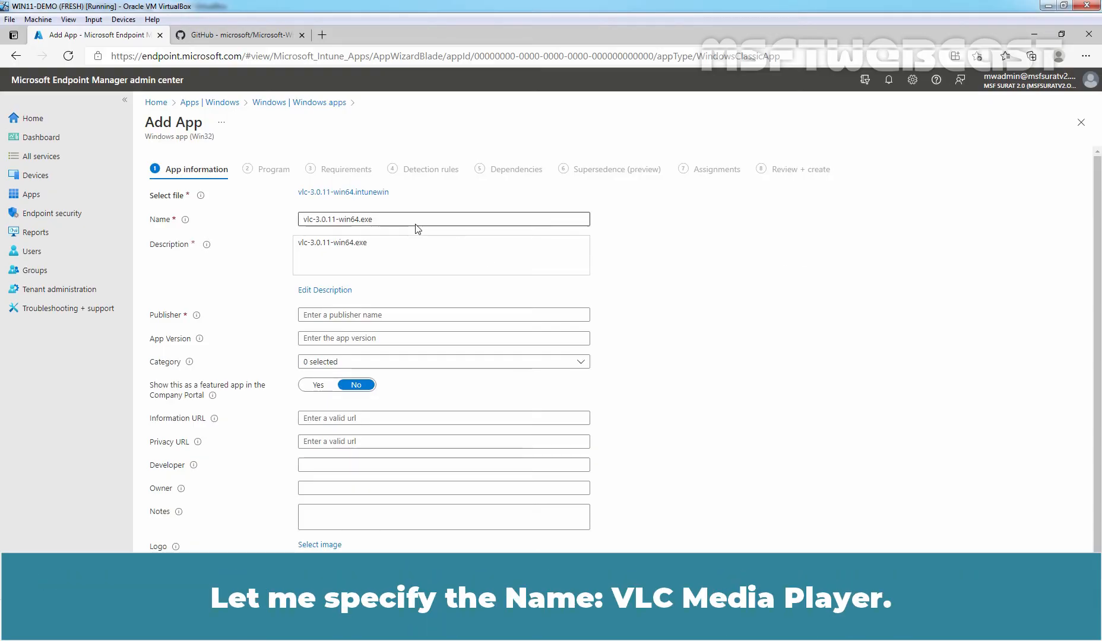
text(VLC Media Player)
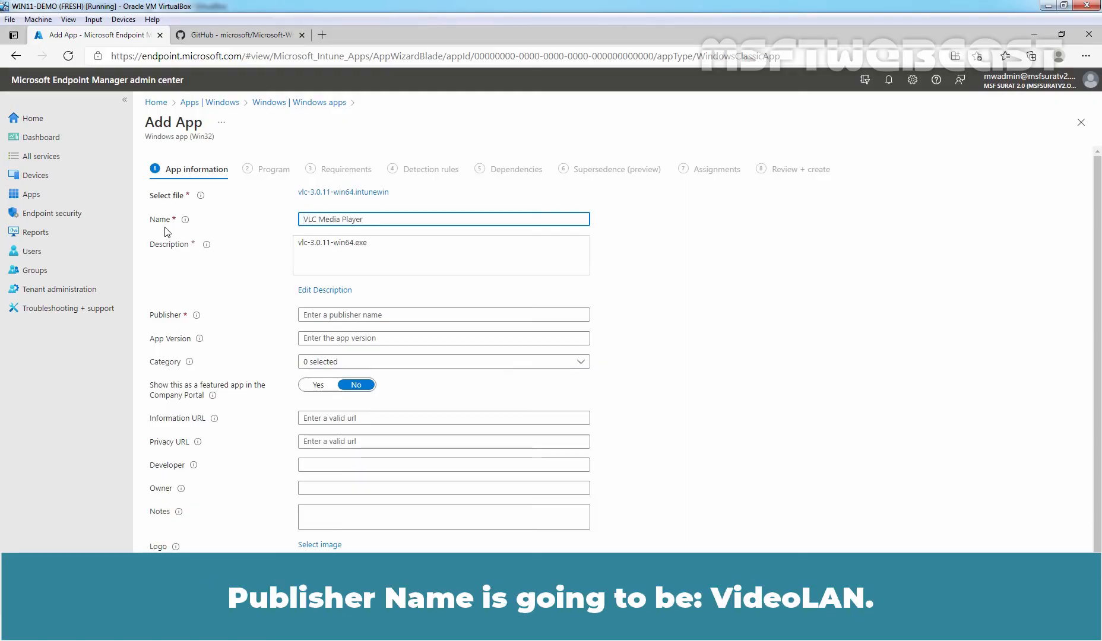
text(VideoLAN)
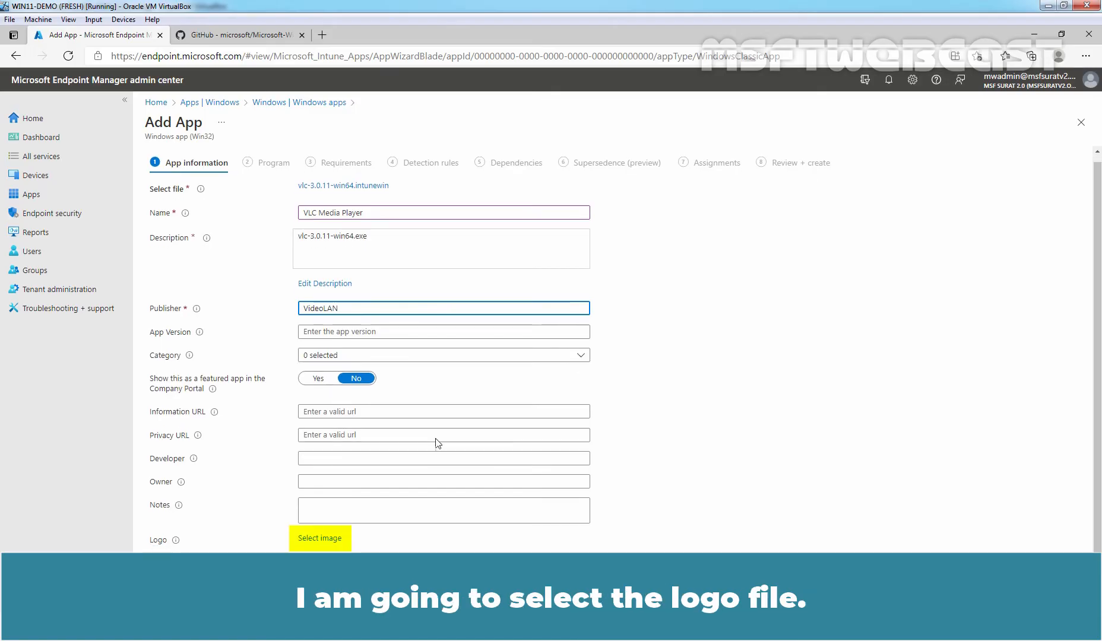
- Upload VLC_Icon.svg from Downloads as the app's logo
click(319, 538)
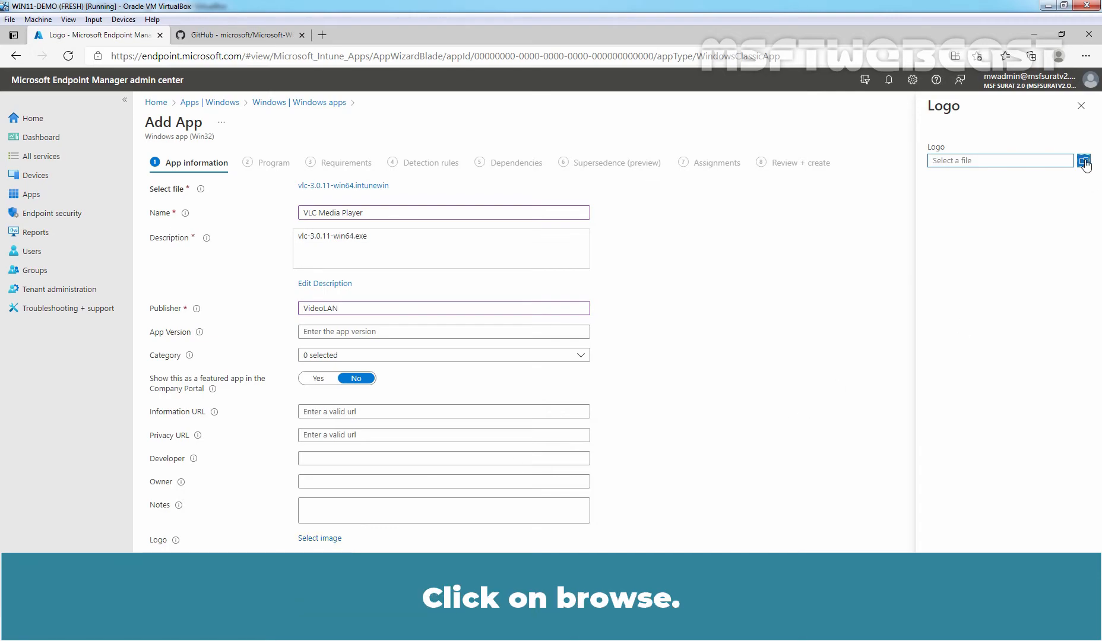
click(1083, 160)
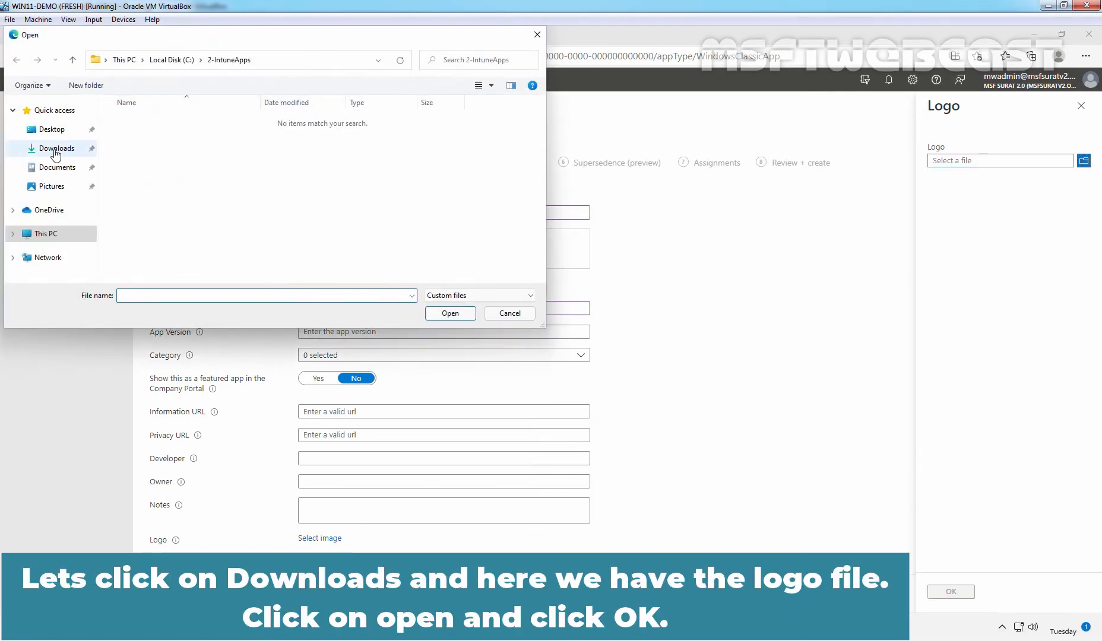
click(58, 149)
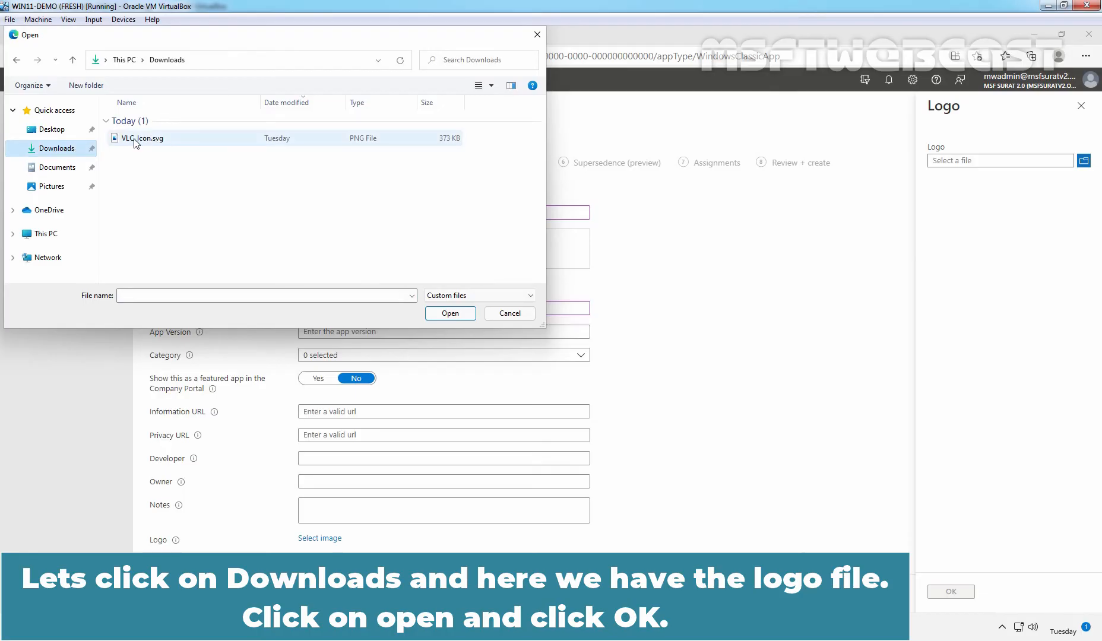
click(143, 138)
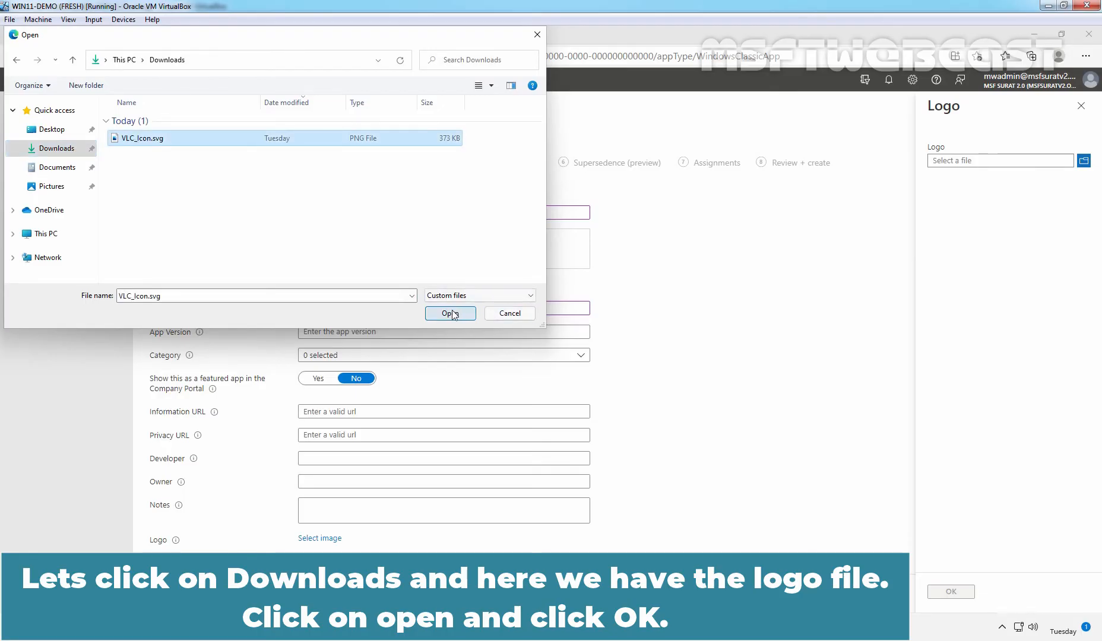
click(450, 313)
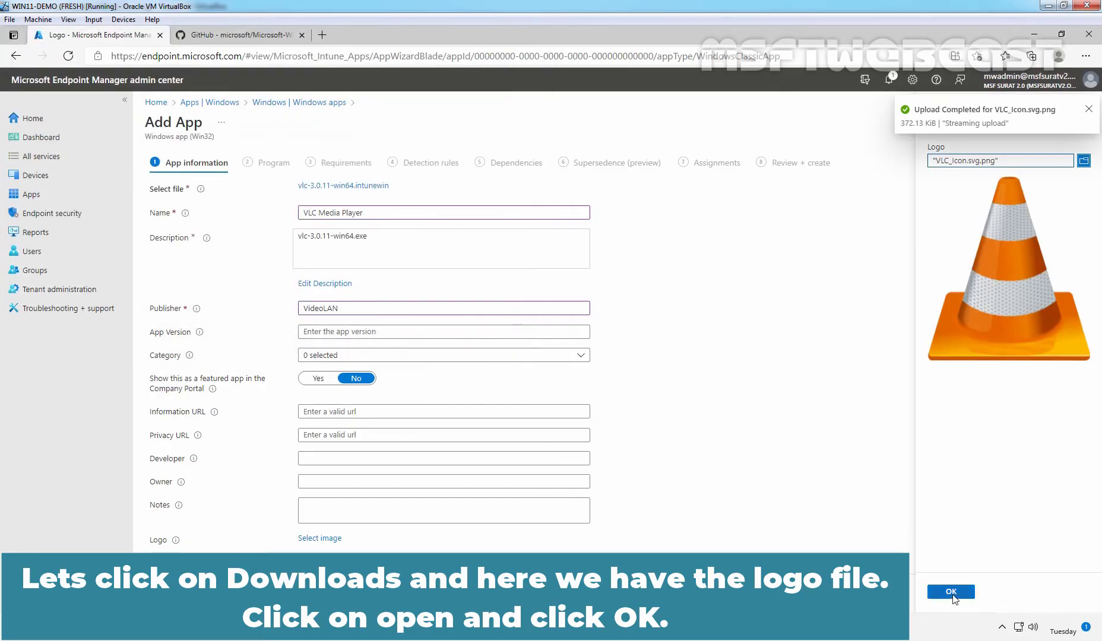
click(950, 591)
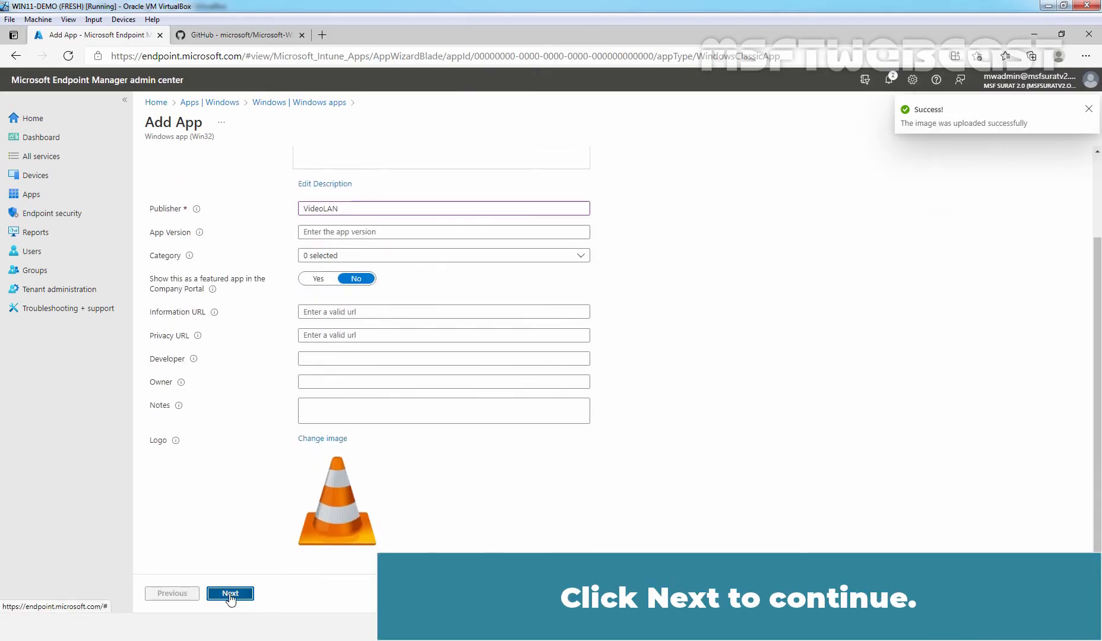
- Enter uninstall command "%programfiles%\VideoLAN\VLC\uninstall.exe" /S and set device restart to No specific action
click(230, 593)
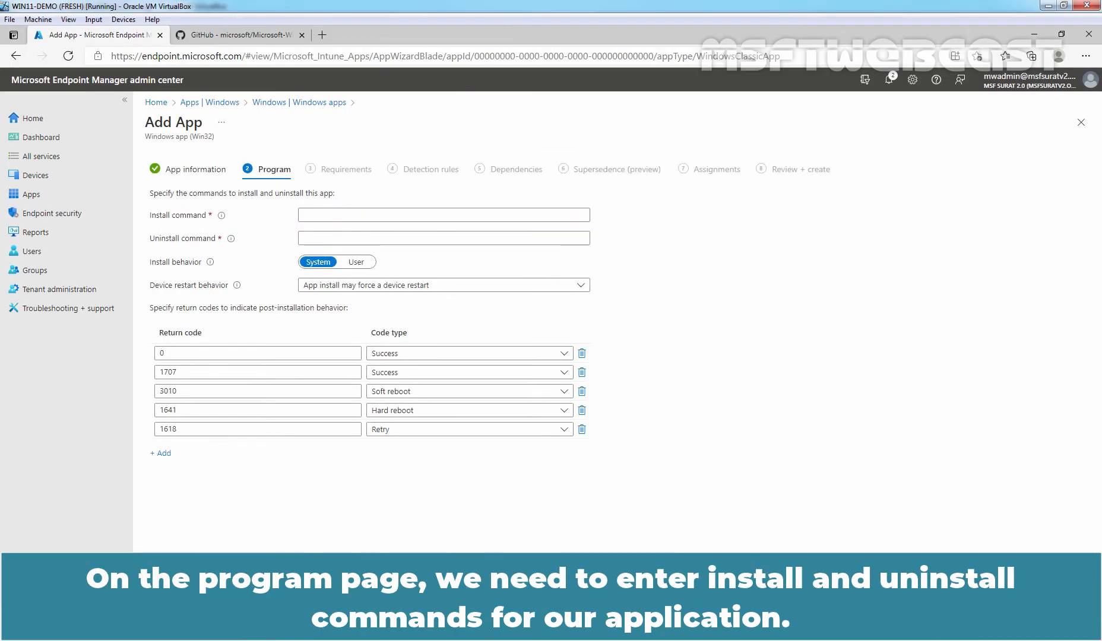
text("%programfiles%\VideoLAN\VLC\uninstall.exe" /S)
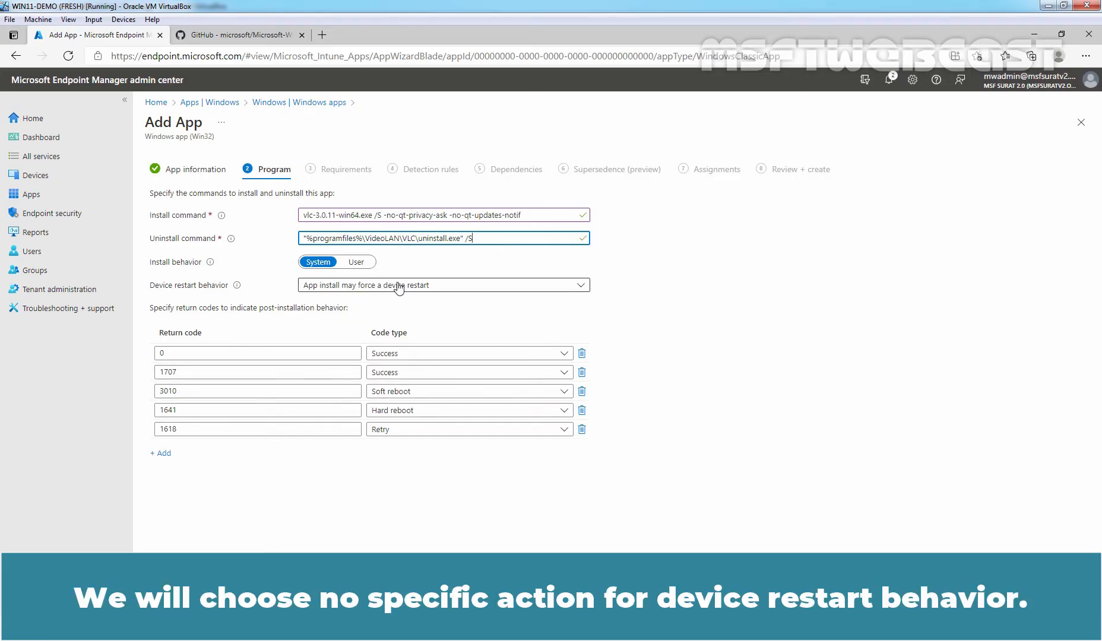
click(443, 285)
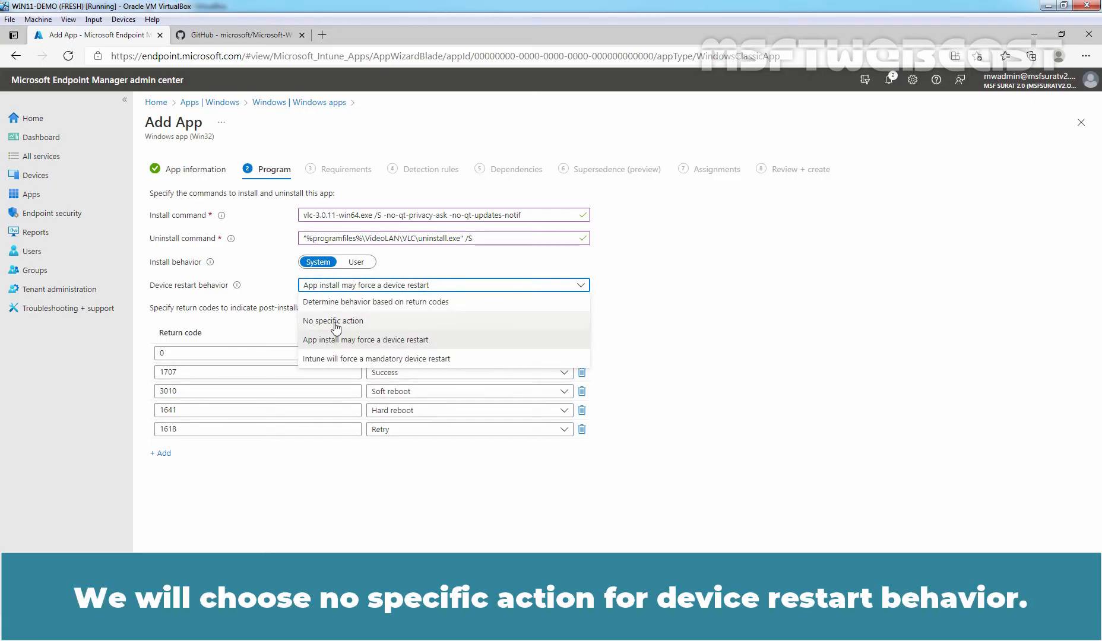
click(333, 321)
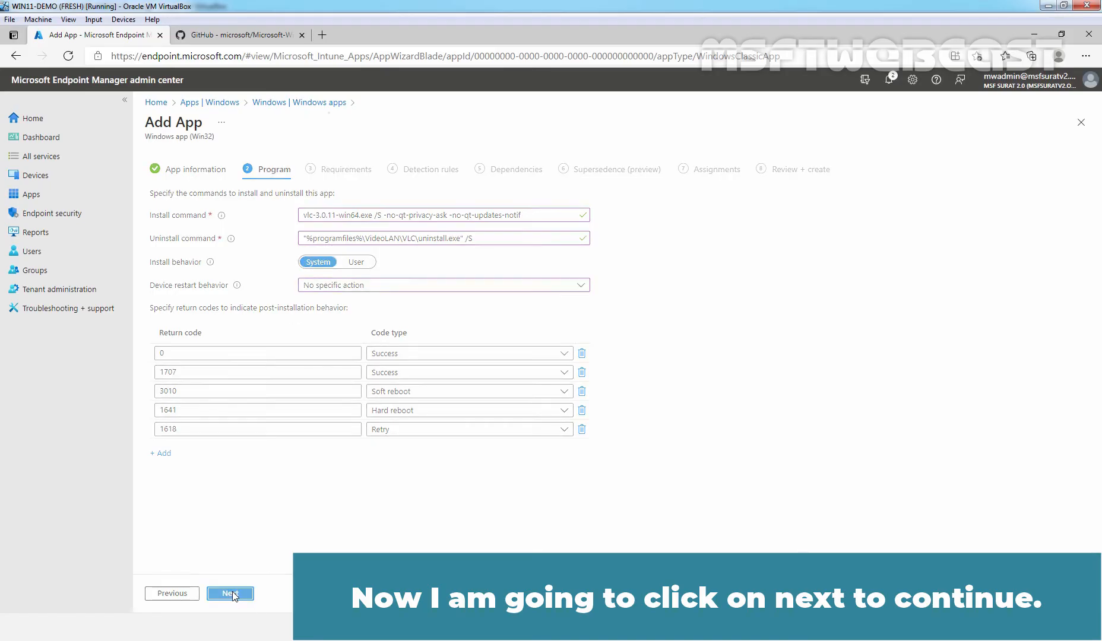
- Require 64-bit operating system architecture on the Requirements step
click(229, 592)
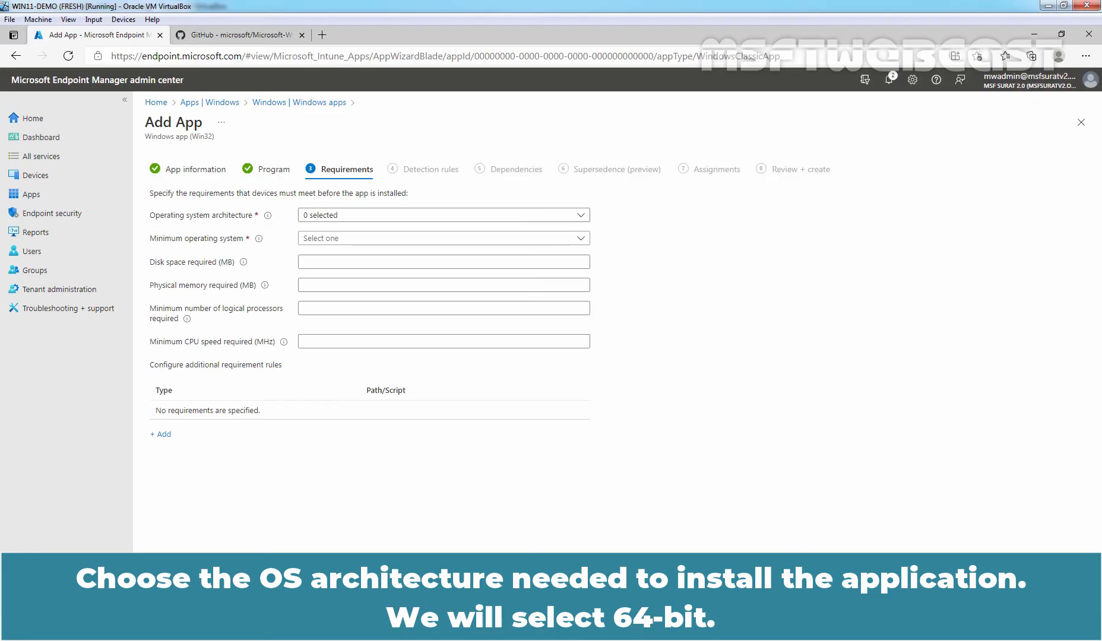
click(443, 215)
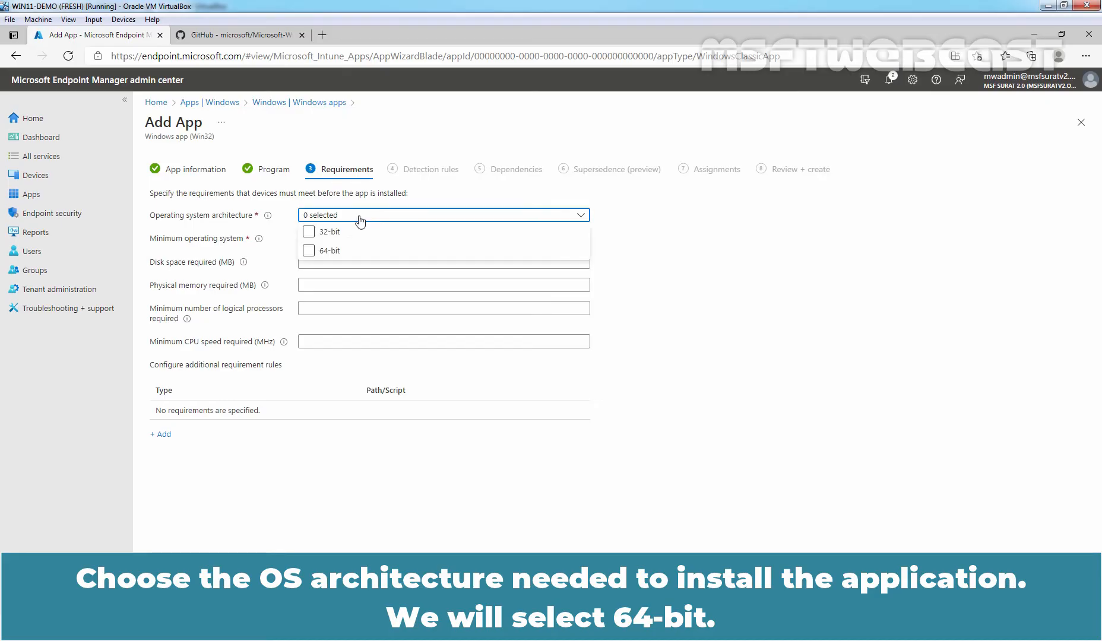
click(309, 251)
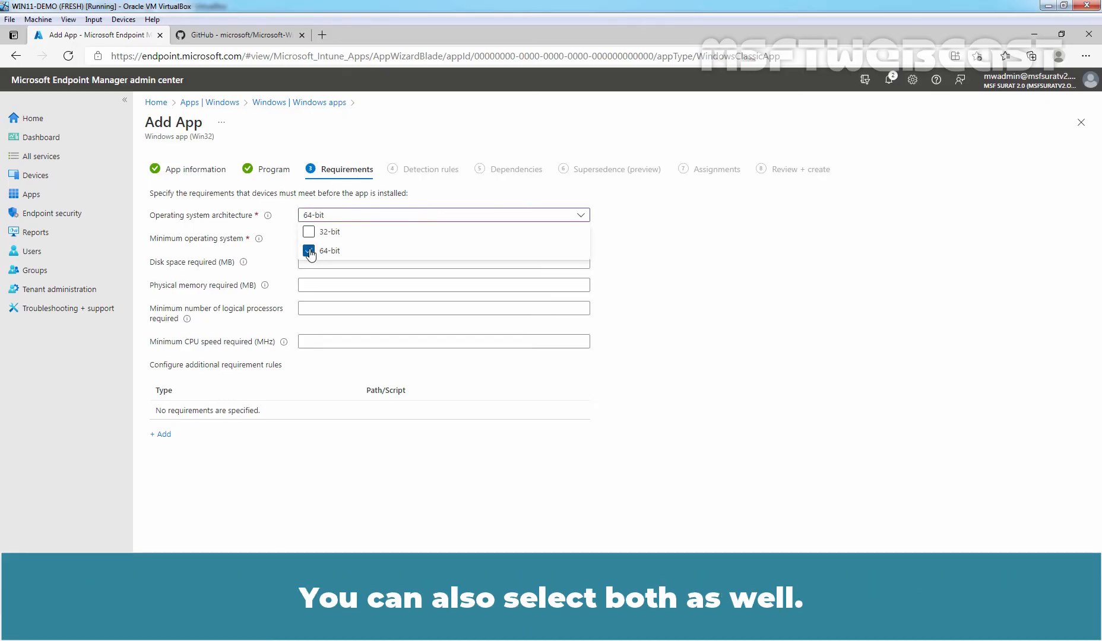
click(309, 252)
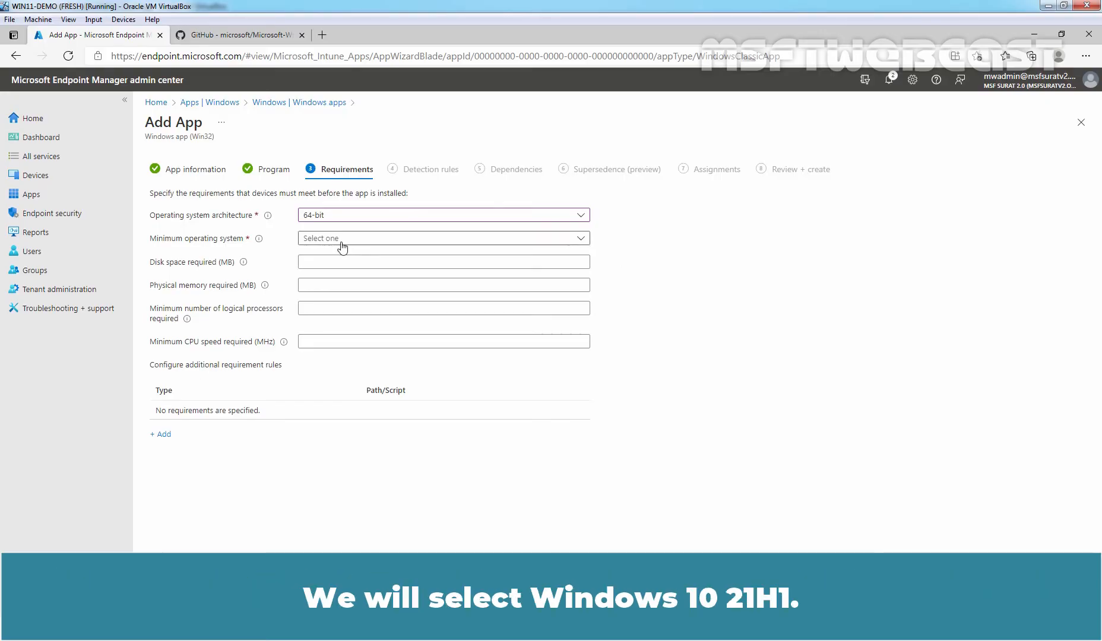
- Set Windows 10 21H1 as the minimum operating system and continue to detection rules
click(443, 238)
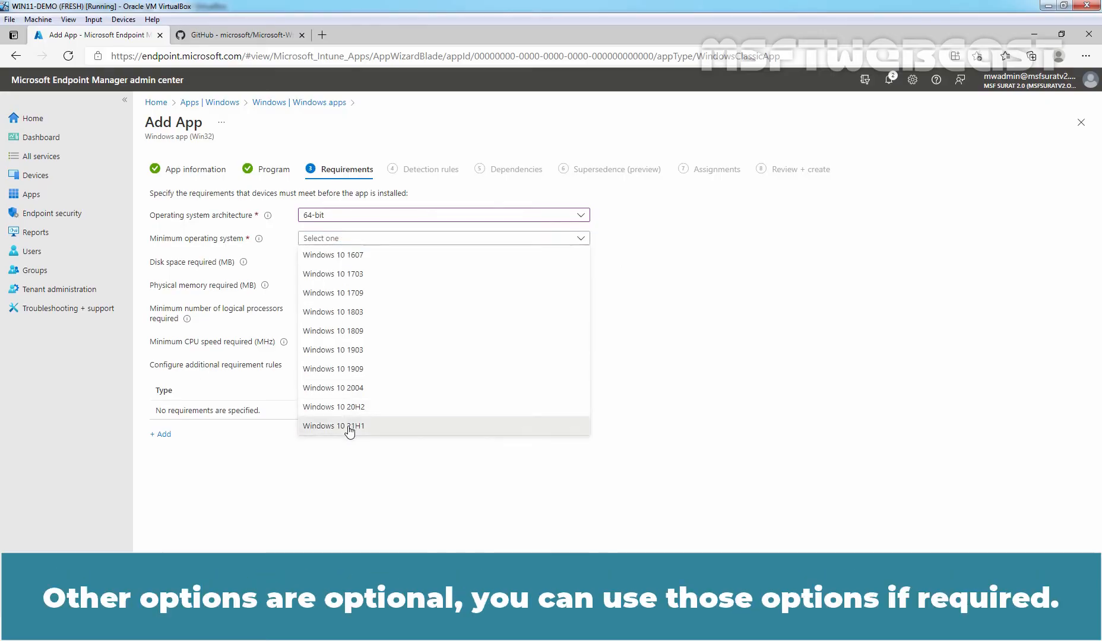
click(334, 425)
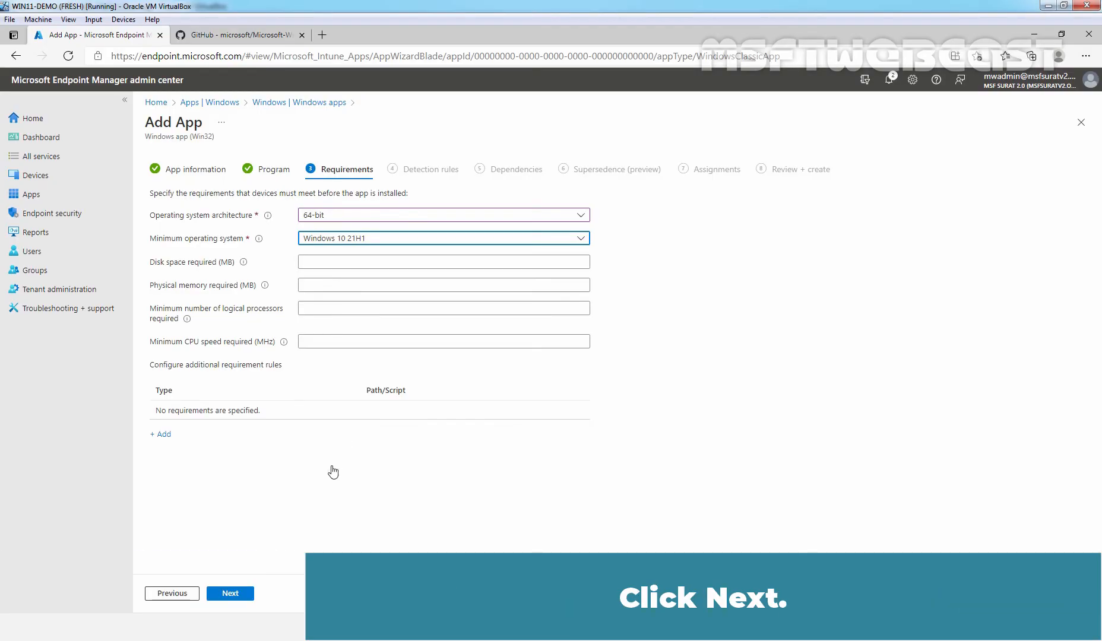
click(230, 592)
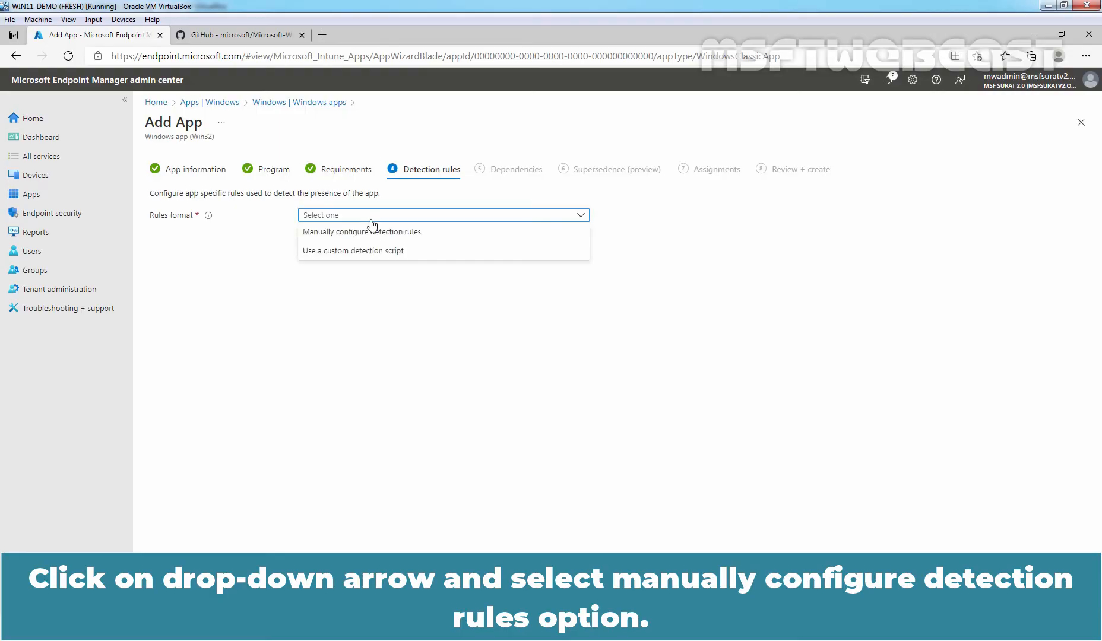
- Choose Manually configure detection rules as the rules format
click(360, 232)
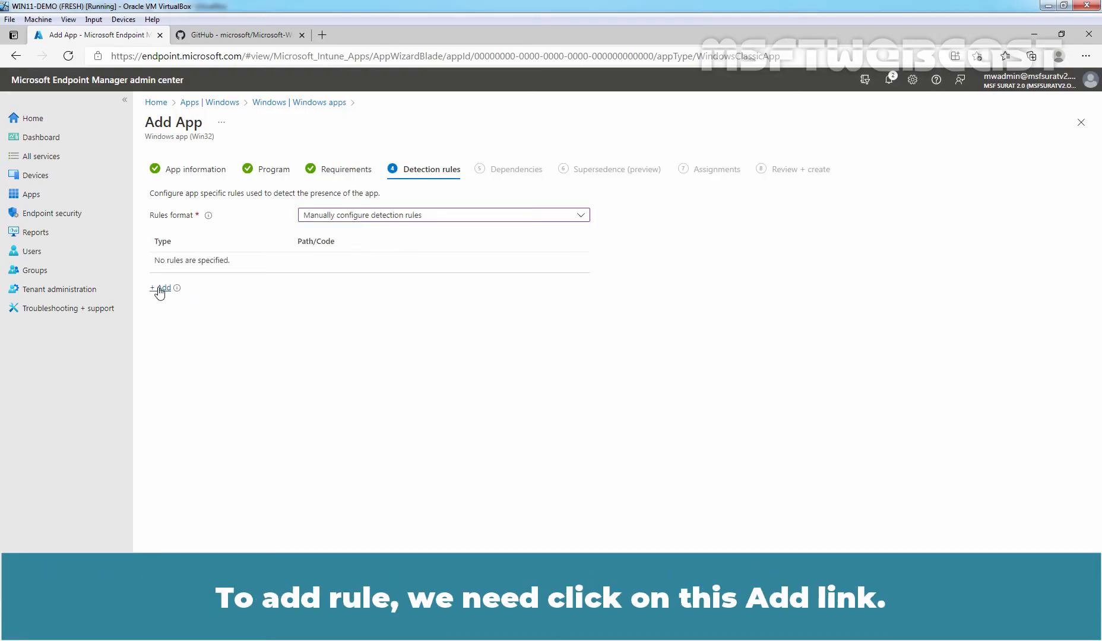
- Add a File rule: %programfiles%\VideoLAN\VLC, vlc.exe, detection method File or folder exists
click(160, 287)
text(%programfiles%\VideoLAN\VLC)
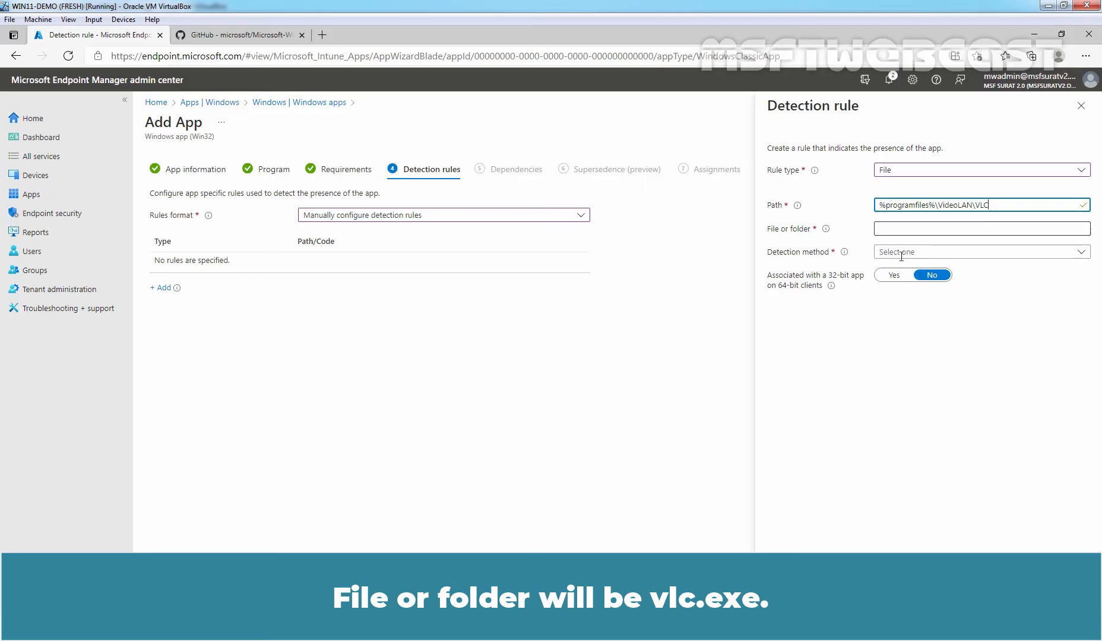
text(vlc.exe)
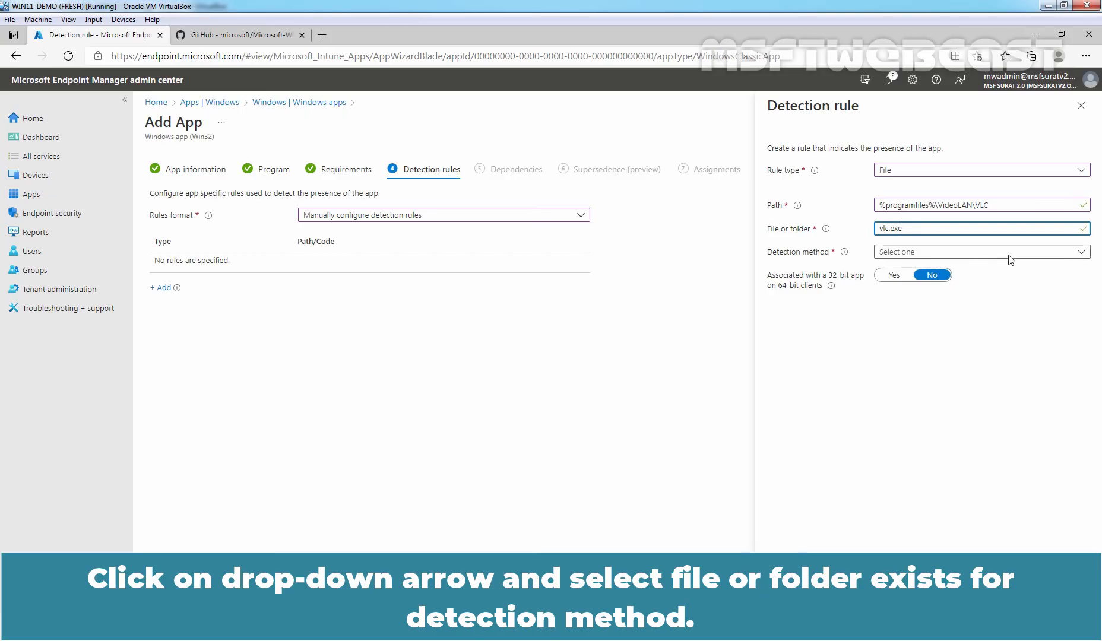
click(977, 251)
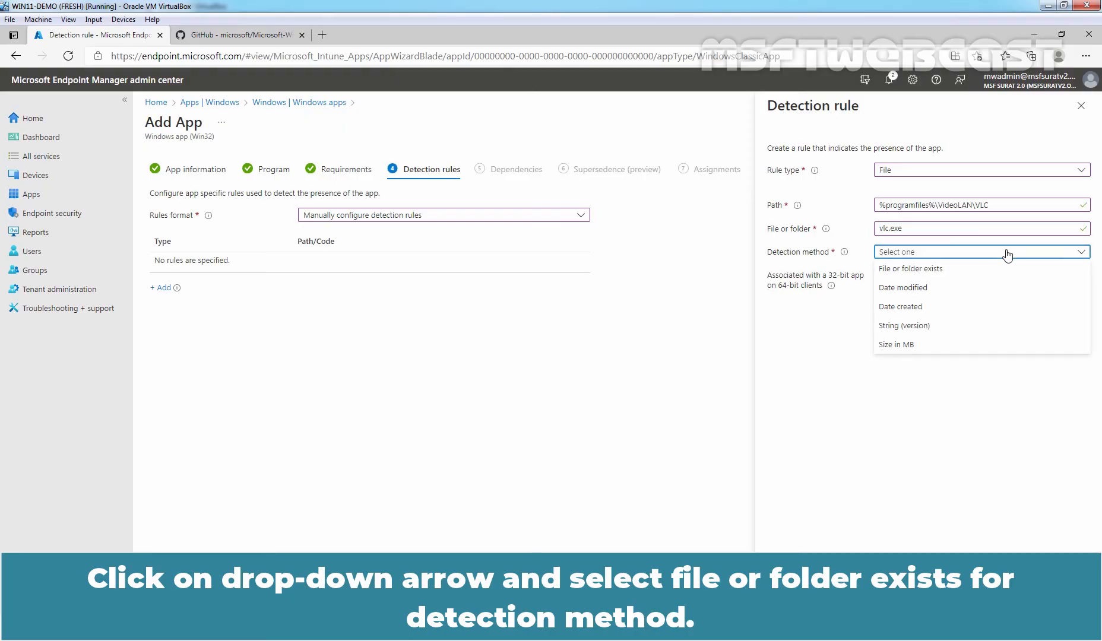
click(910, 269)
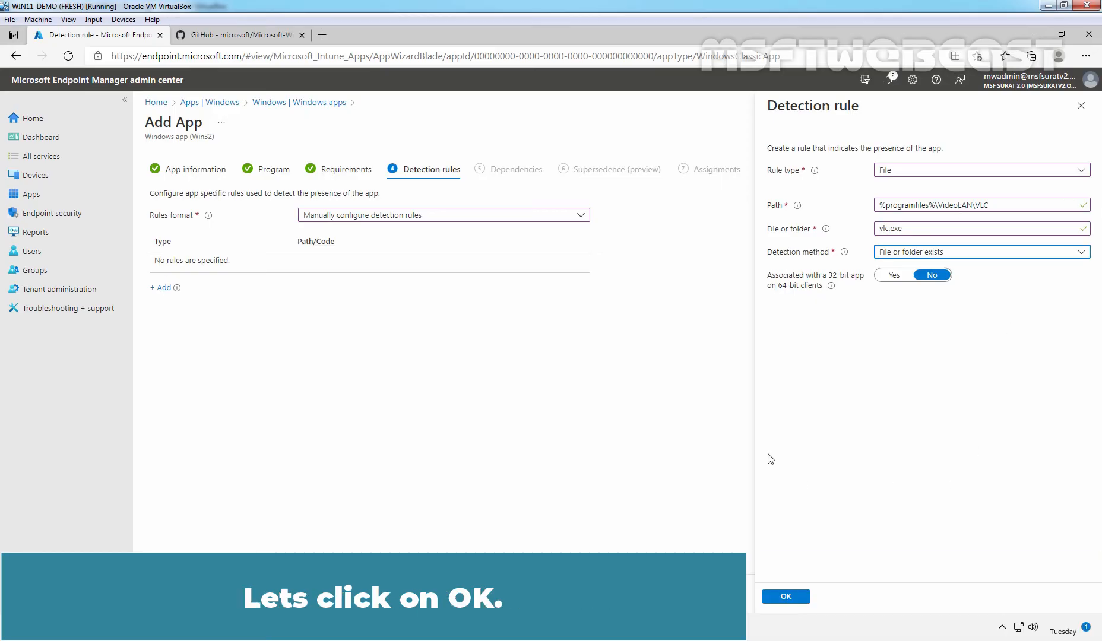
click(784, 596)
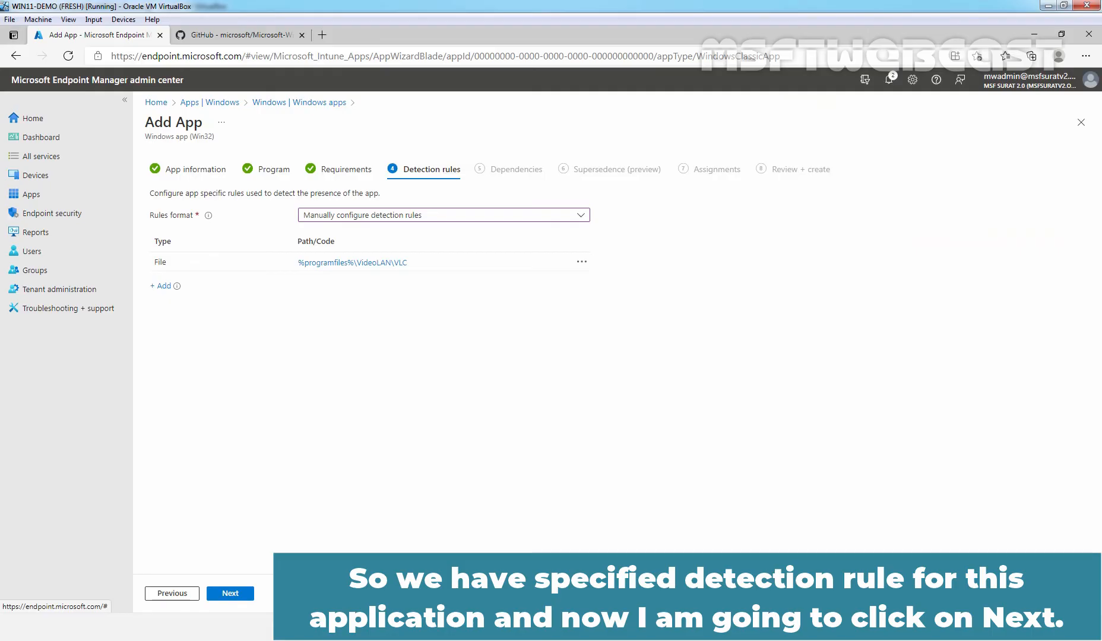
mouse_move(762, 548)
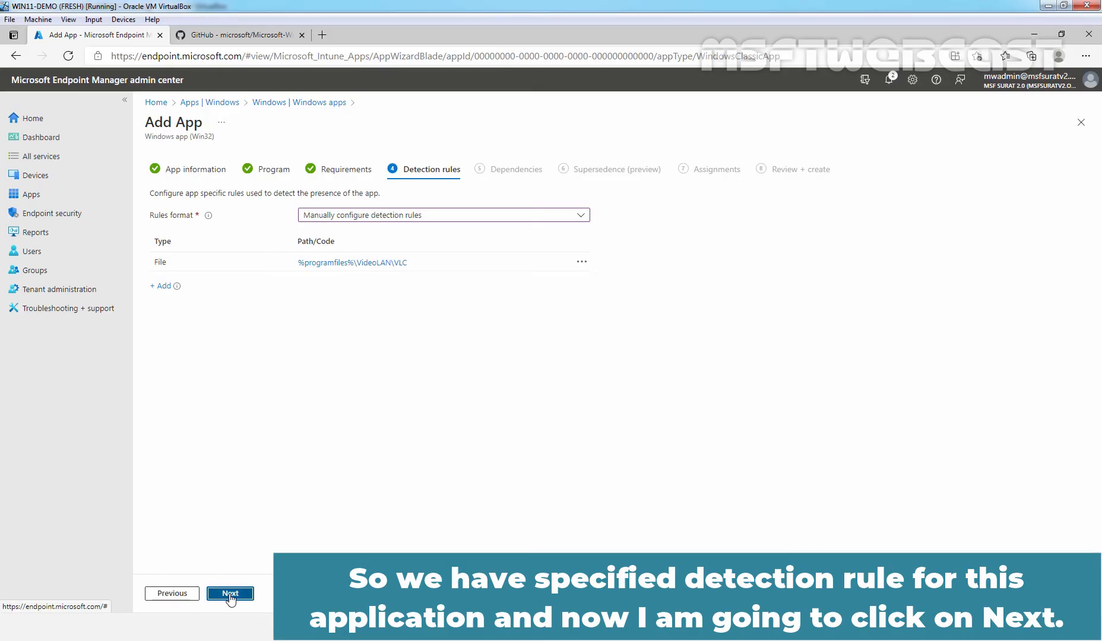
- Advance the Add App wizard from Detection rules to Dependencies
click(229, 593)
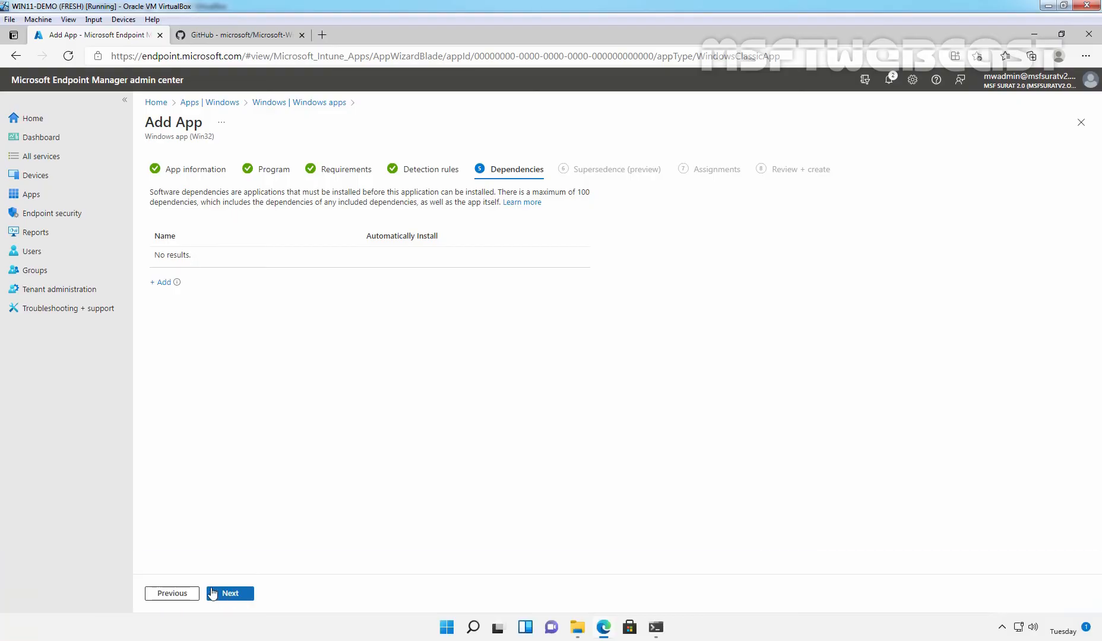
- Skip Dependencies and Supersedence (preview), reaching Assignments with nothing added
click(229, 593)
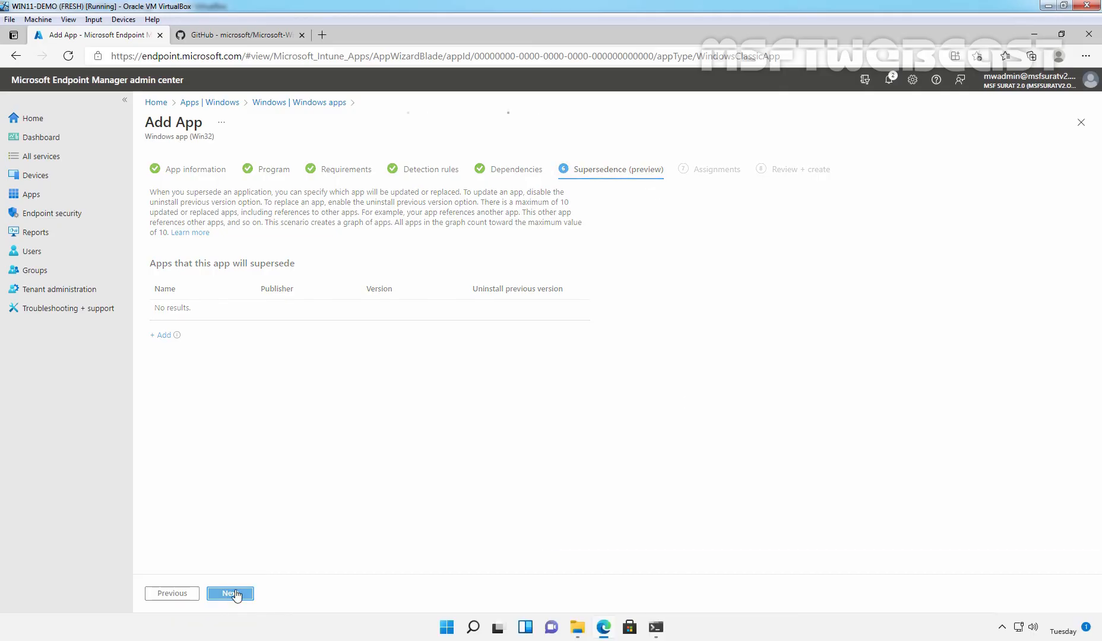
click(229, 593)
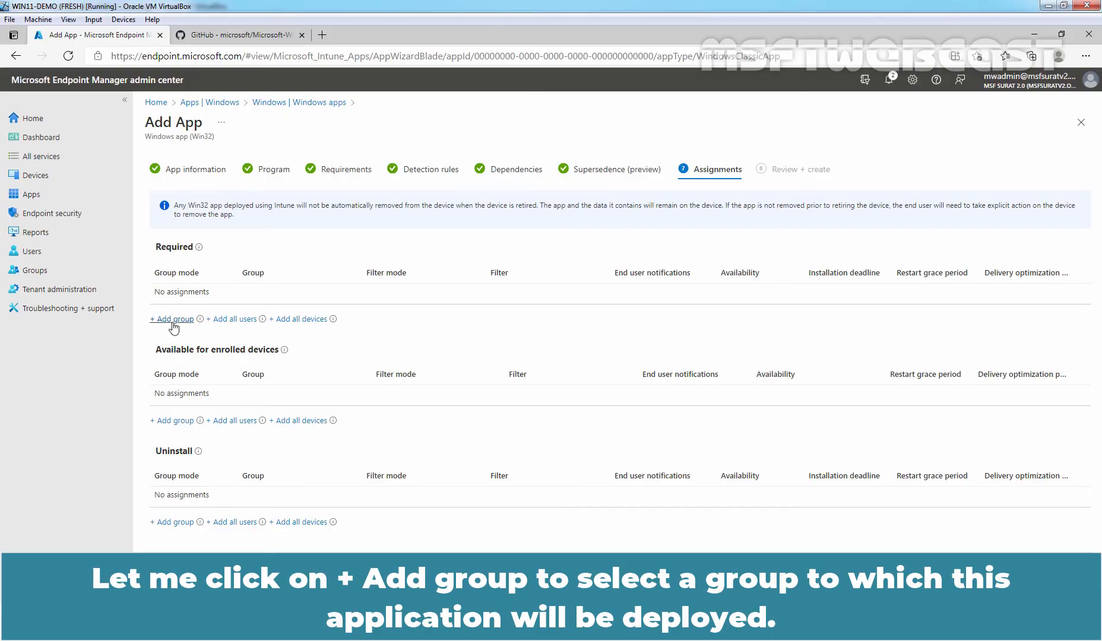
- Add Test_WinClient as a Required group assignment and proceed to Review + create
click(171, 318)
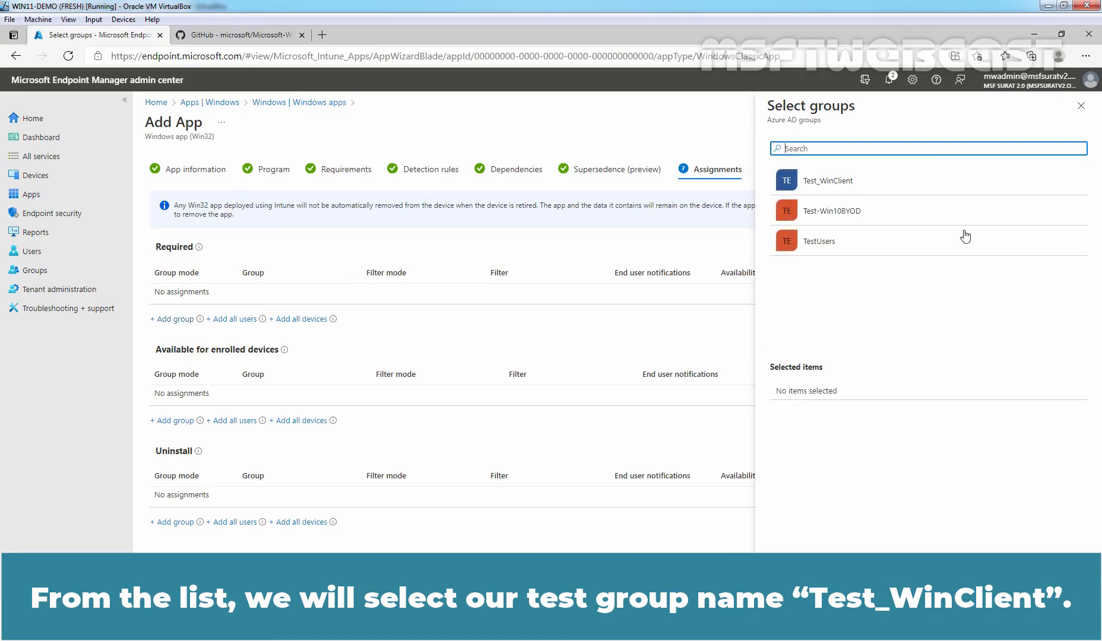
click(827, 180)
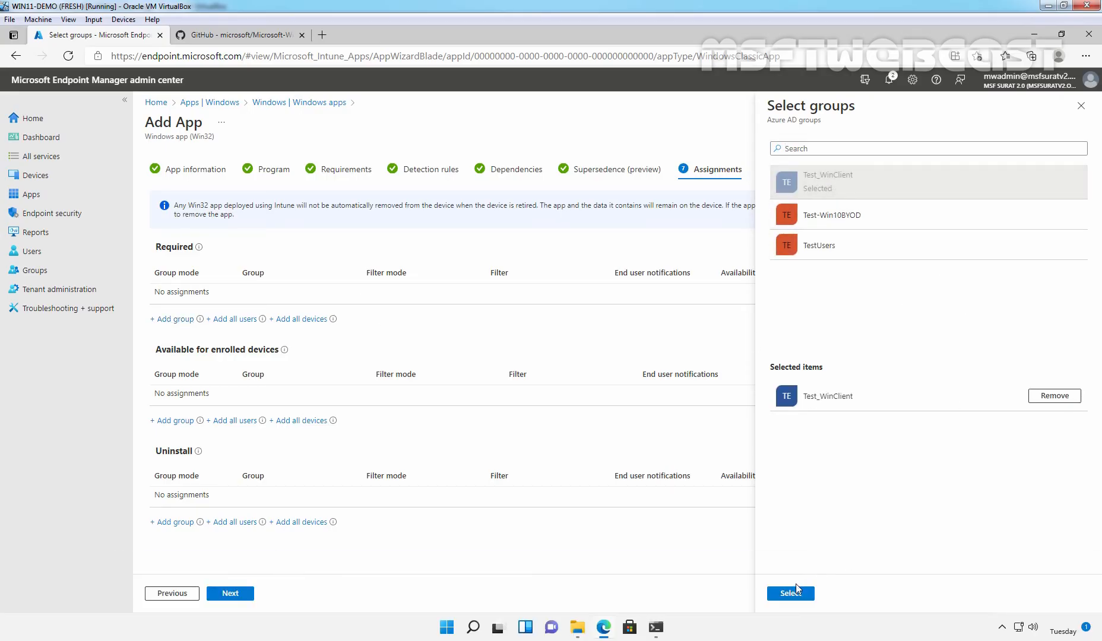
click(789, 592)
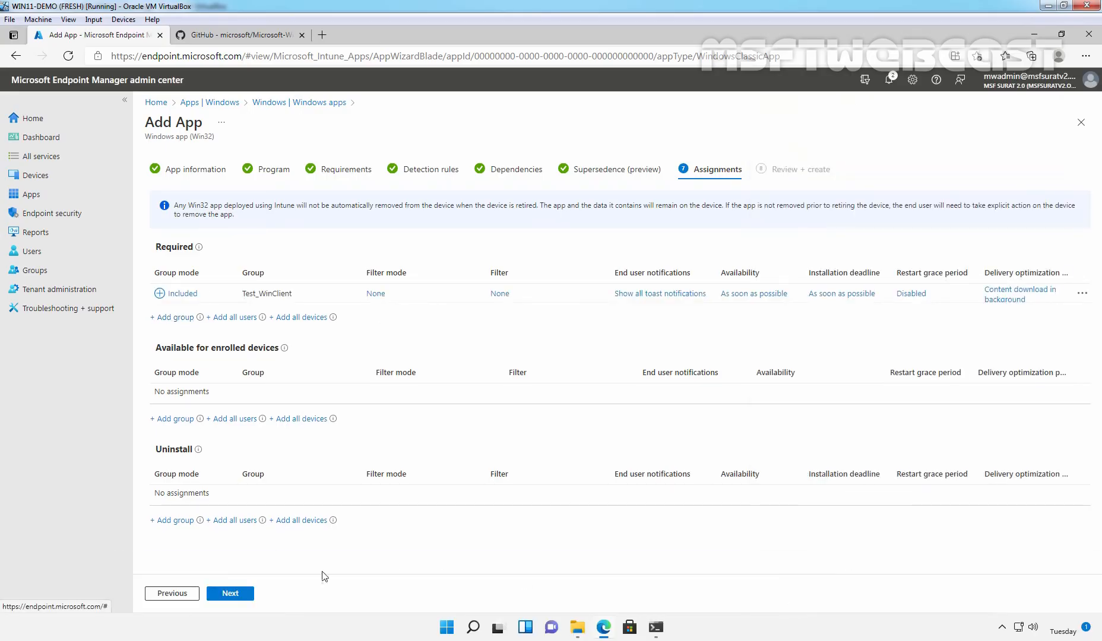
click(229, 593)
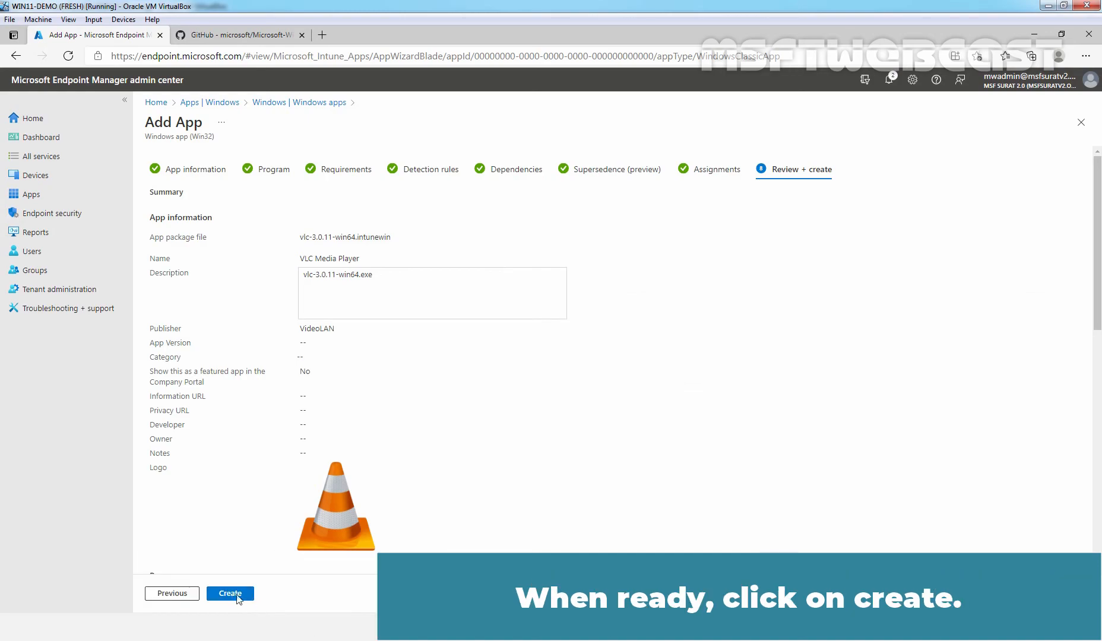
- Create the VLC Media Player Win32 app from Review + create
click(230, 593)
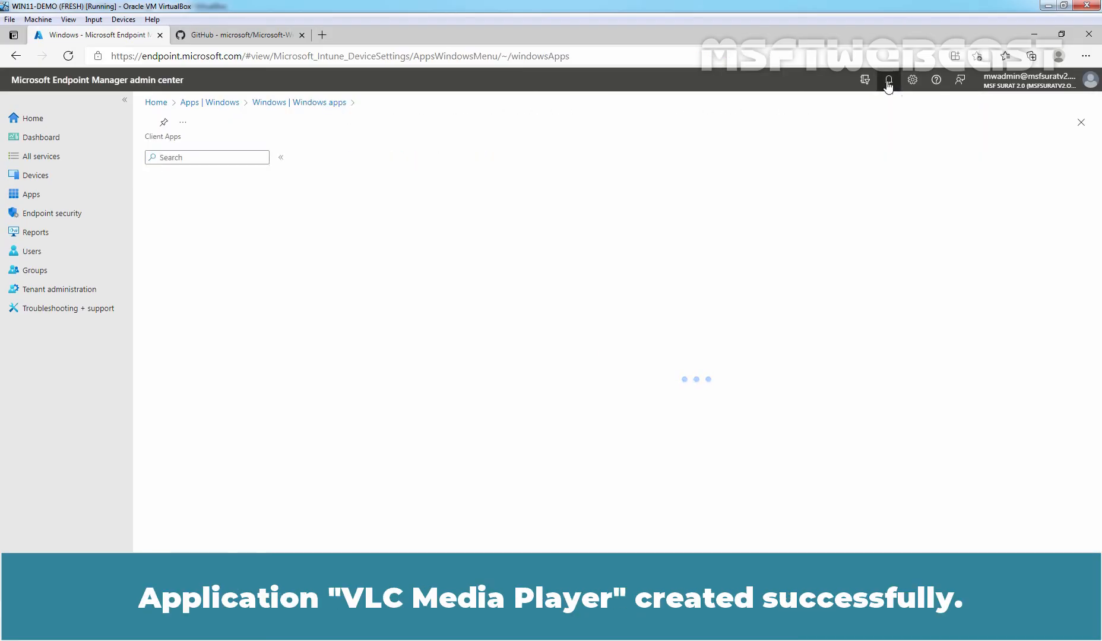
- Check notifications for upload completion, then refresh the Windows apps list showing VLC Media Player
click(888, 79)
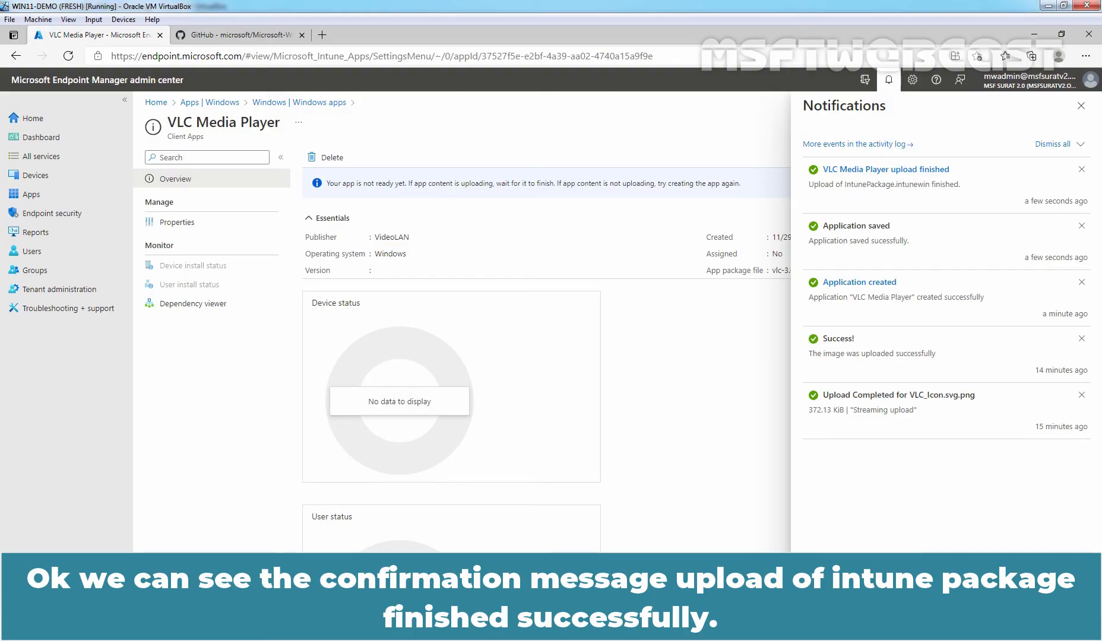
click(888, 79)
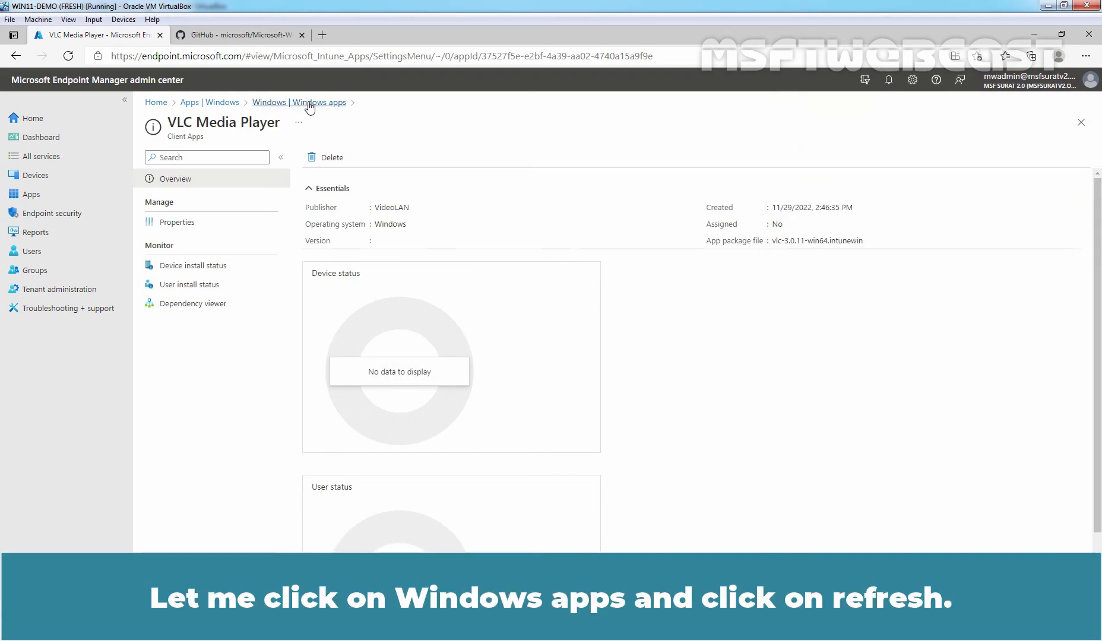
click(298, 102)
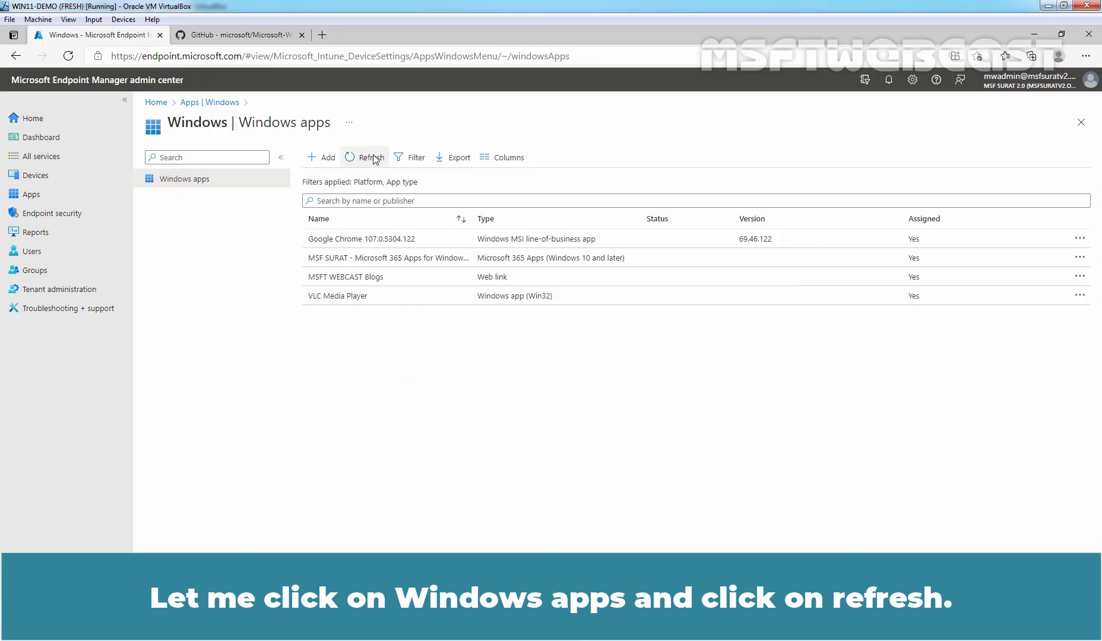
click(365, 157)
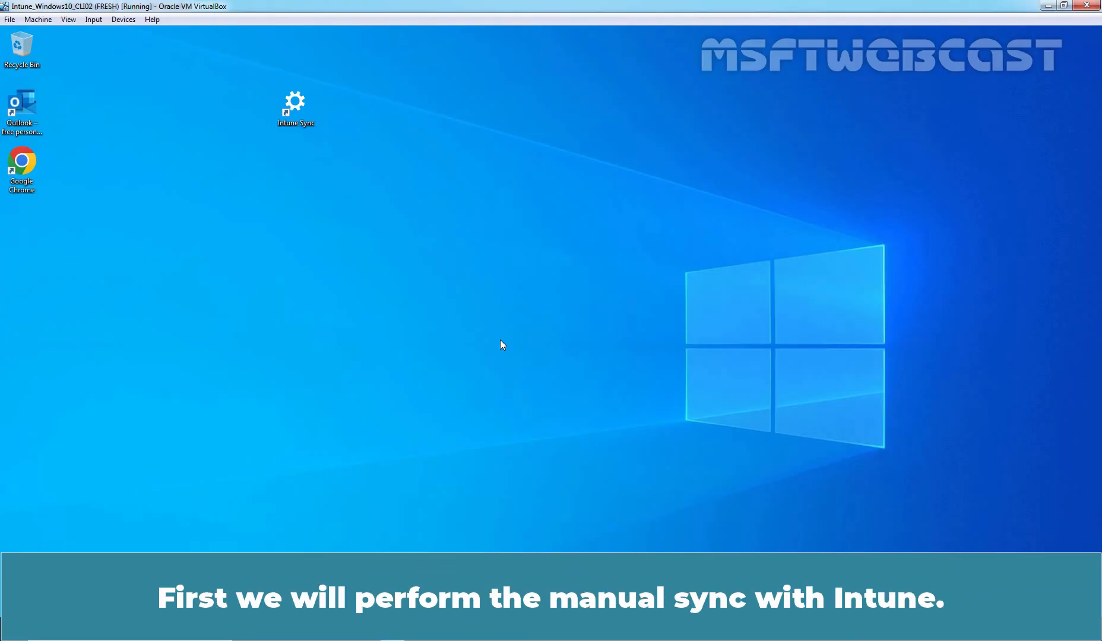
mouse_move(326, 161)
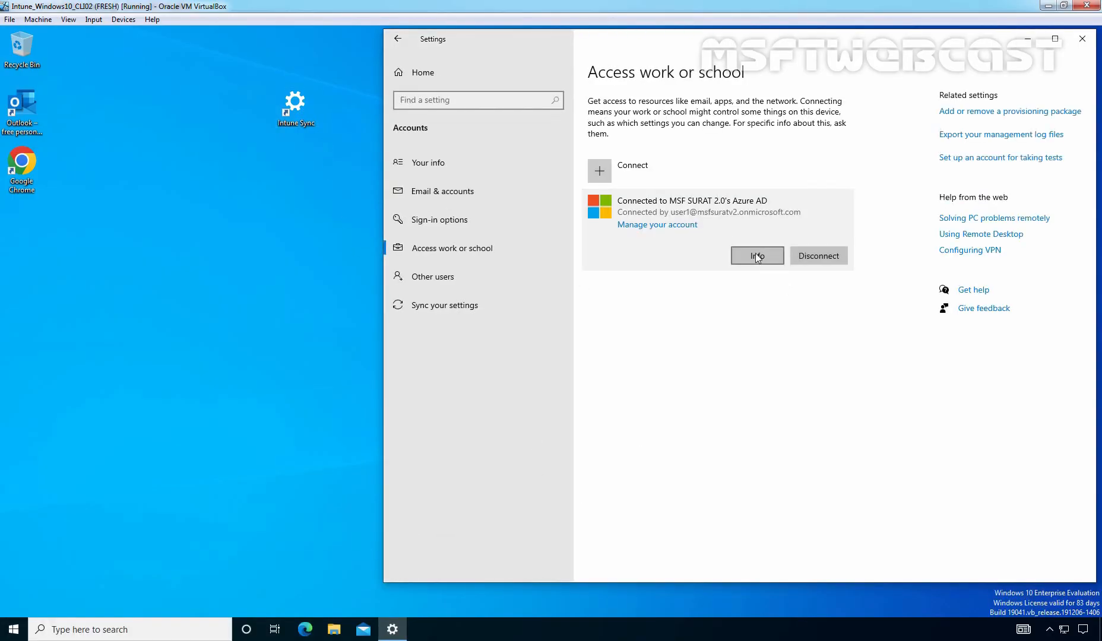
- Show Info for the MSF SURAT 2.0 work account under Access work or school
click(756, 255)
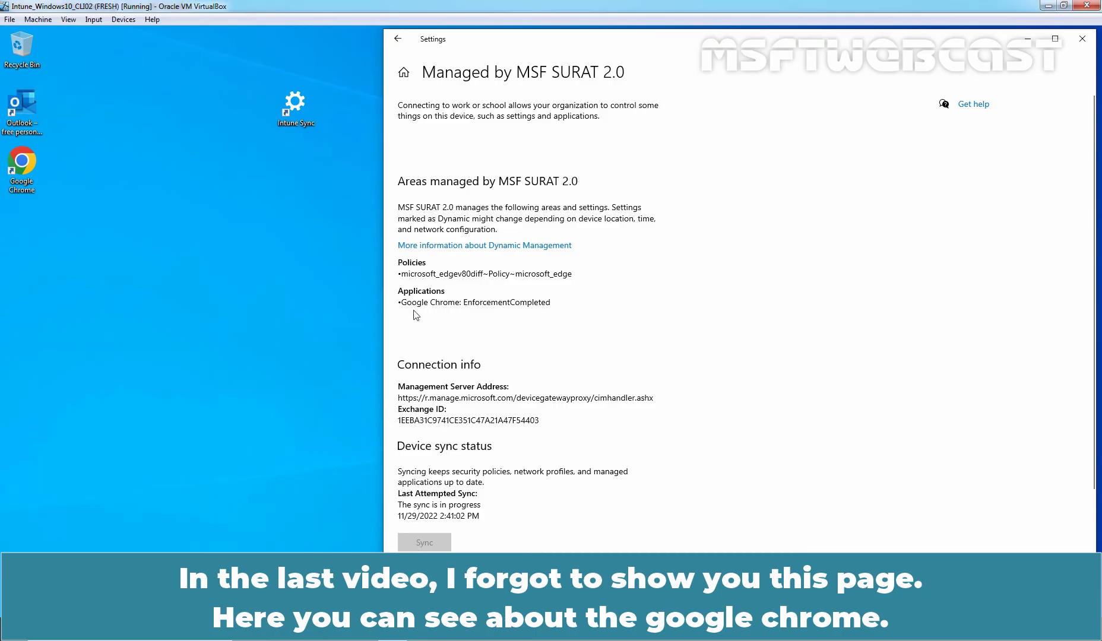
mouse_move(469, 317)
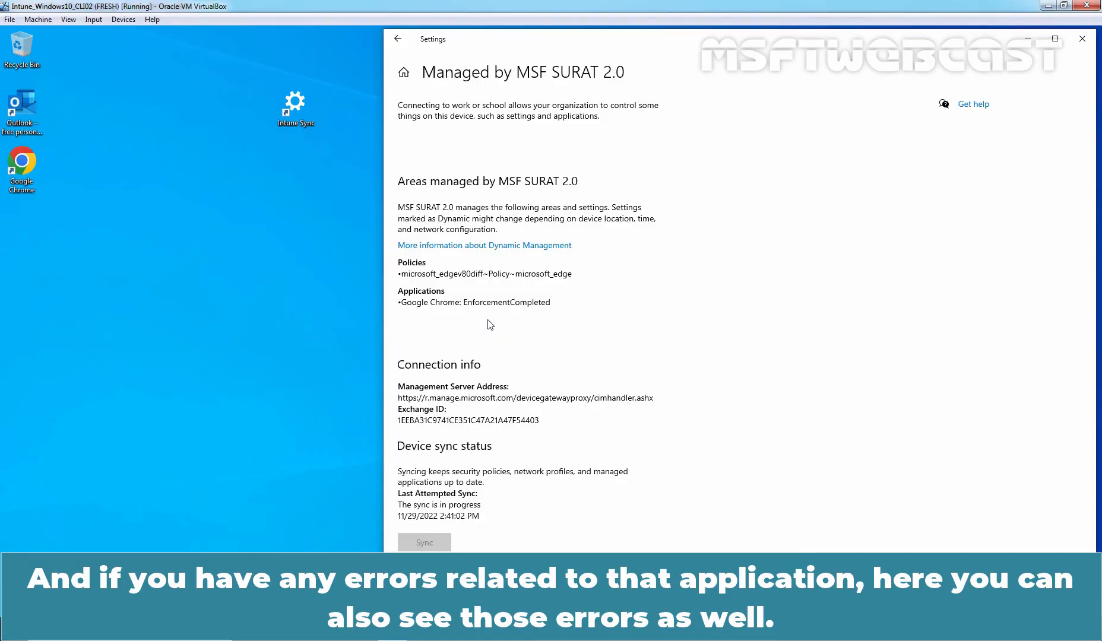
click(424, 542)
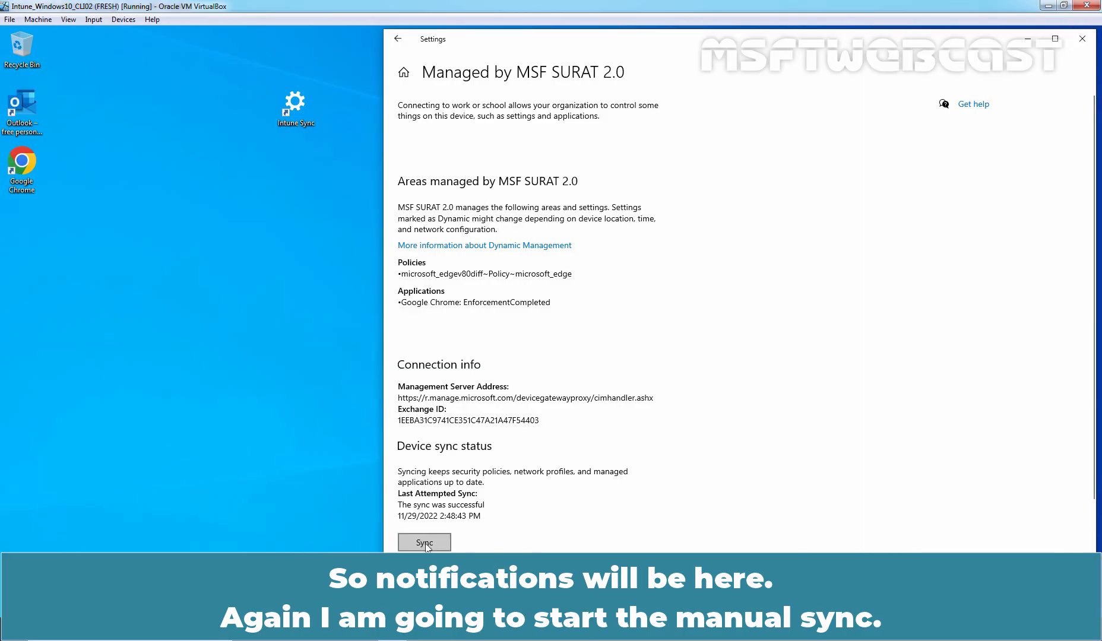
- Run two manual Intune syncs, then view the VLC Media Player install notifications in Action Center
click(424, 542)
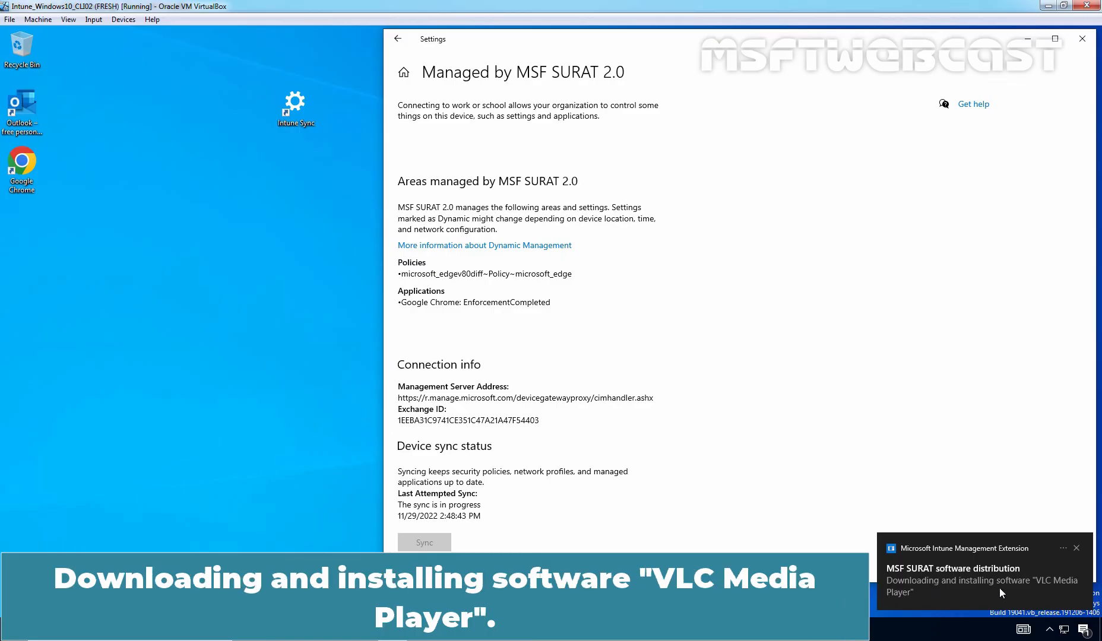
mouse_move(1071, 619)
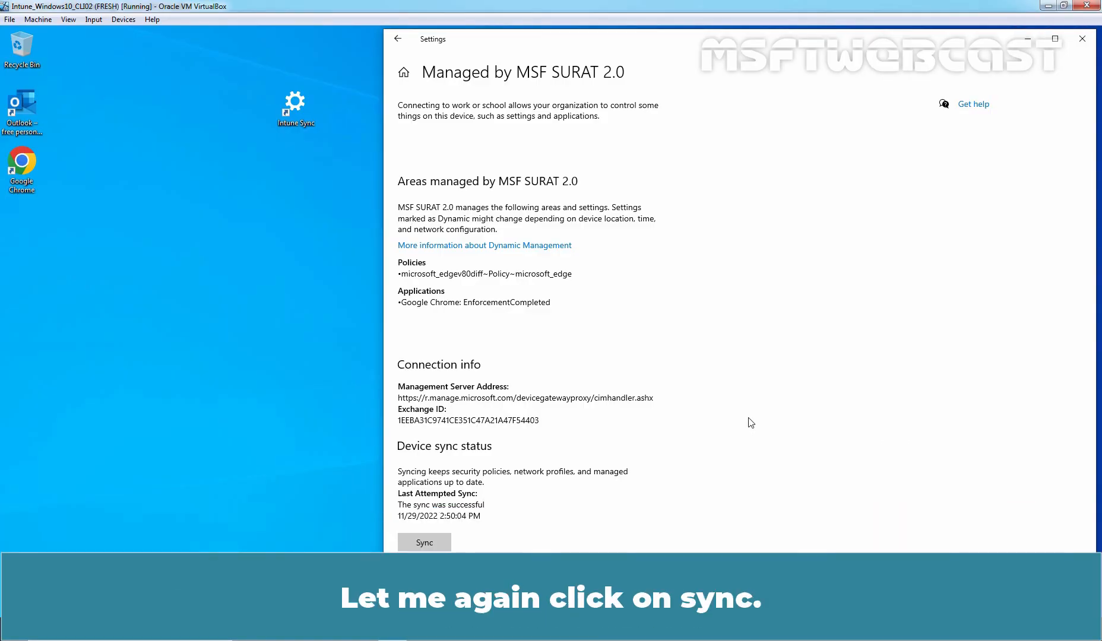
click(424, 542)
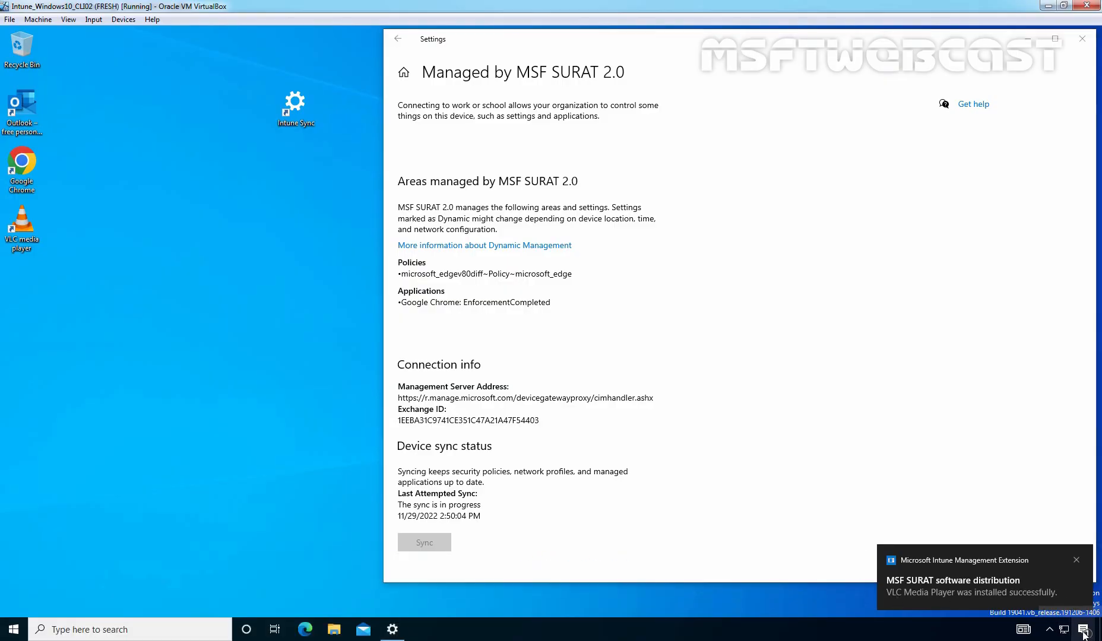
click(1089, 630)
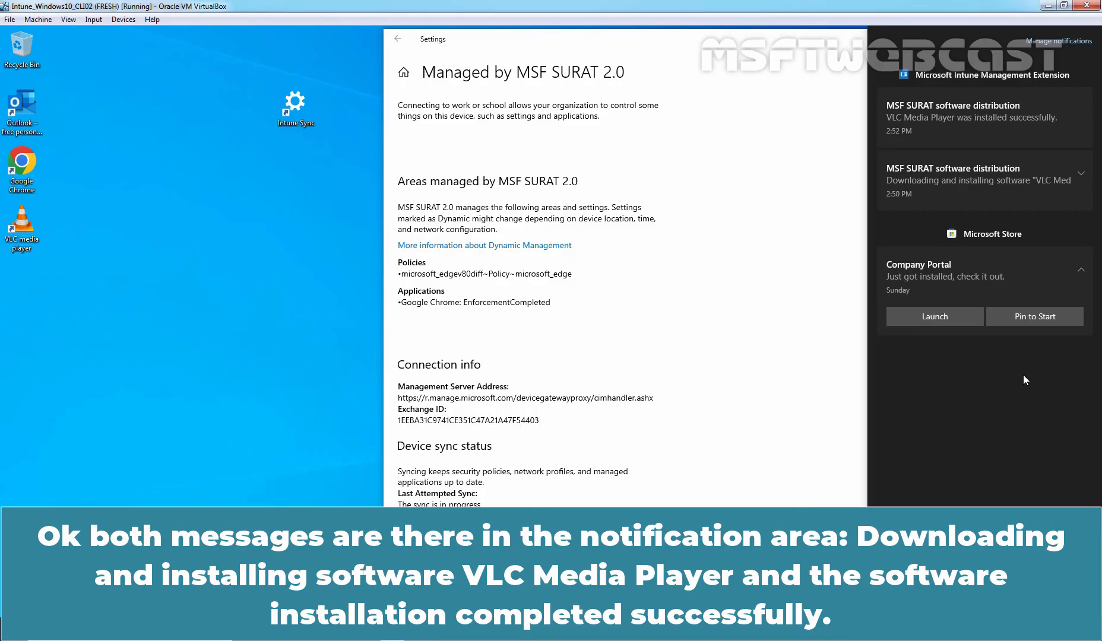
mouse_move(1007, 234)
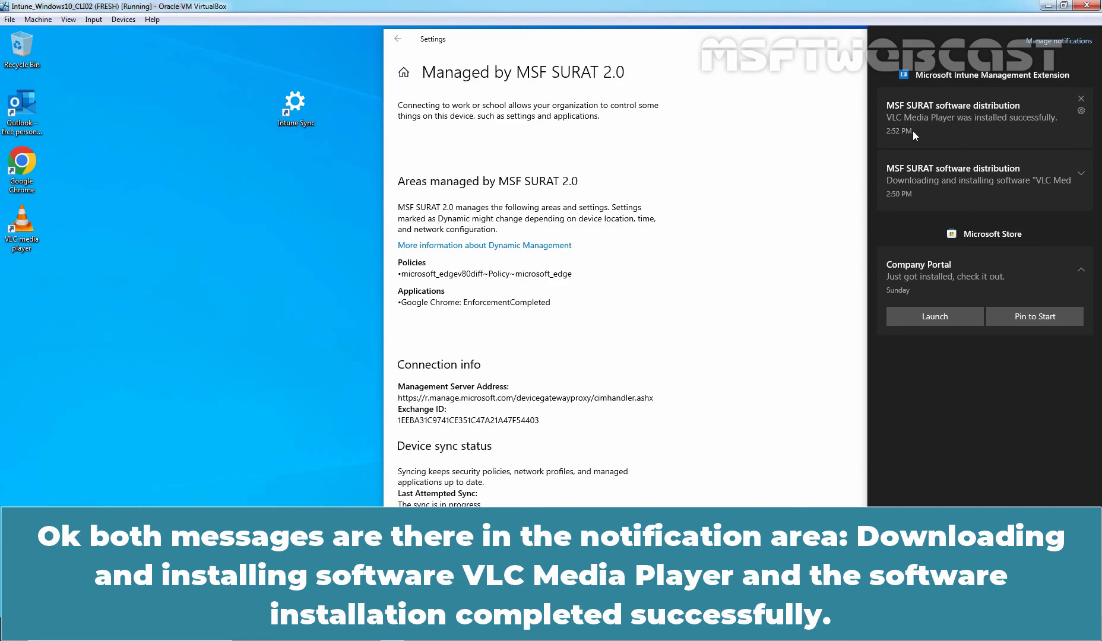
mouse_move(974, 138)
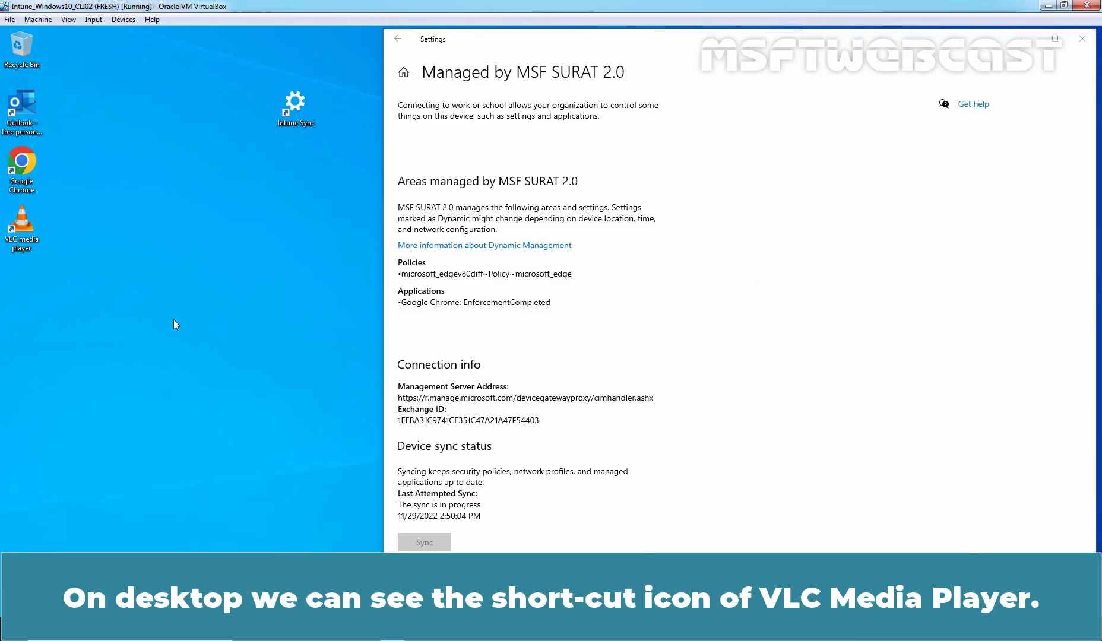
click(22, 229)
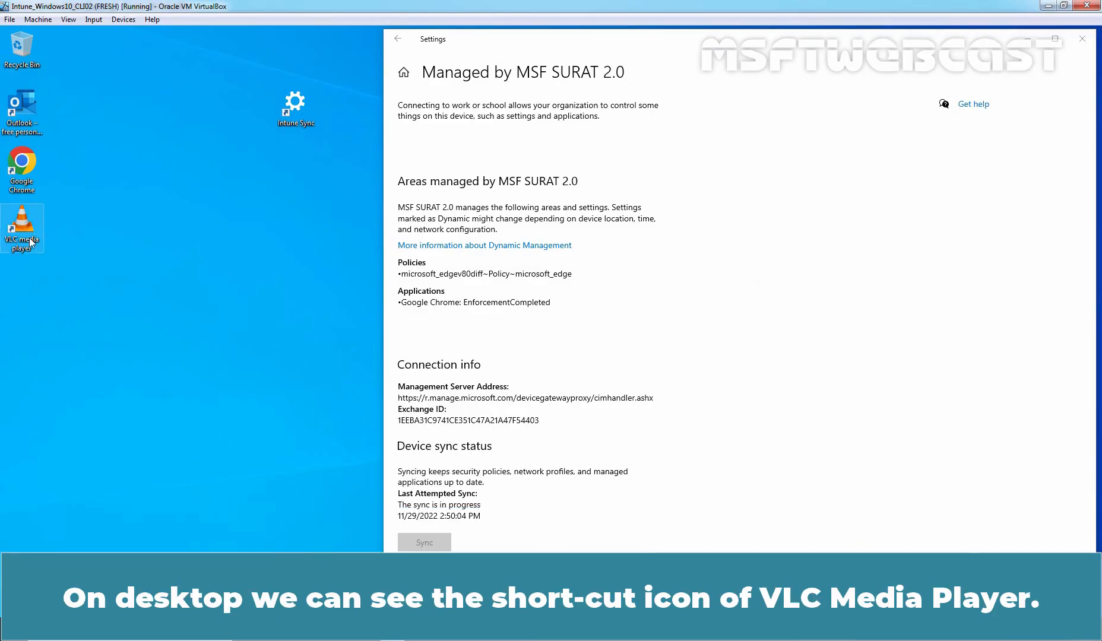
mouse_move(22, 228)
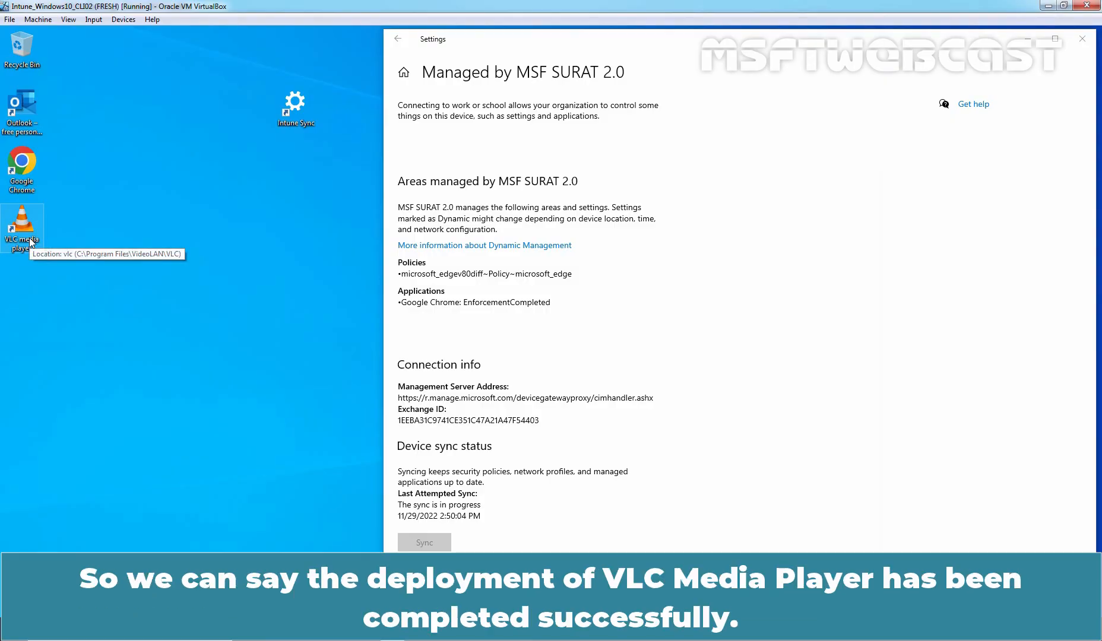
mouse_move(123, 379)
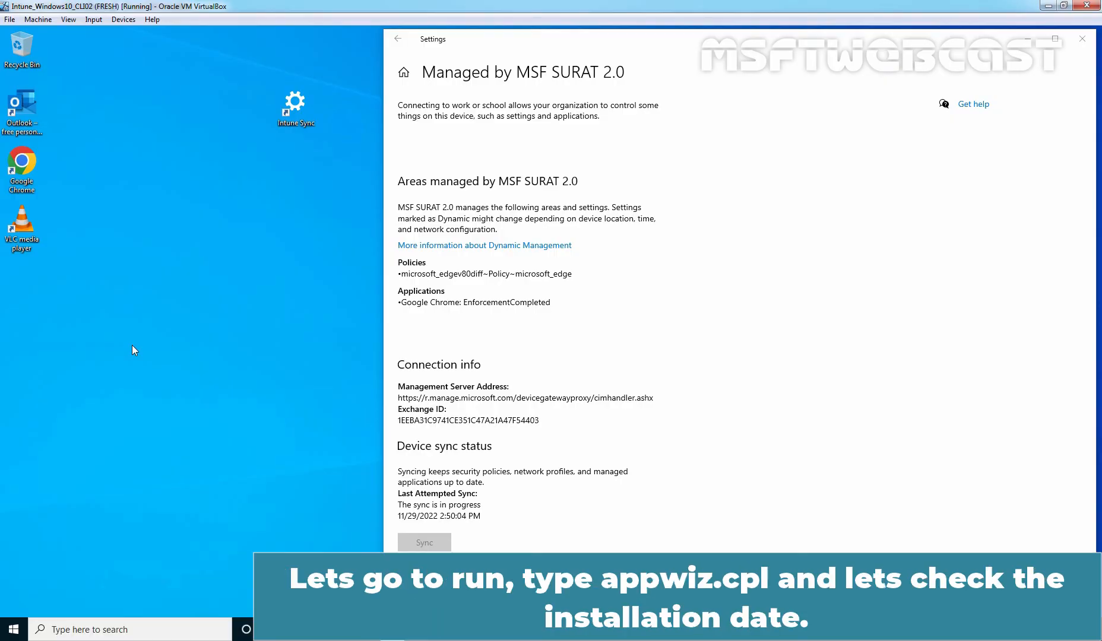
text(appwiz.cpl)
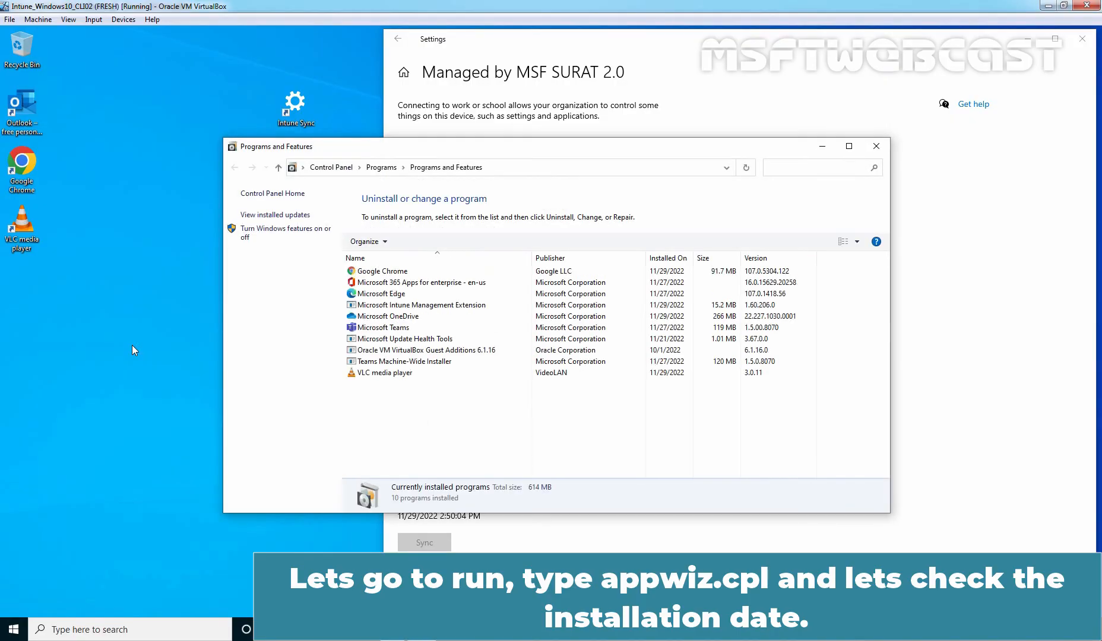
mouse_move(372, 382)
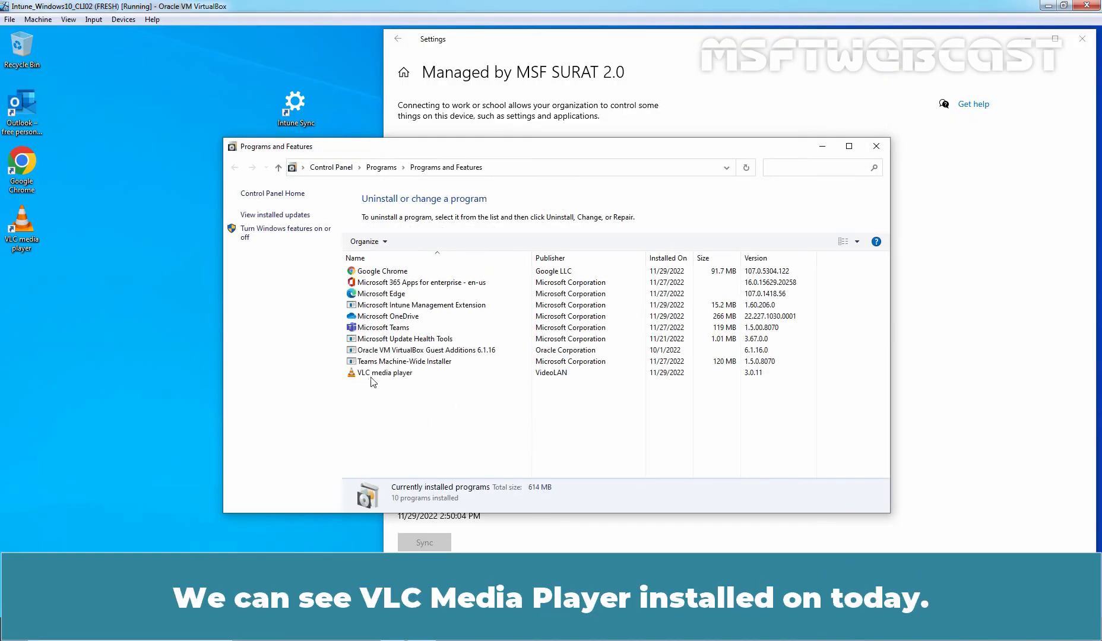
click(384, 373)
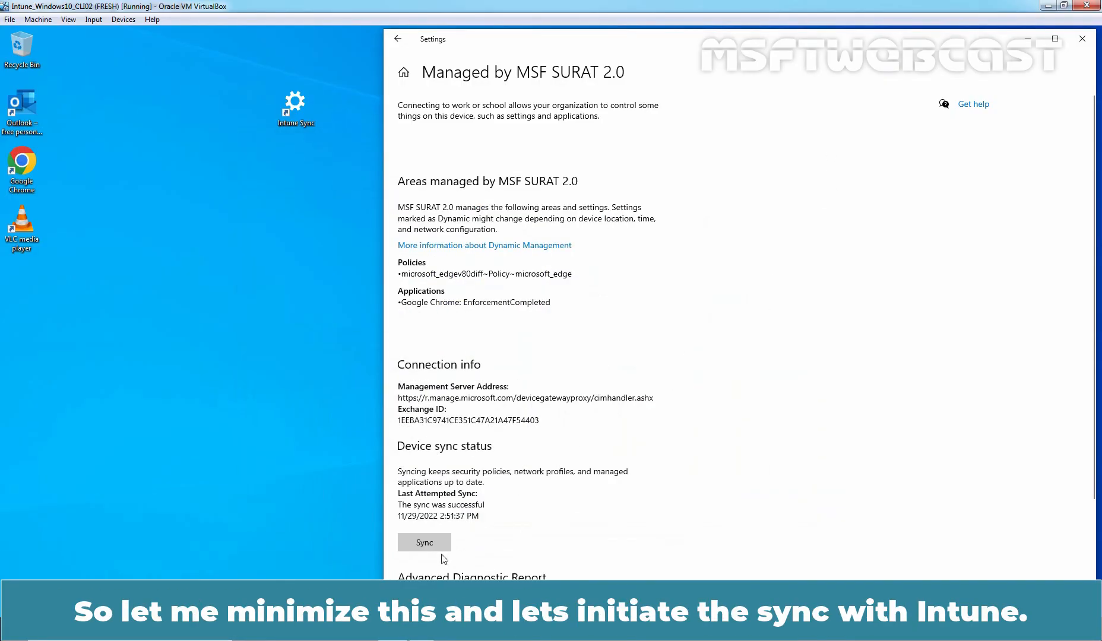
click(424, 542)
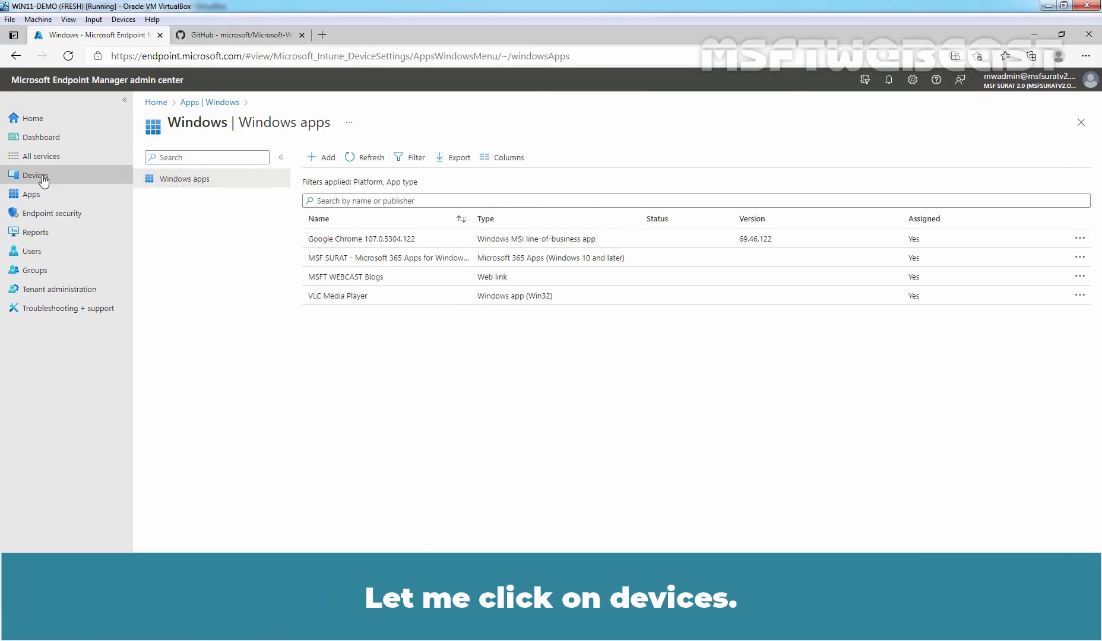
- Open the LABWIN10-CLI02 device from the Windows devices list and view its managed apps
click(35, 175)
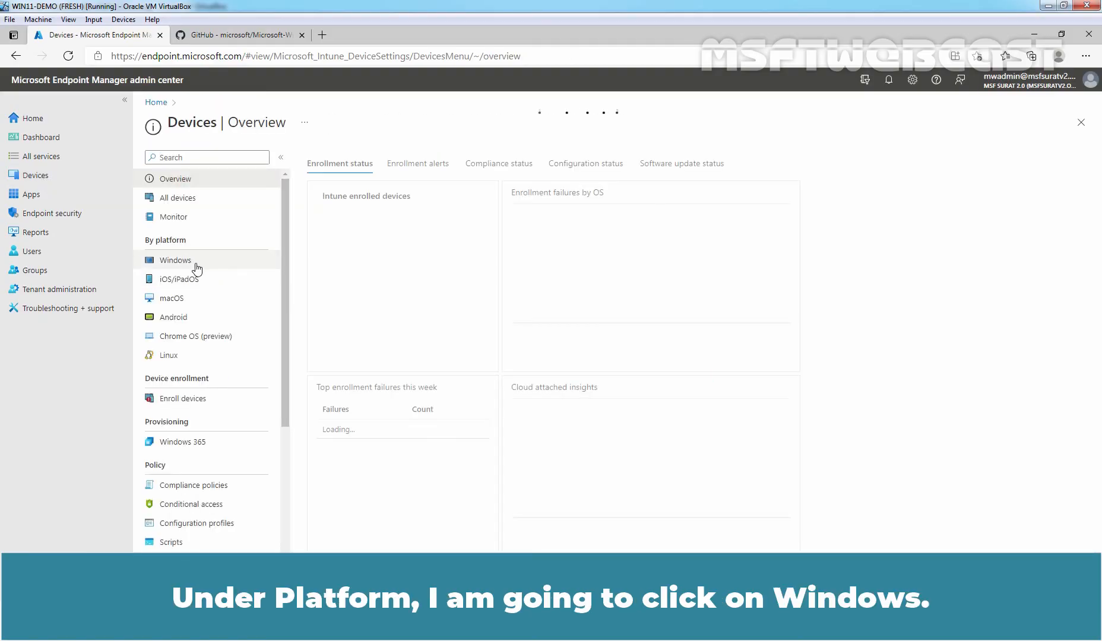
click(175, 259)
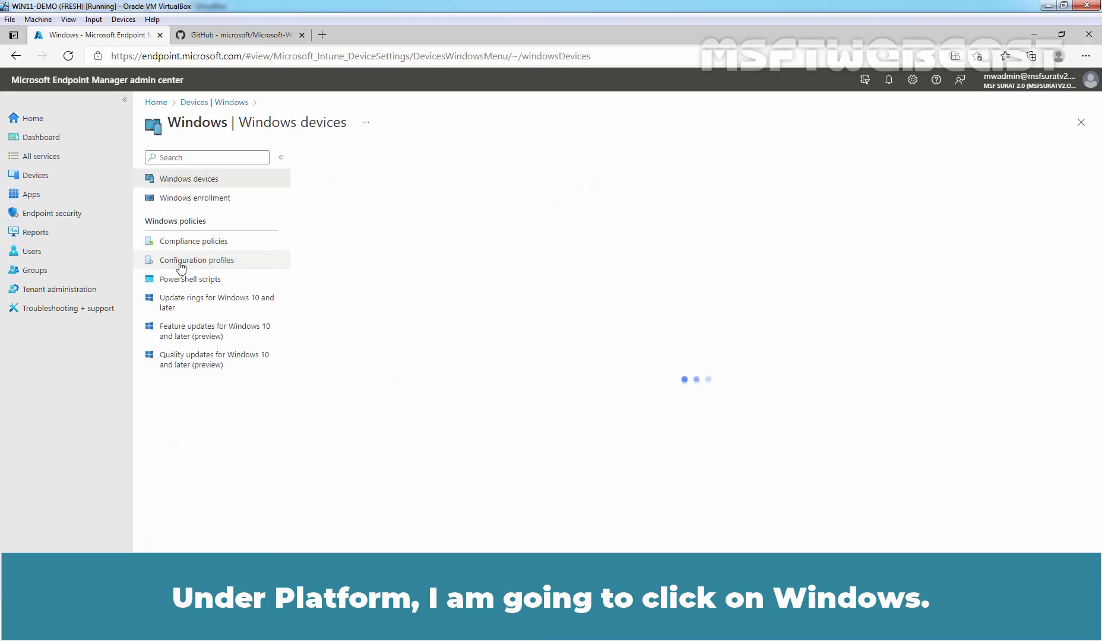
click(188, 178)
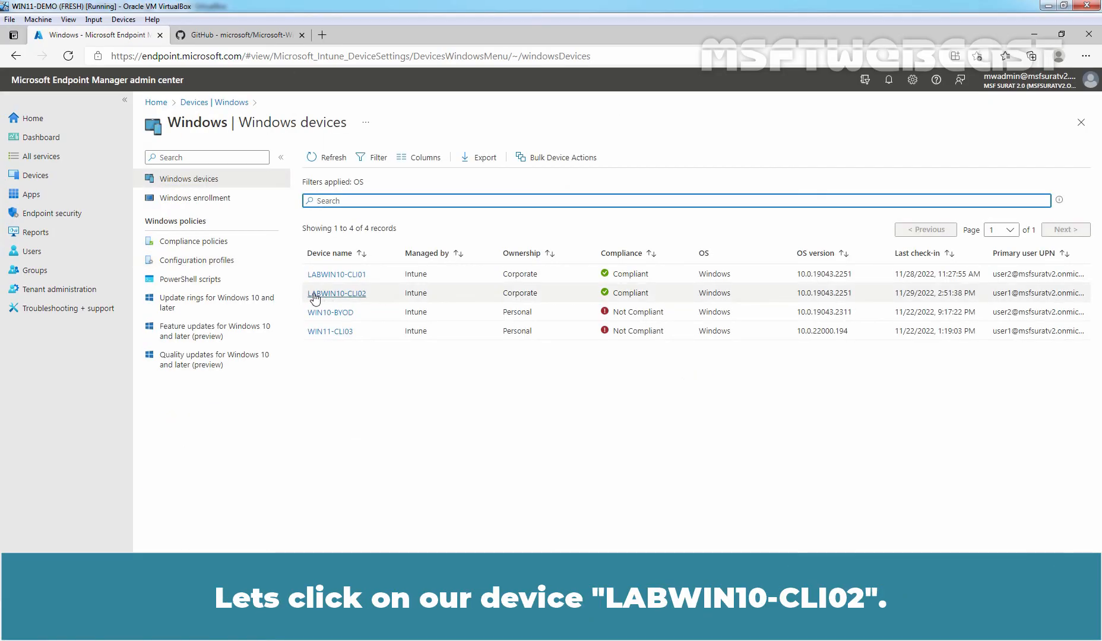
click(337, 293)
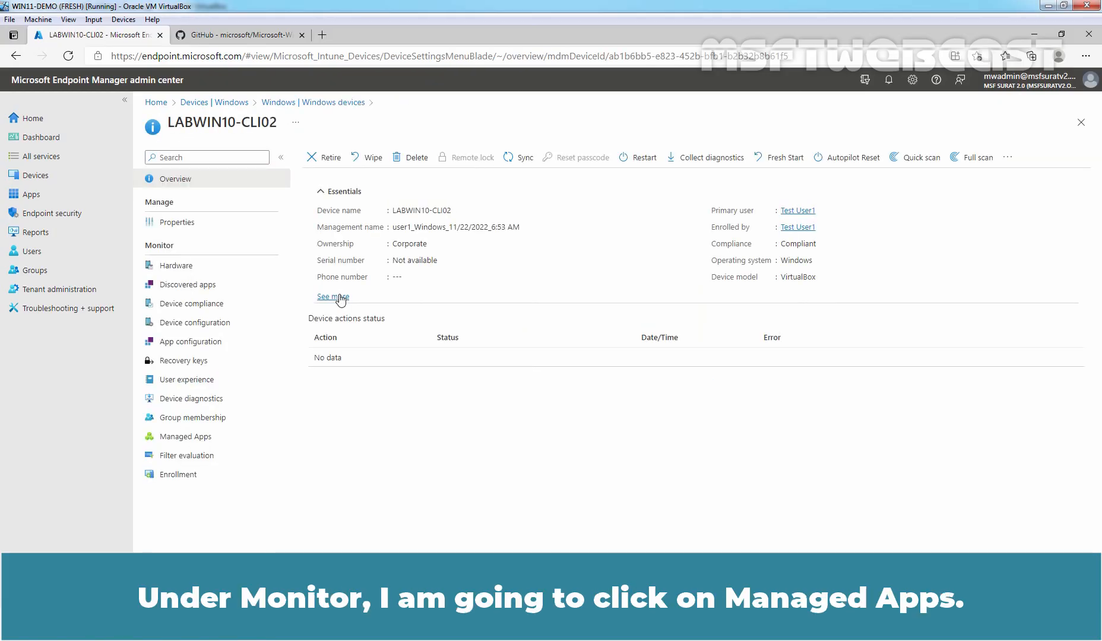
click(187, 436)
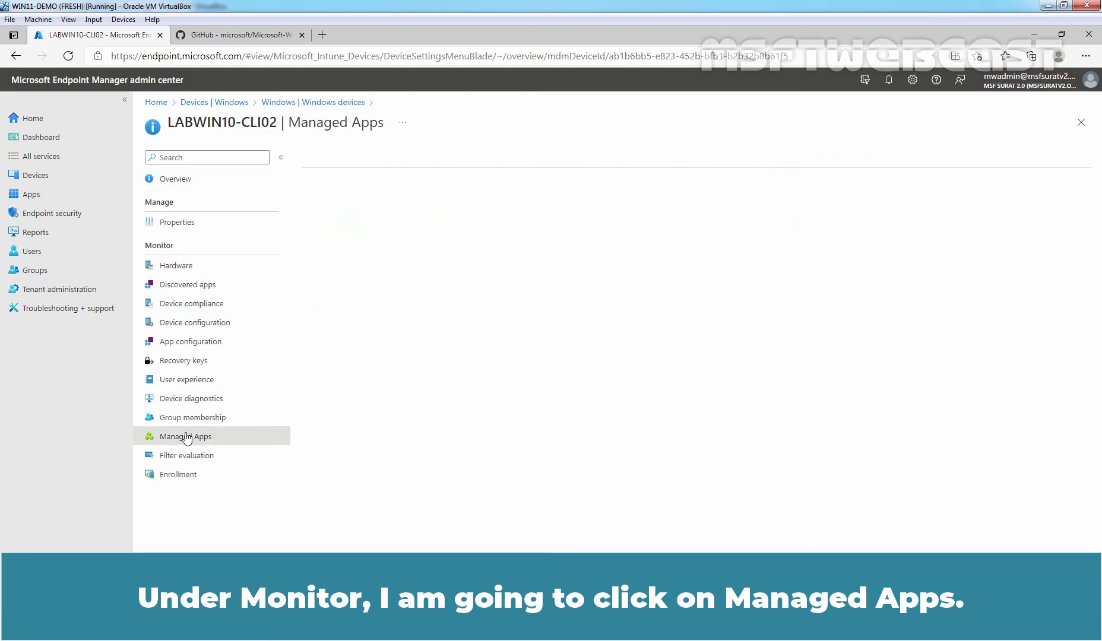
click(186, 436)
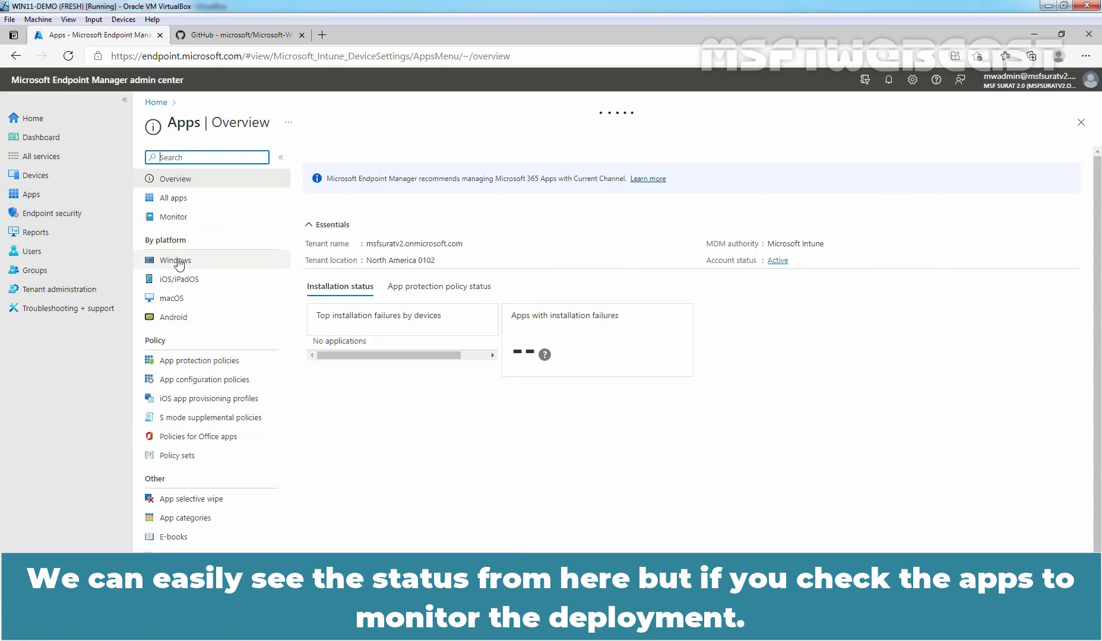
click(174, 260)
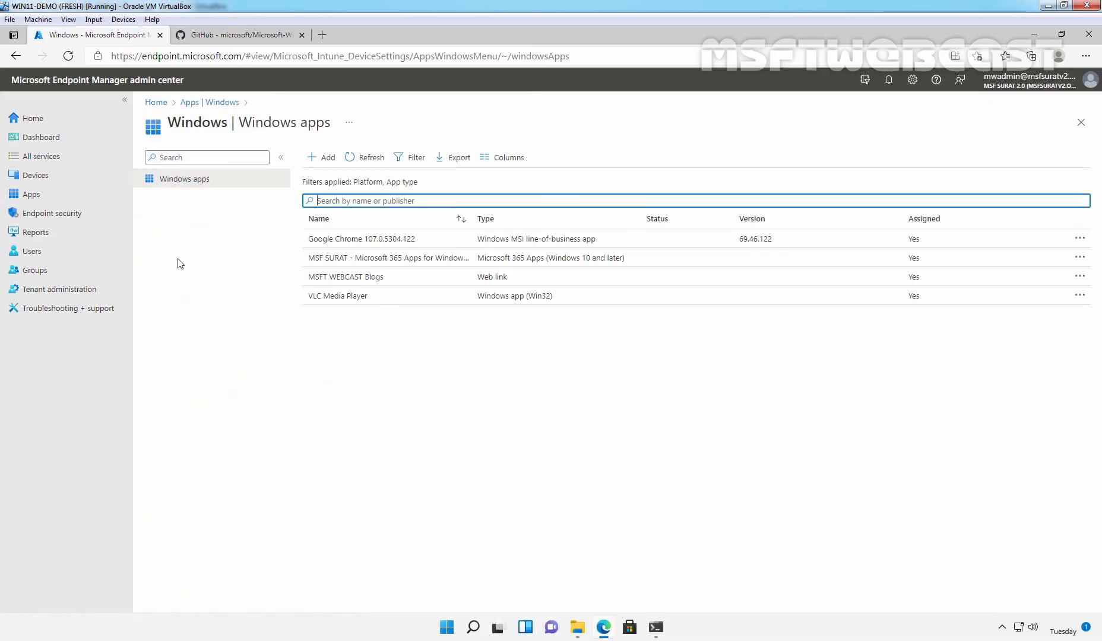
click(336, 297)
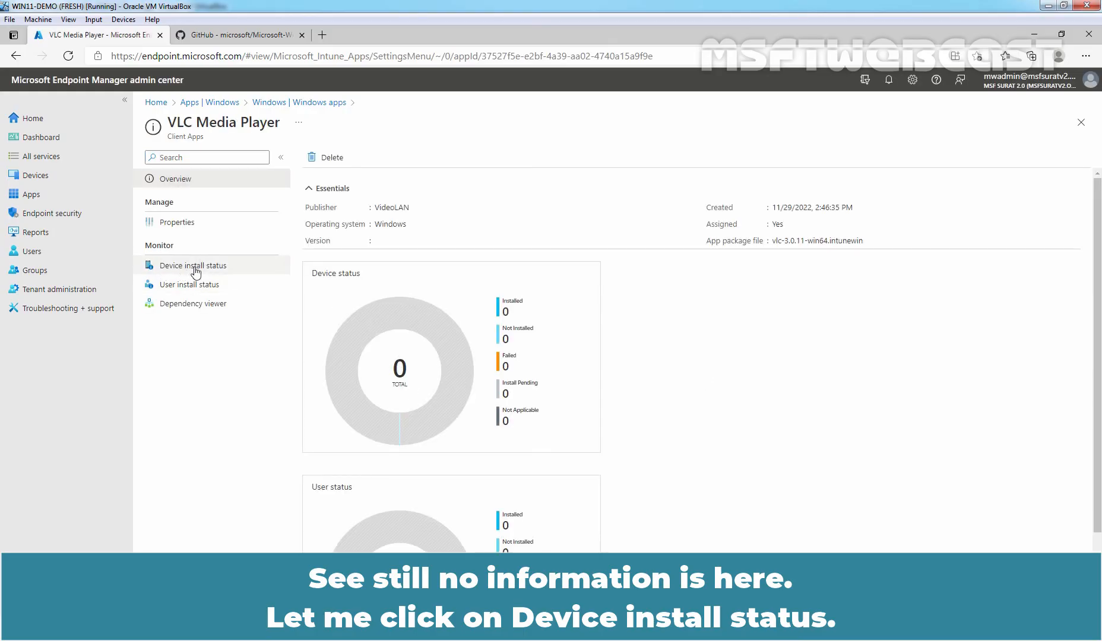
click(194, 265)
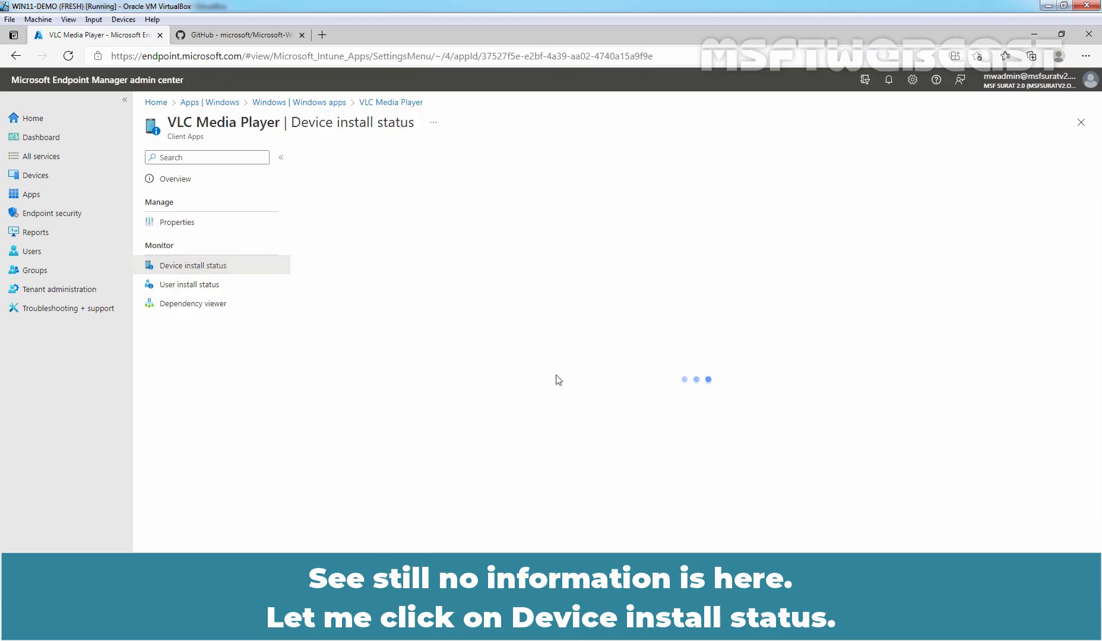
click(193, 265)
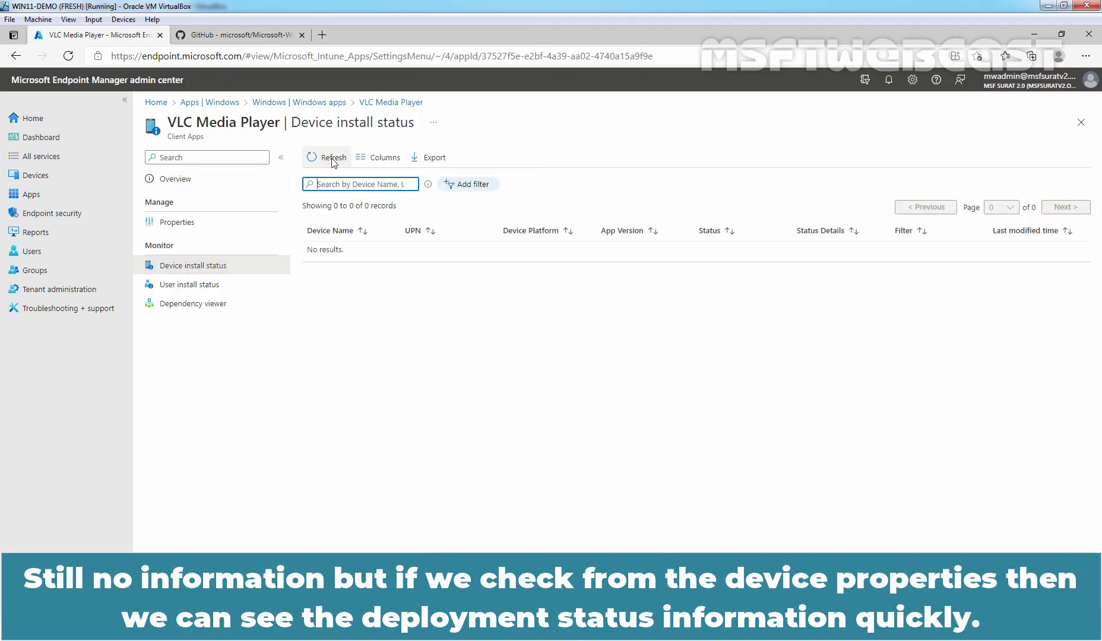